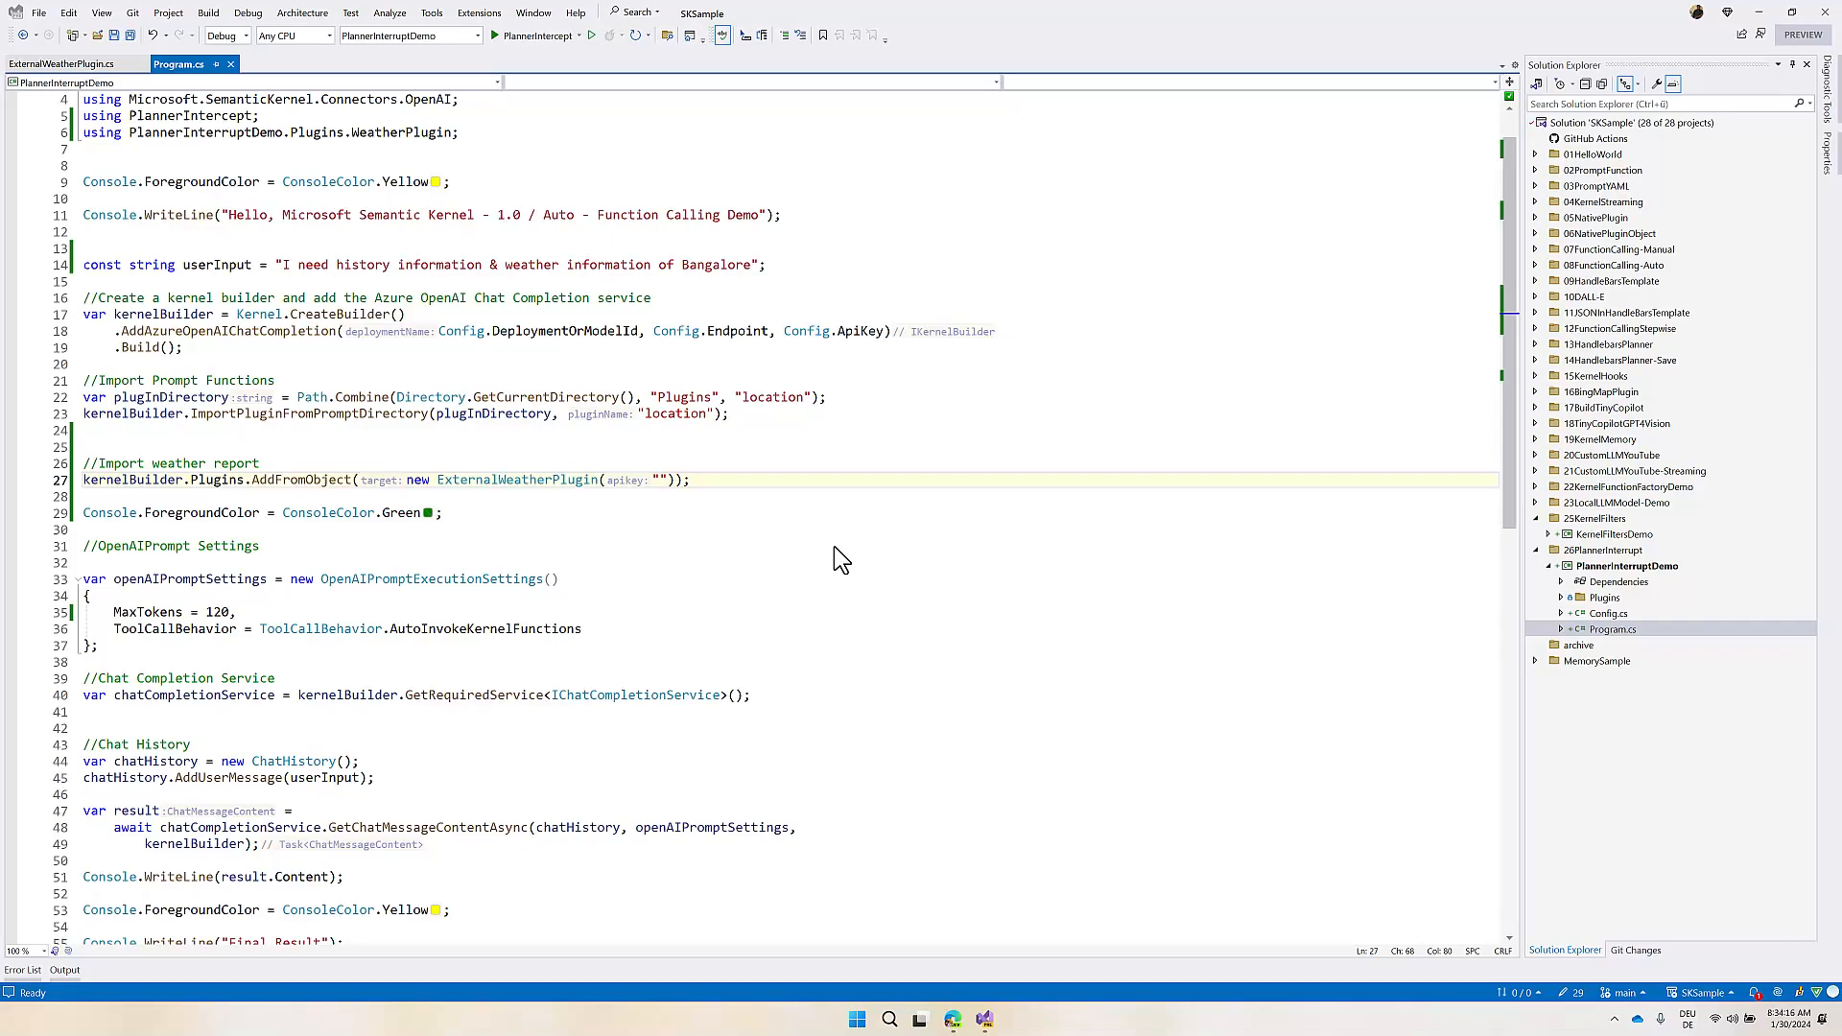
mouse_move(1613, 321)
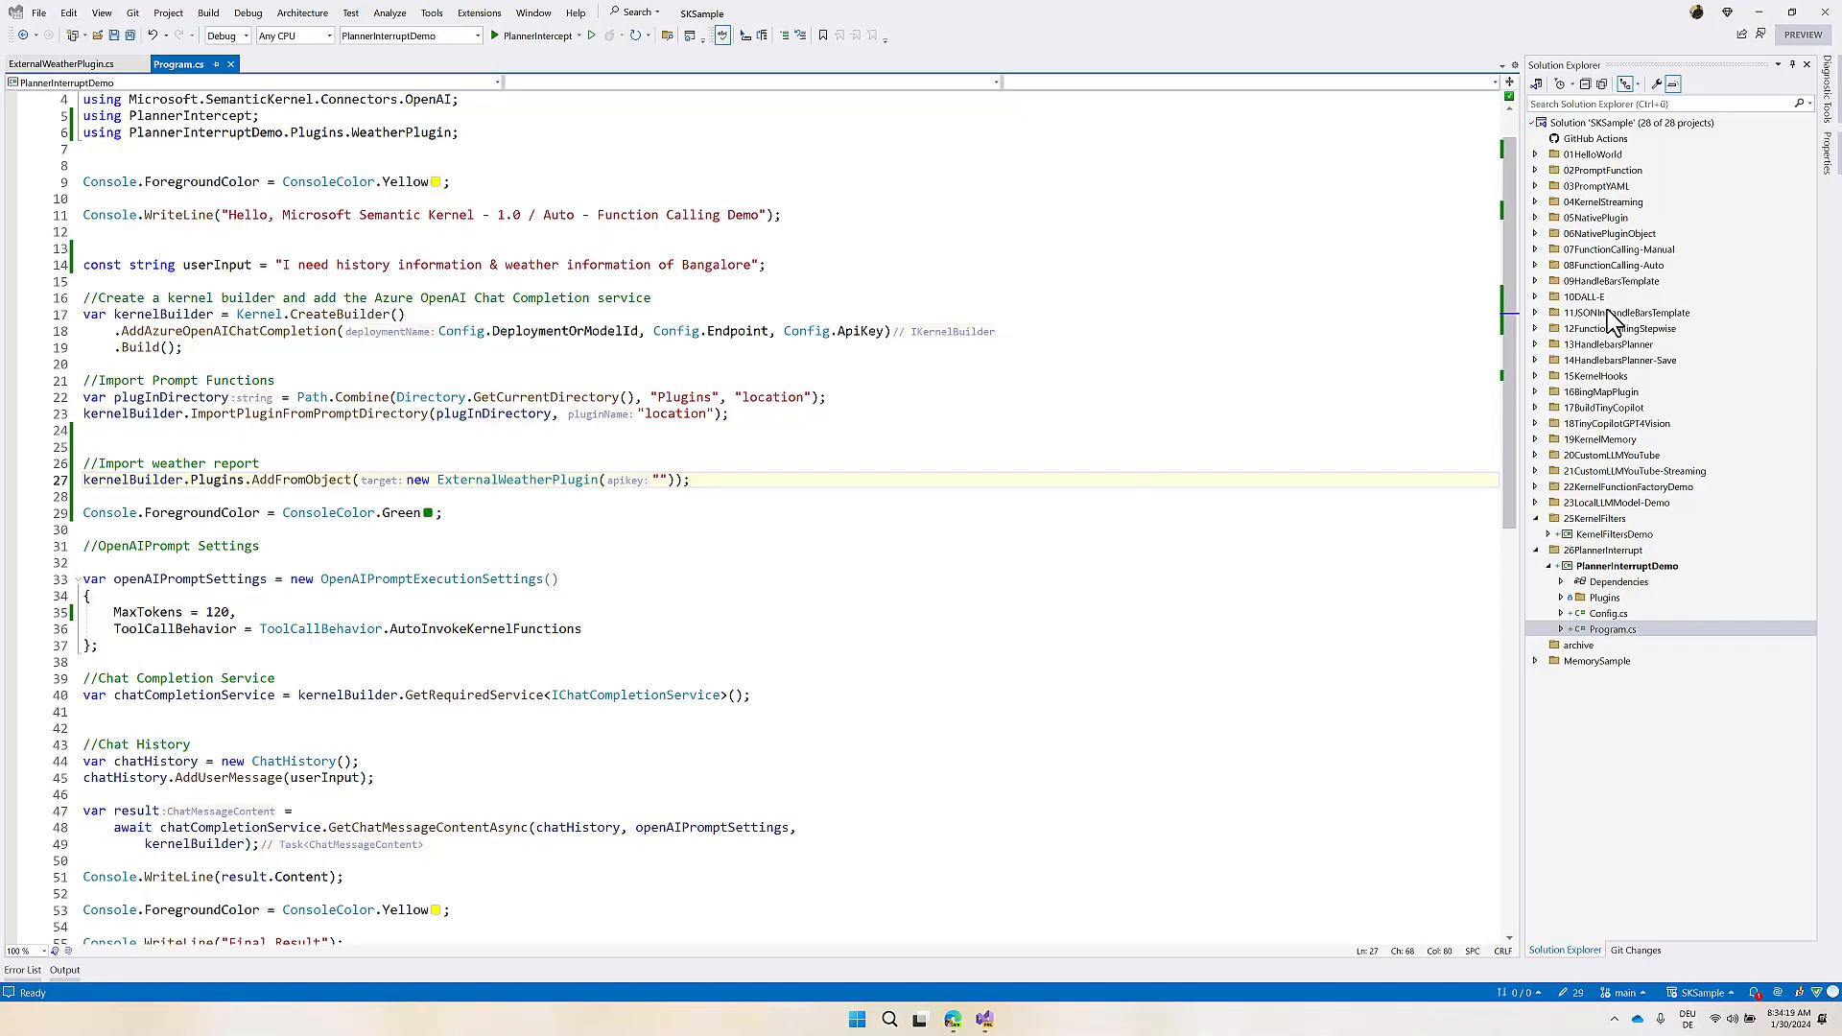
mouse_move(1667, 280)
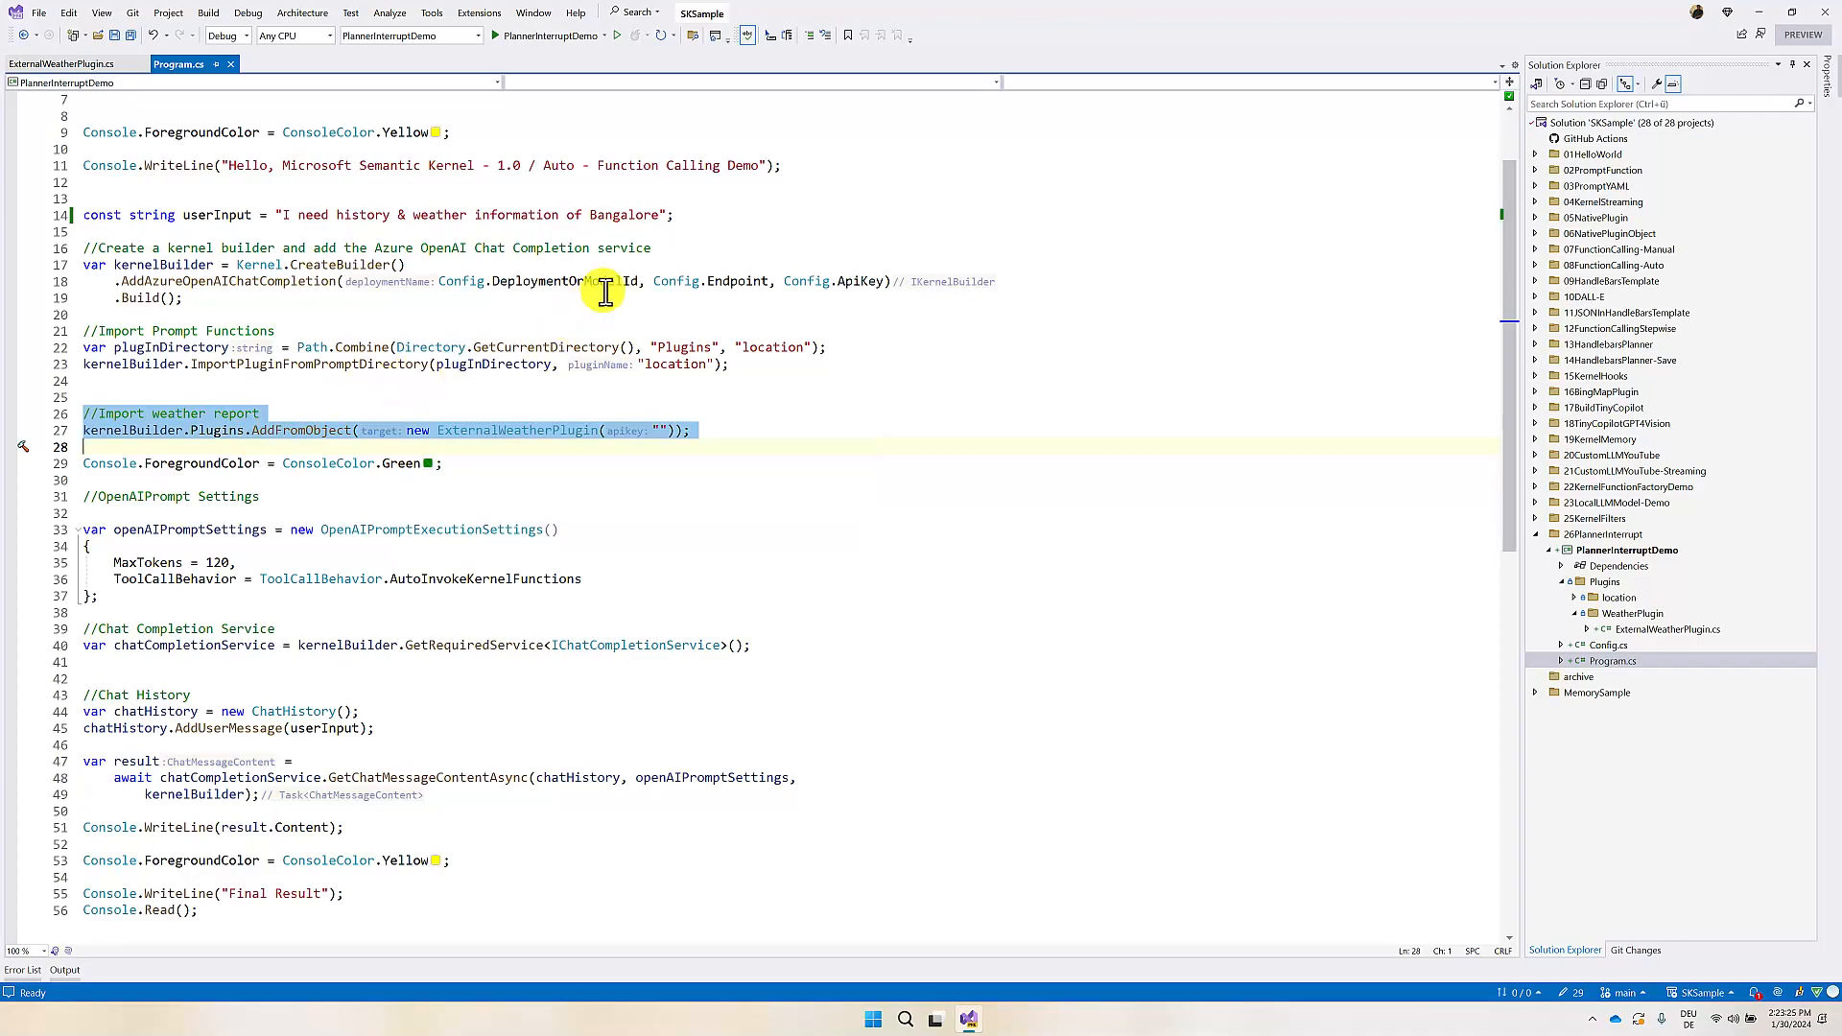
mouse_move(614, 215)
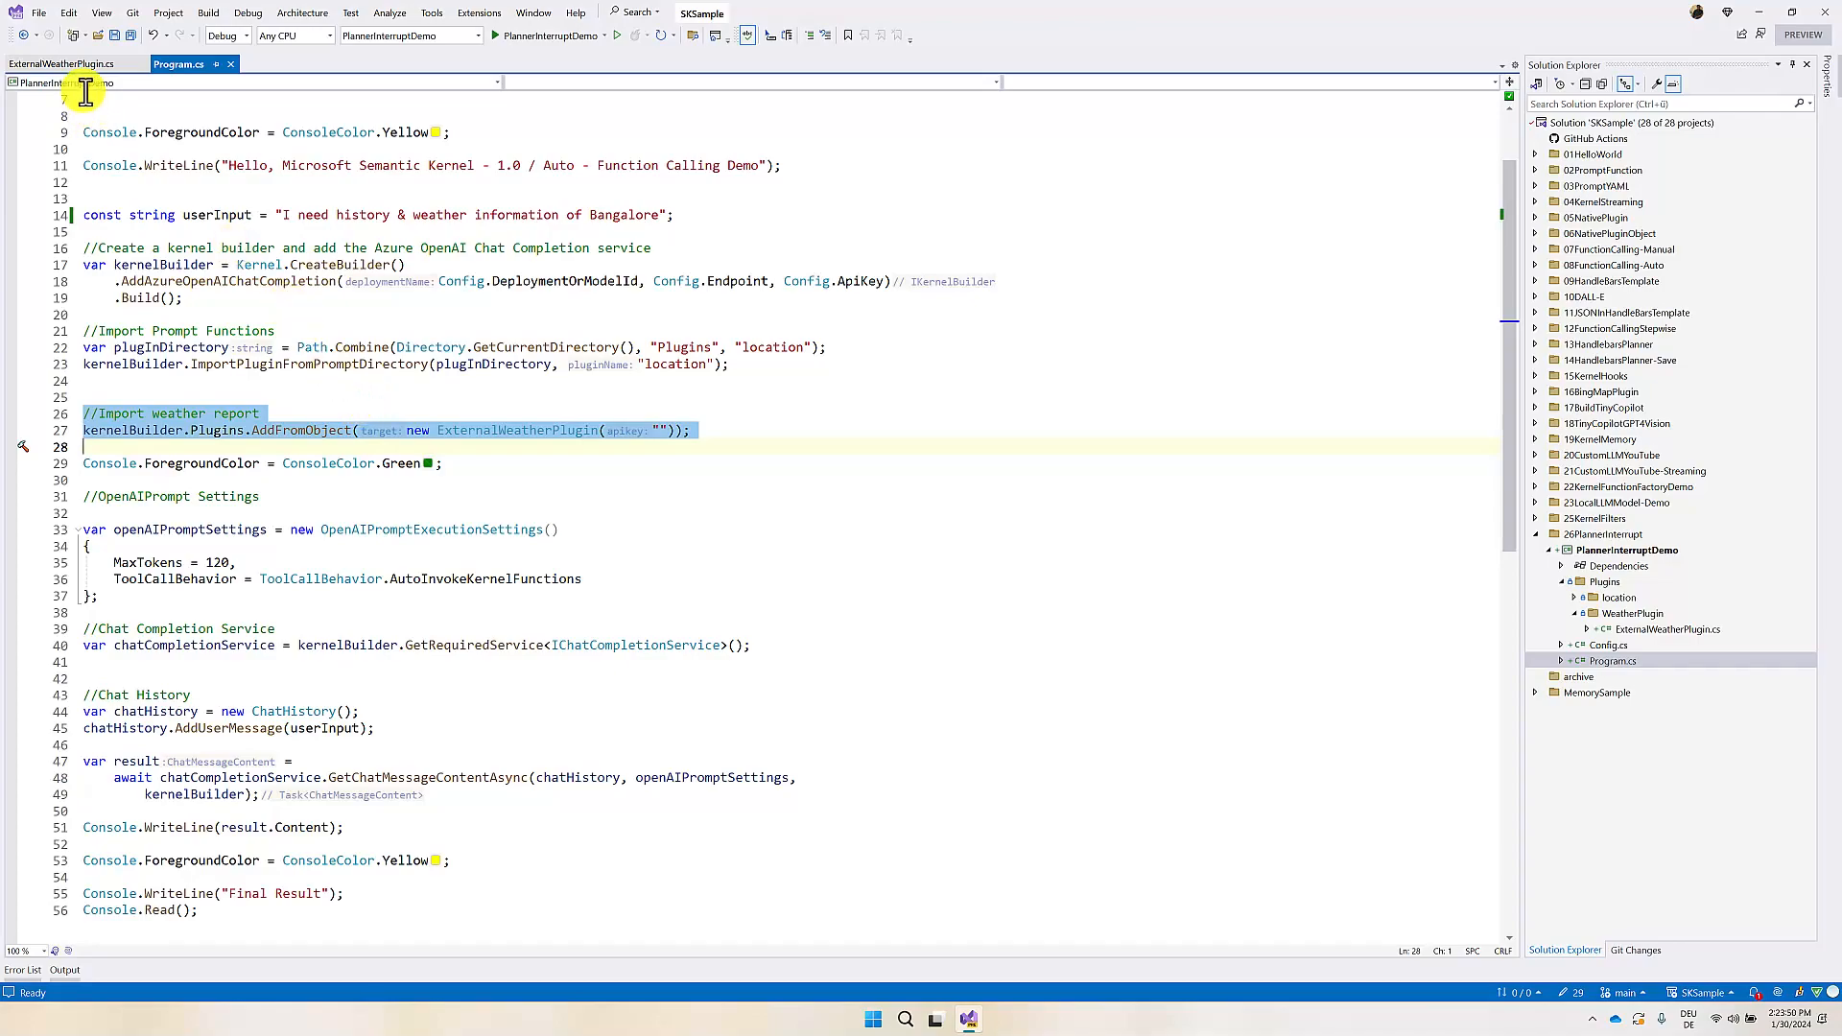
Step: Declare 'public class WeatherFilter : IFunctionFilter' below the plugin class in ExternalWeatherPlugin.cs
click(54, 61)
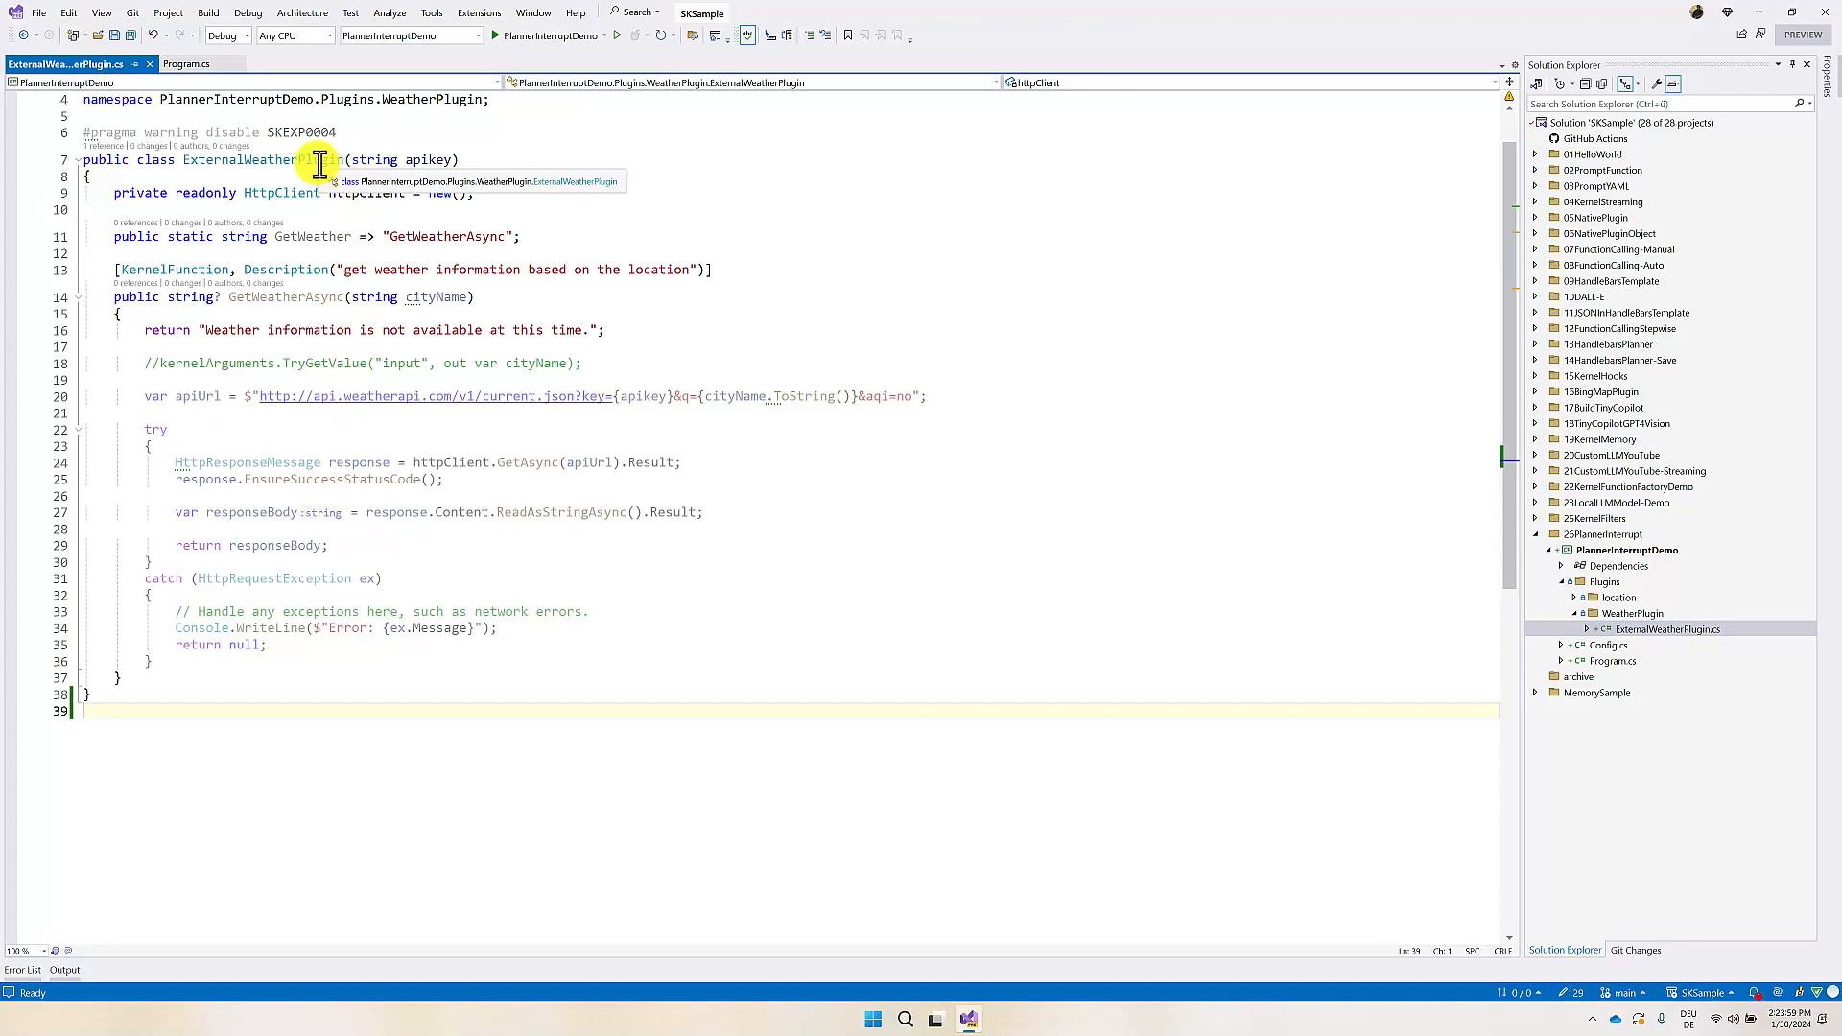
mouse_move(741, 635)
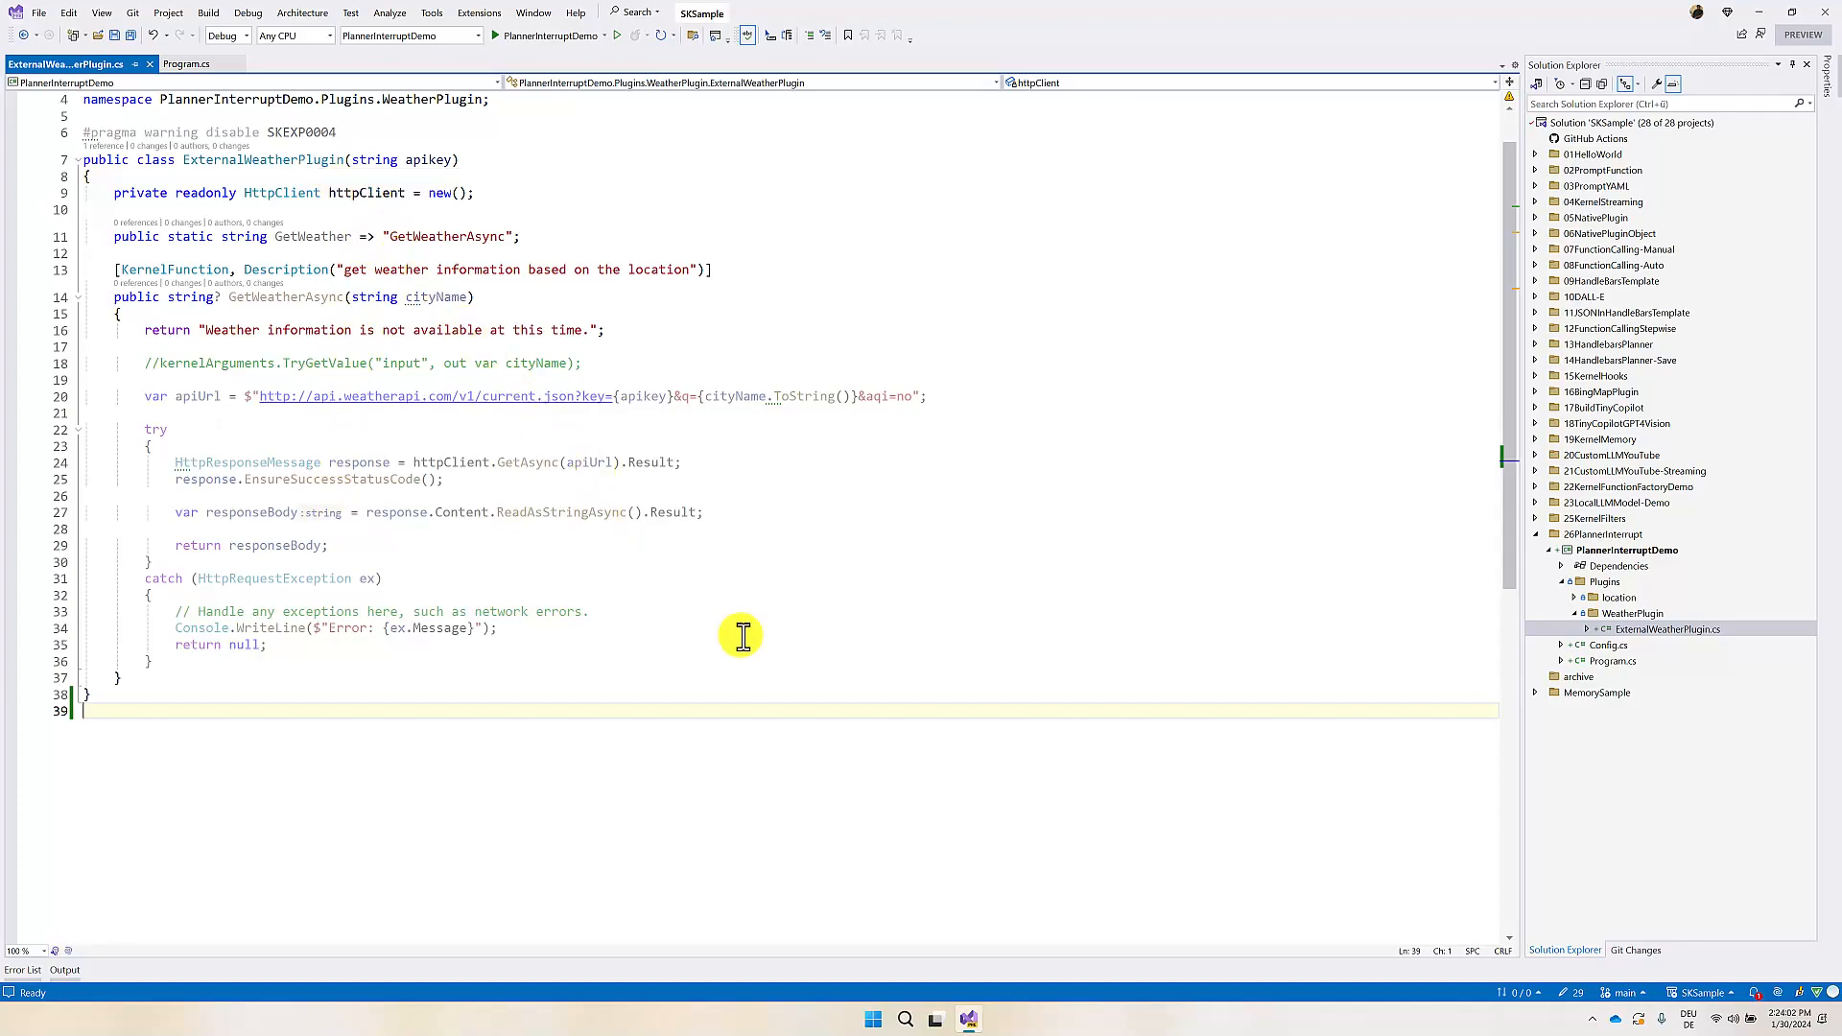
key(enter)
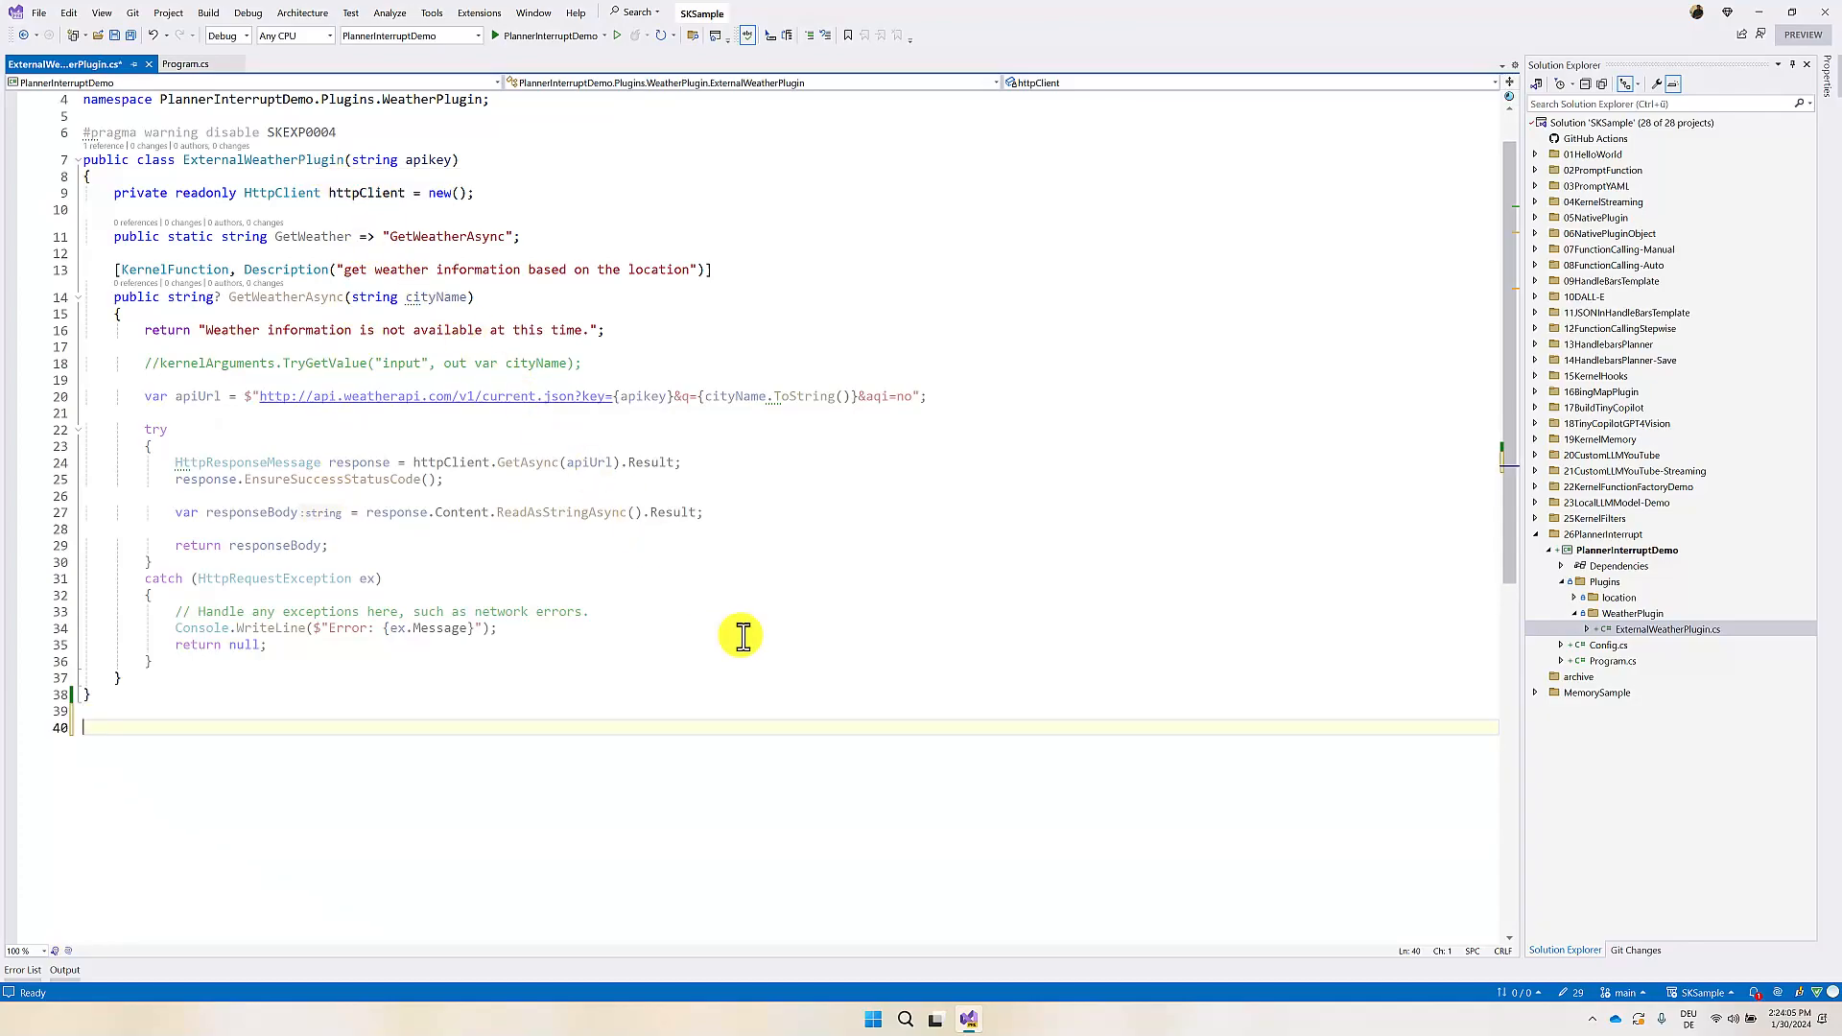
text(public class)
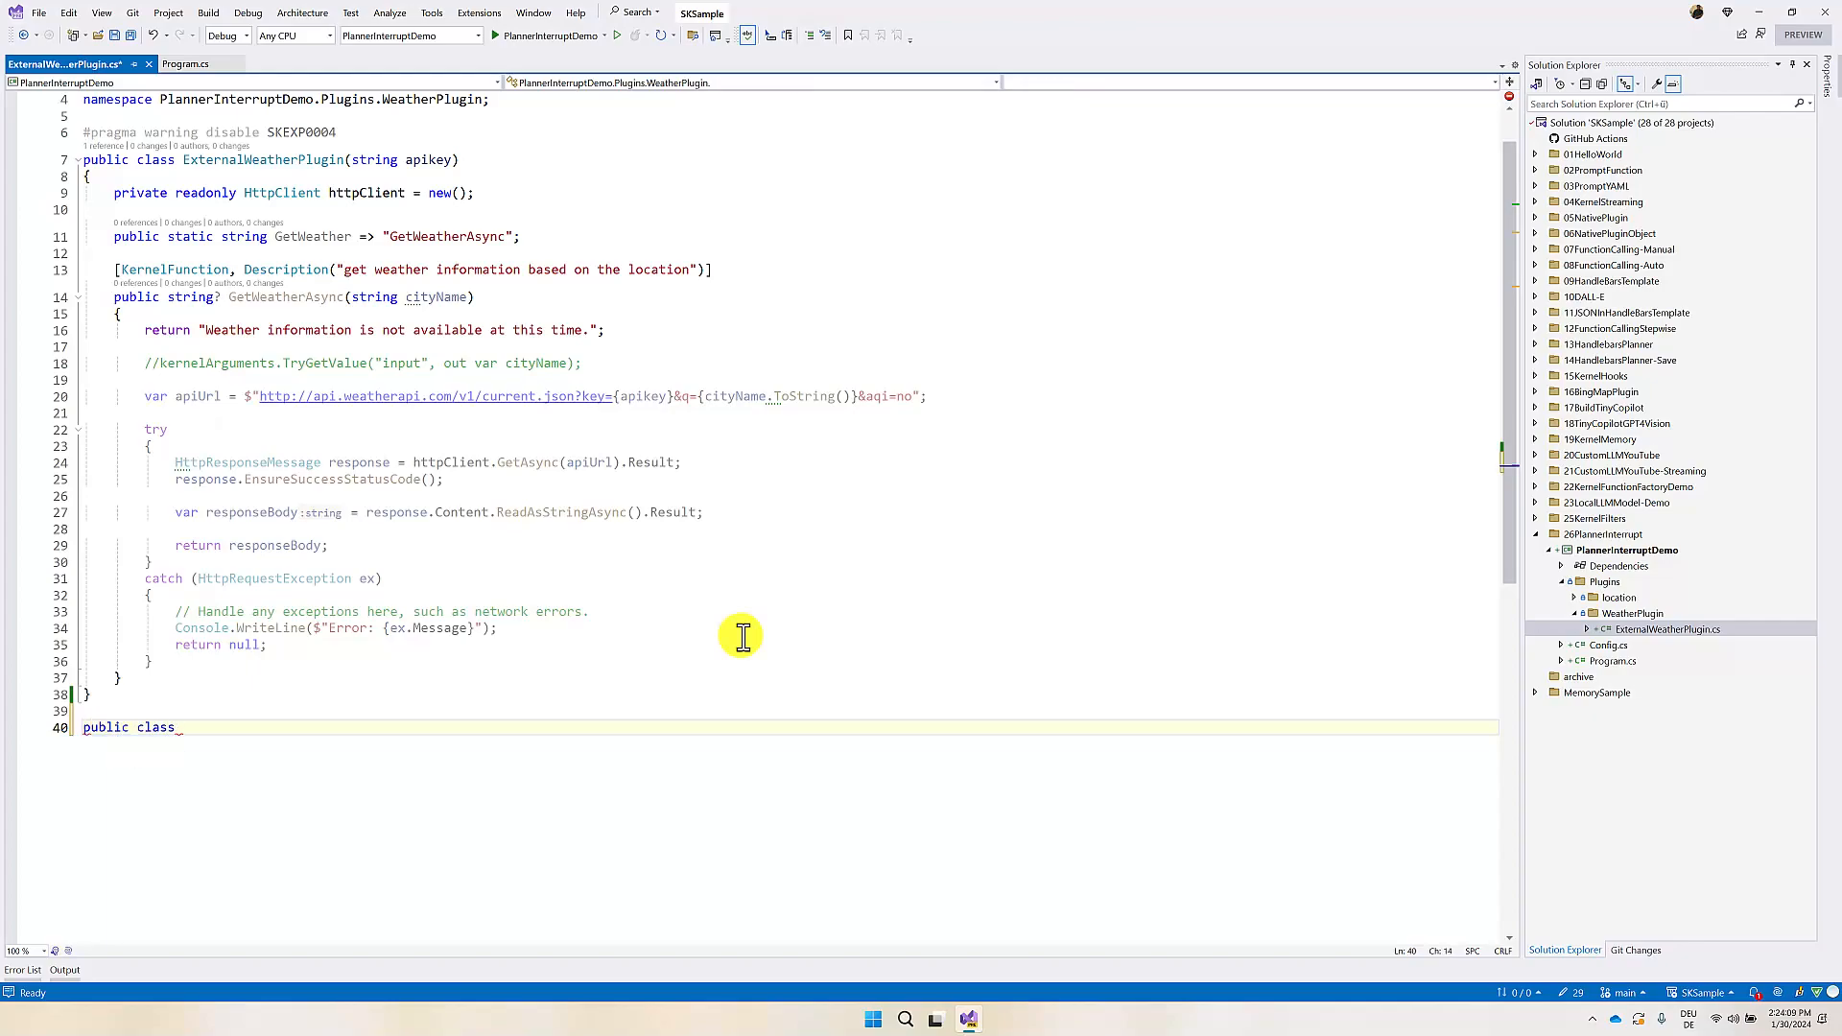
text(Weather)
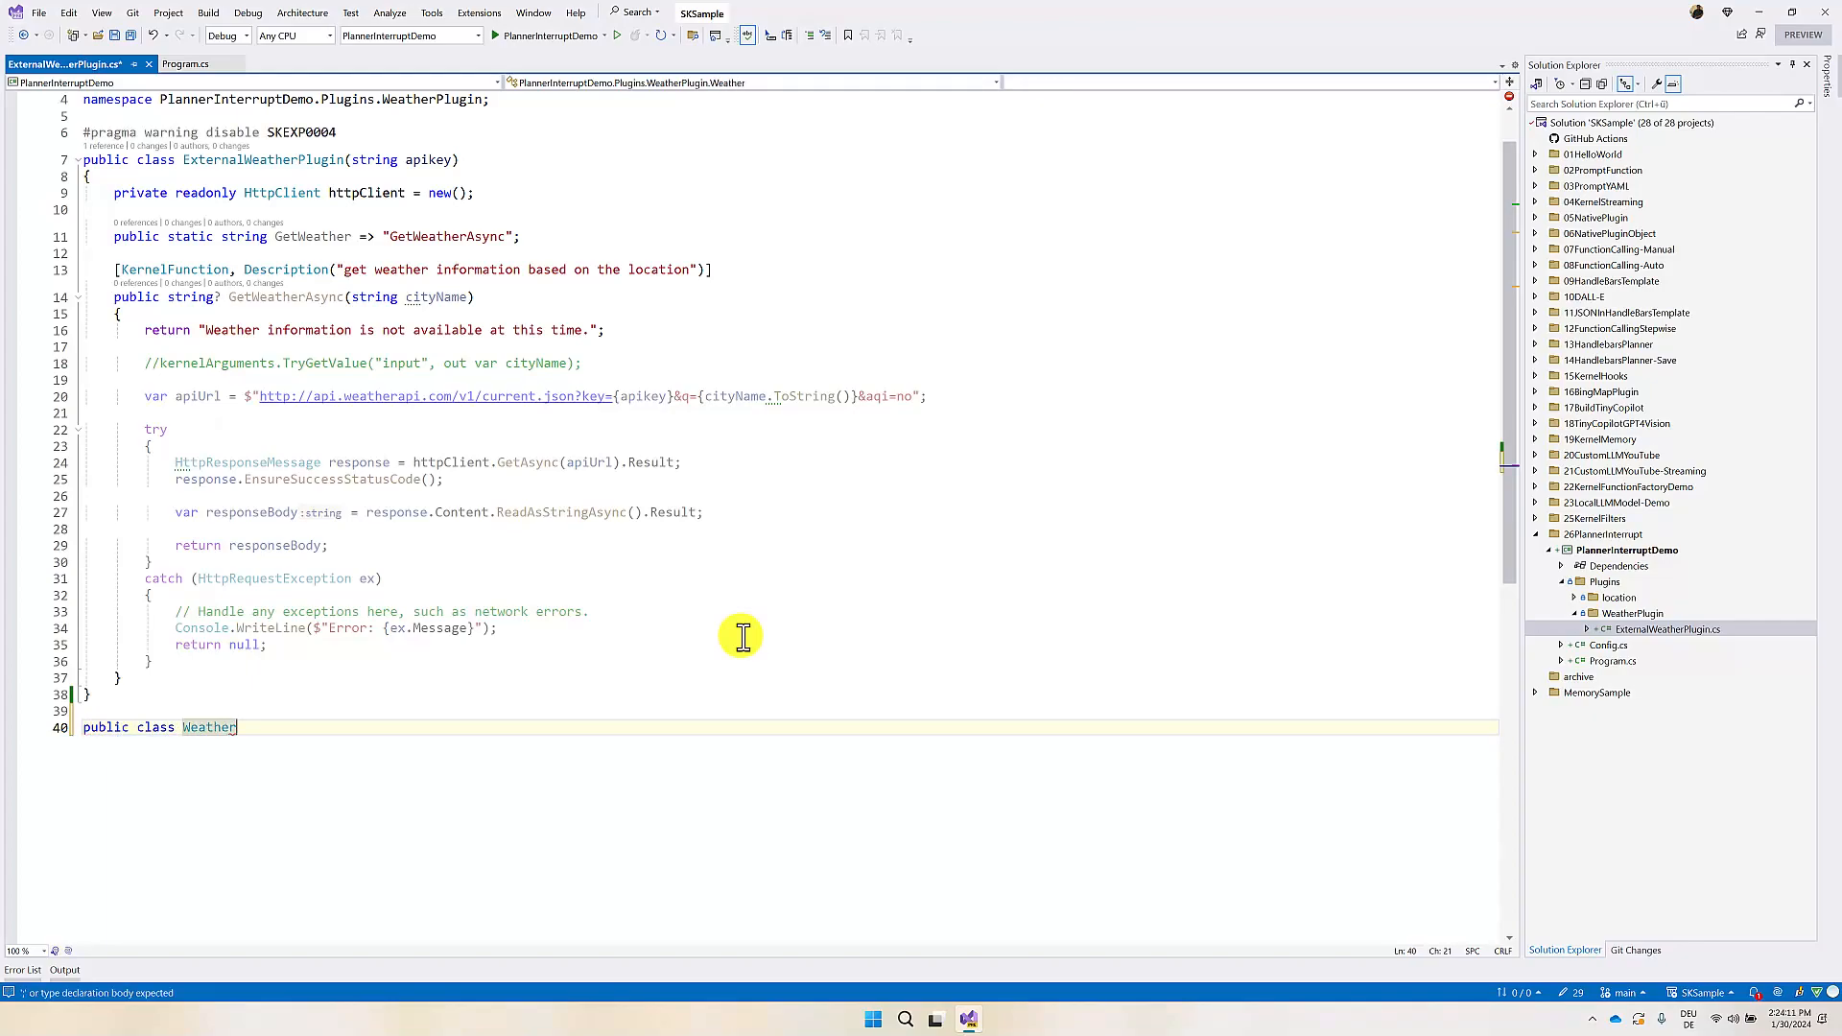
text(Filter :)
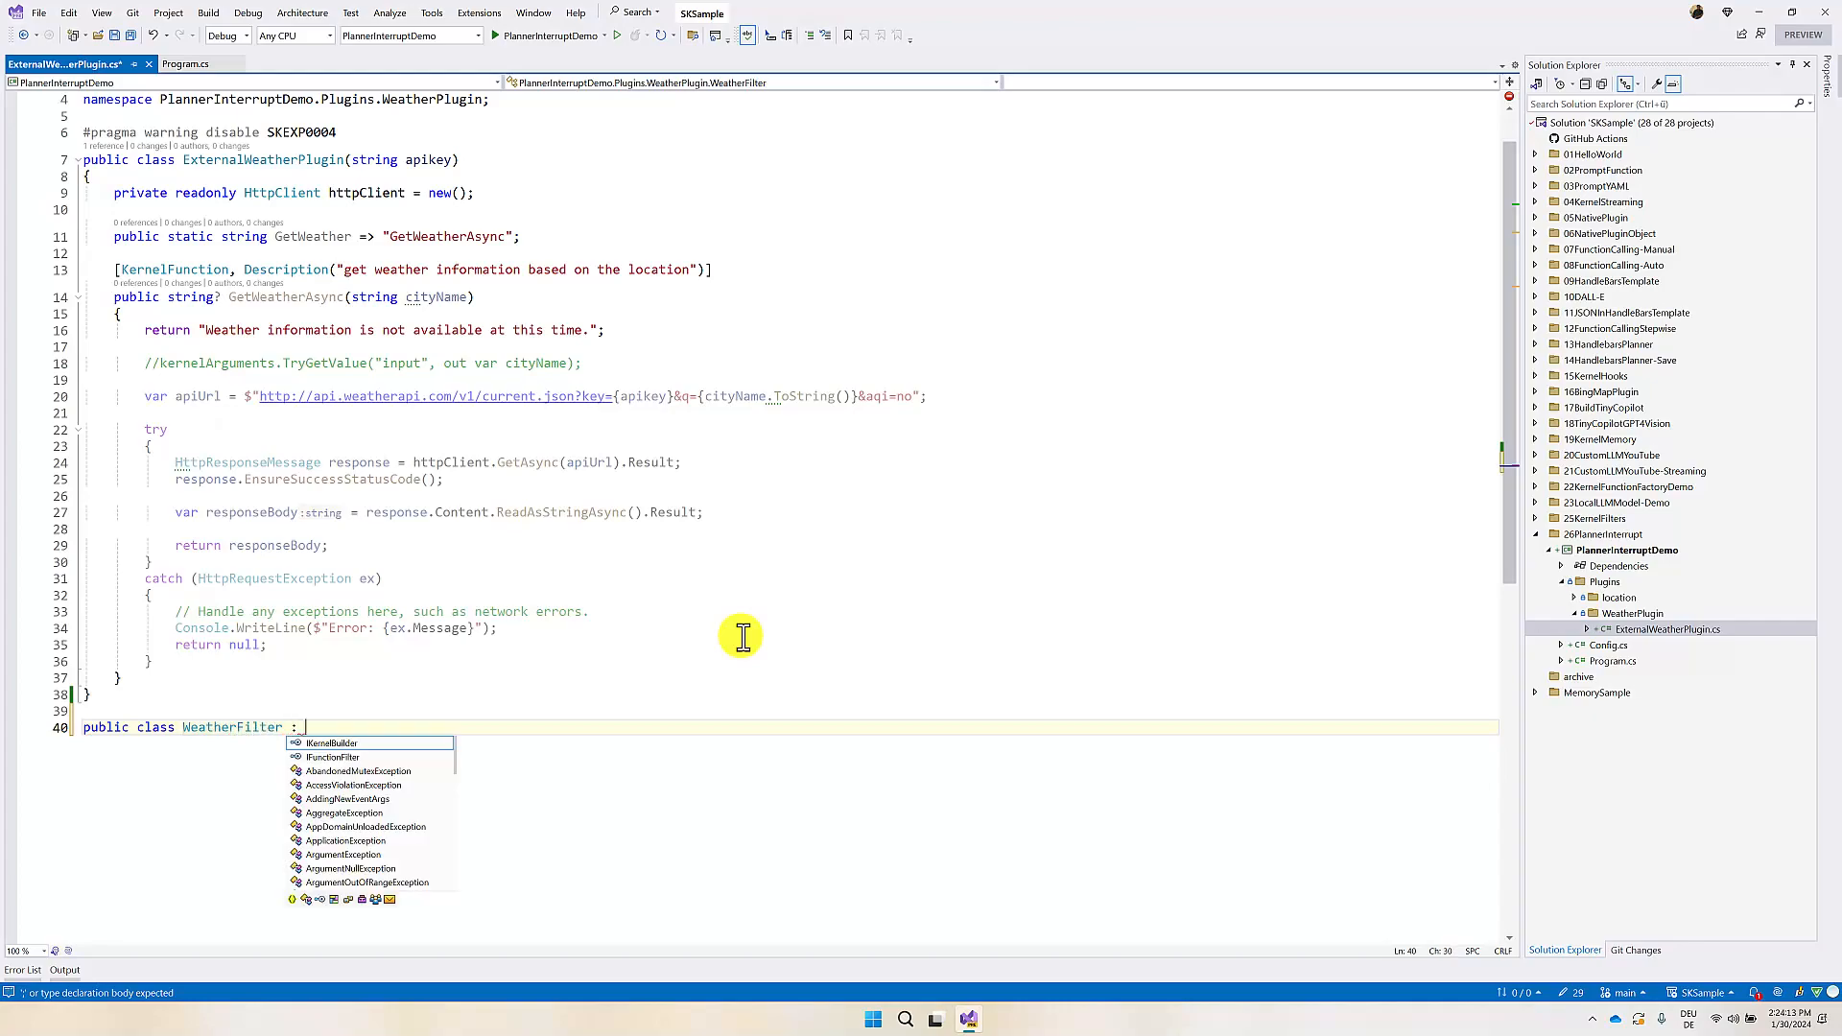
text(Ifi)
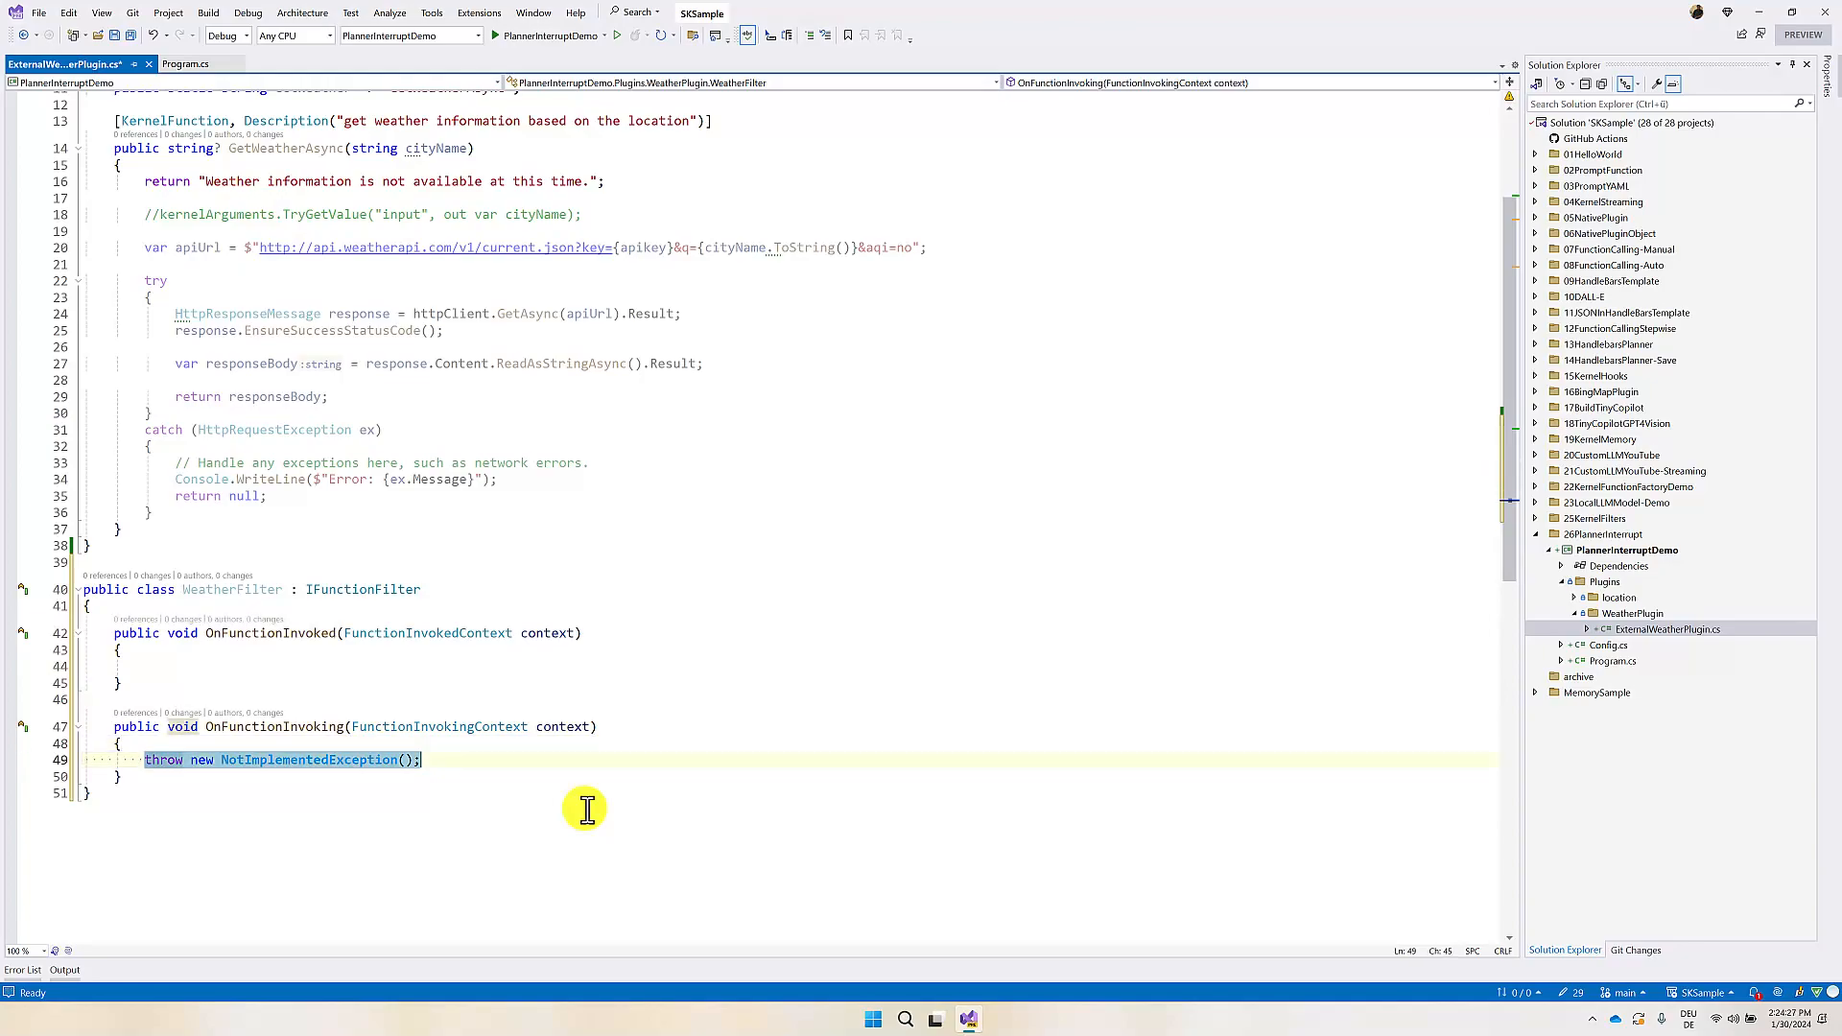
Step: Replace the throw with 'if (context.Function.Name == ExternalWeatherPlugin.GetWeather) { }'
key(Delete)
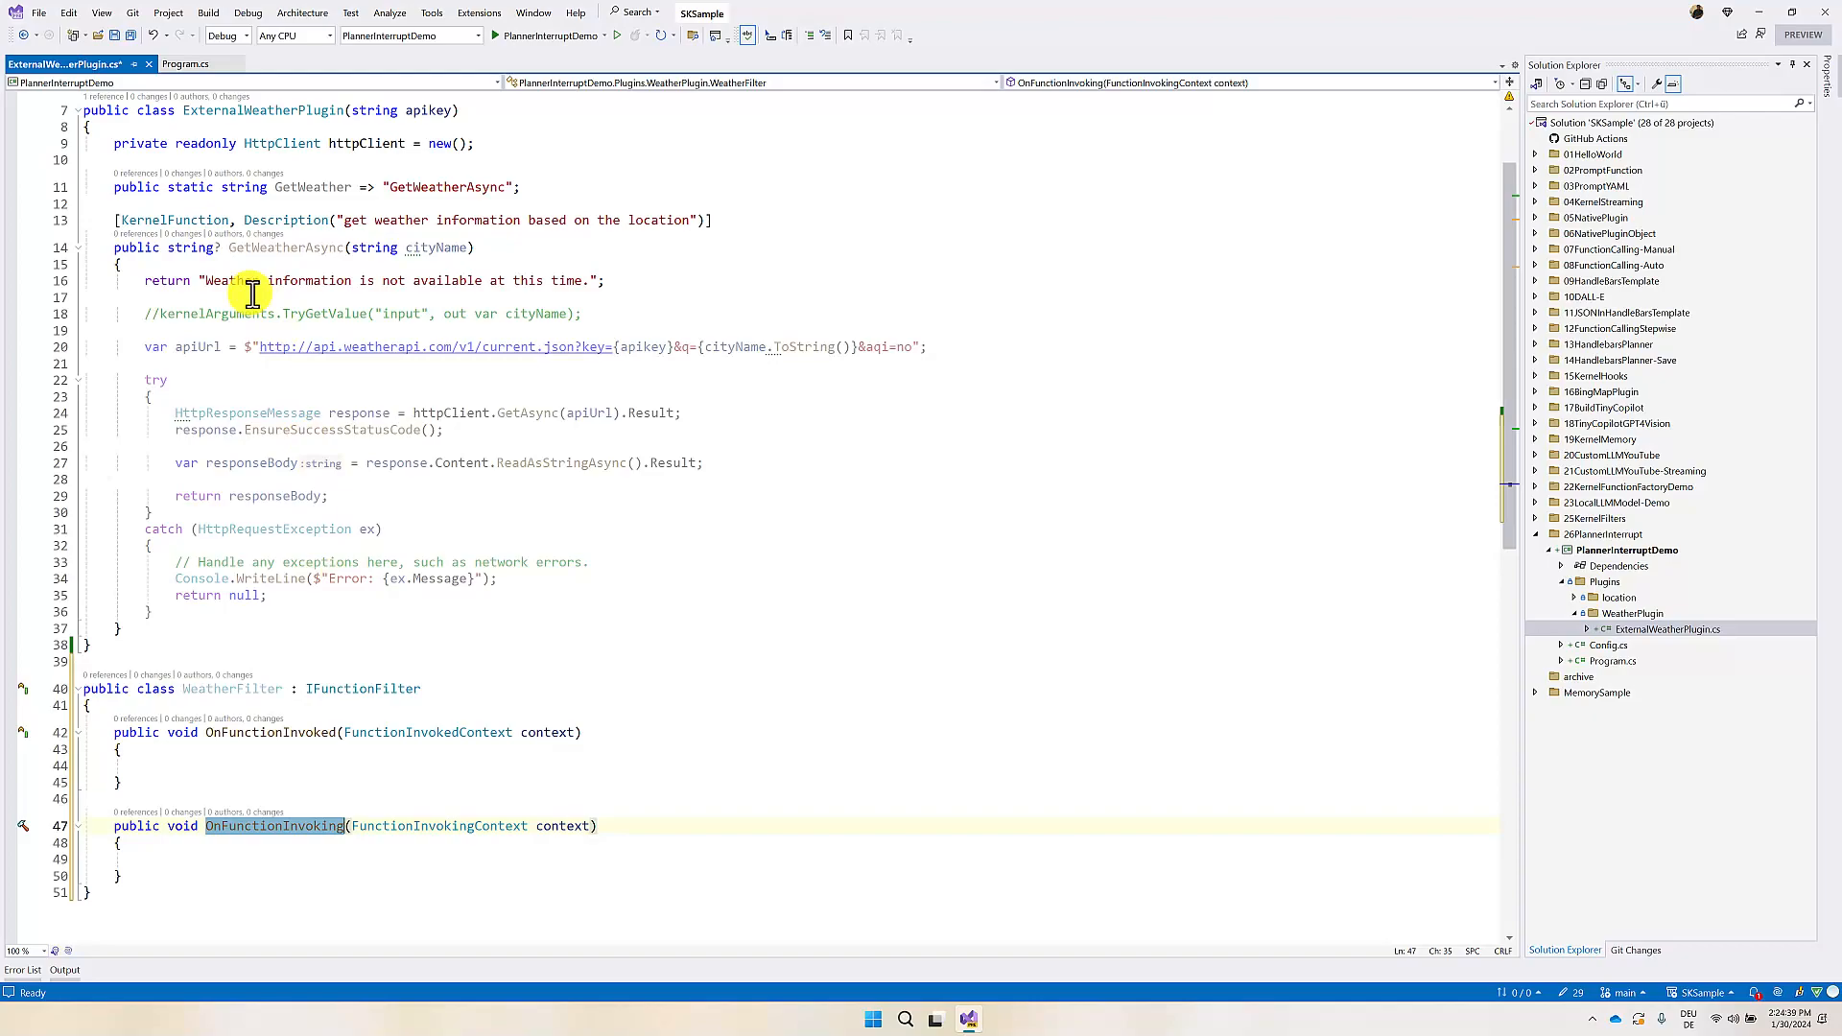
text(i)
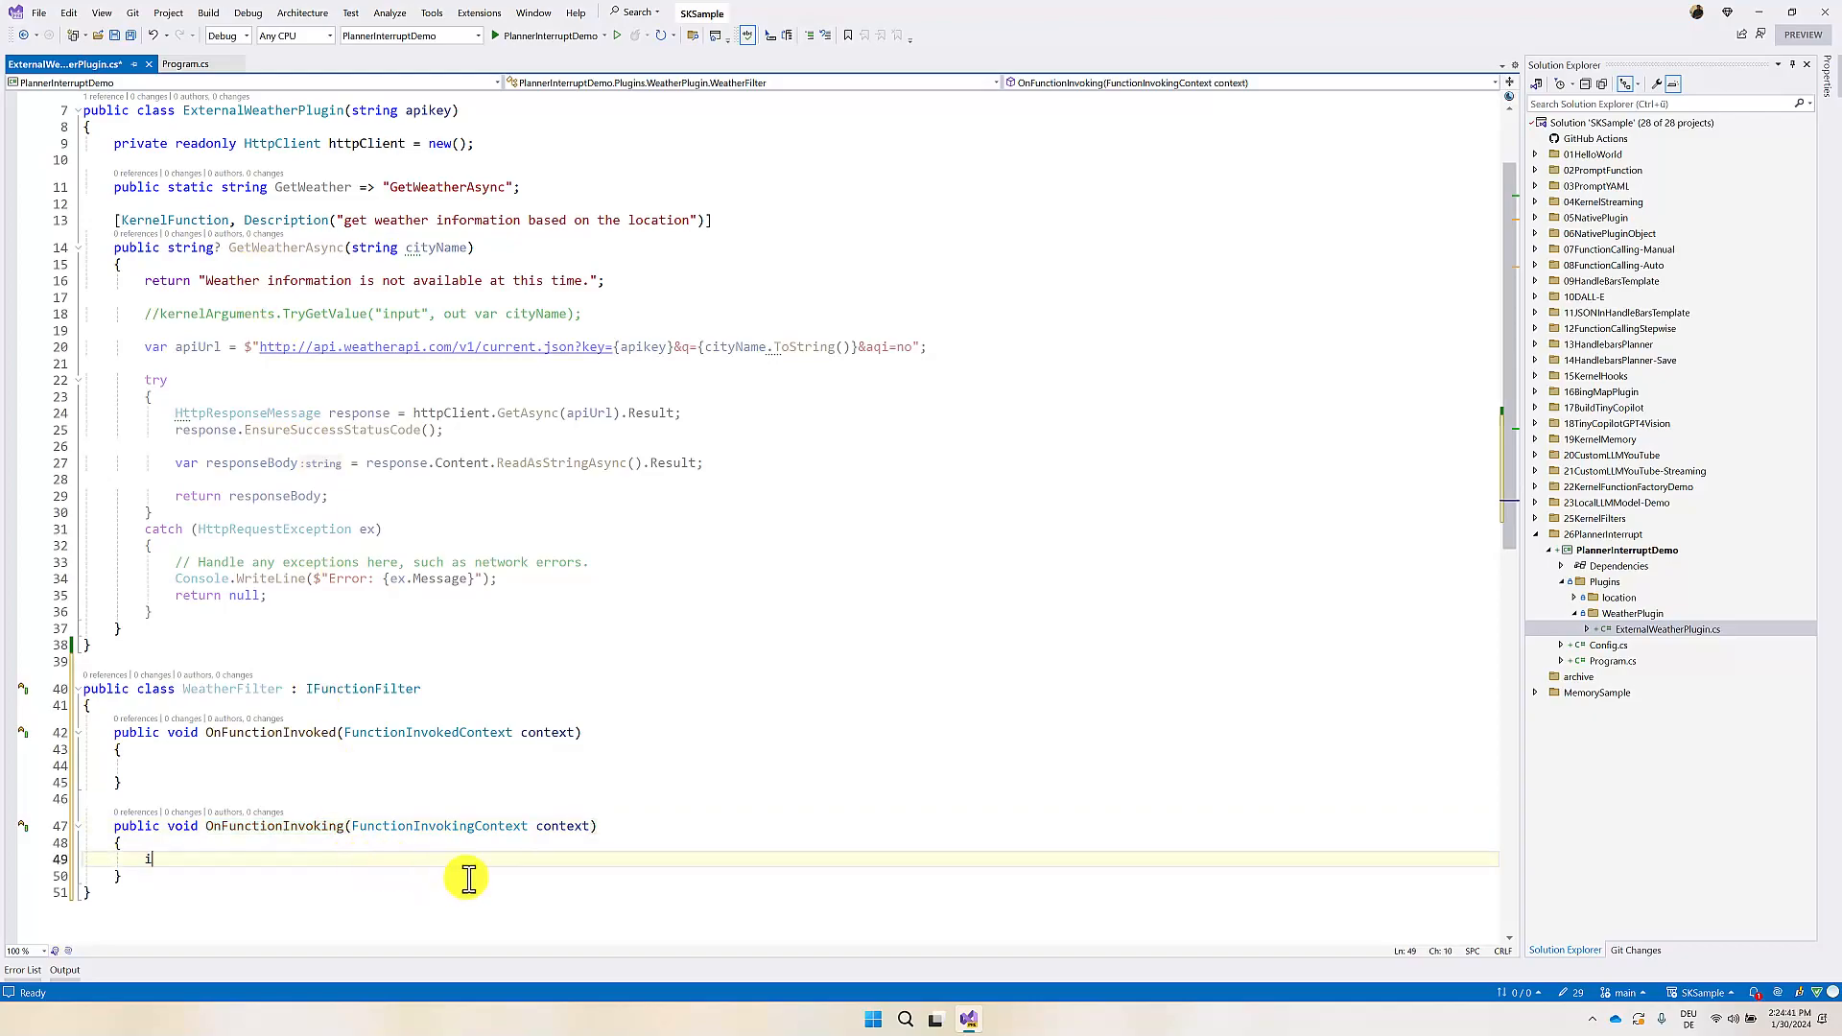
text(if()
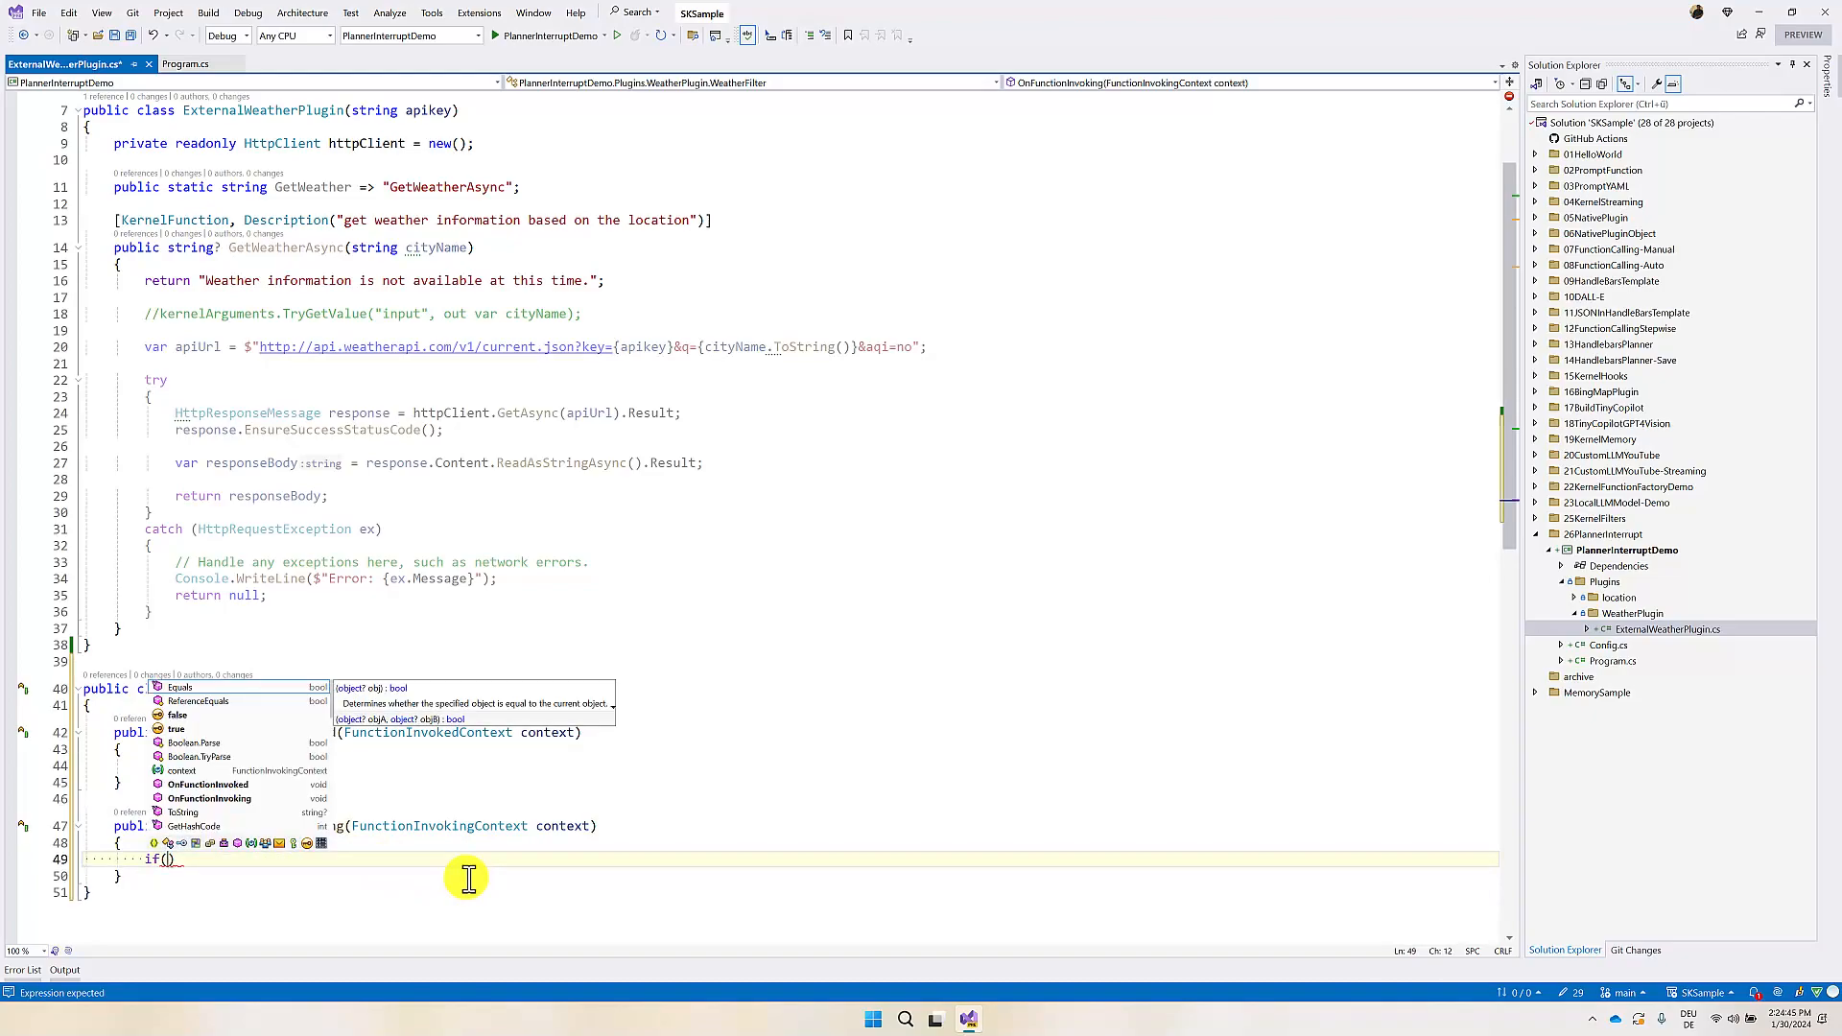
text(context.Function.)
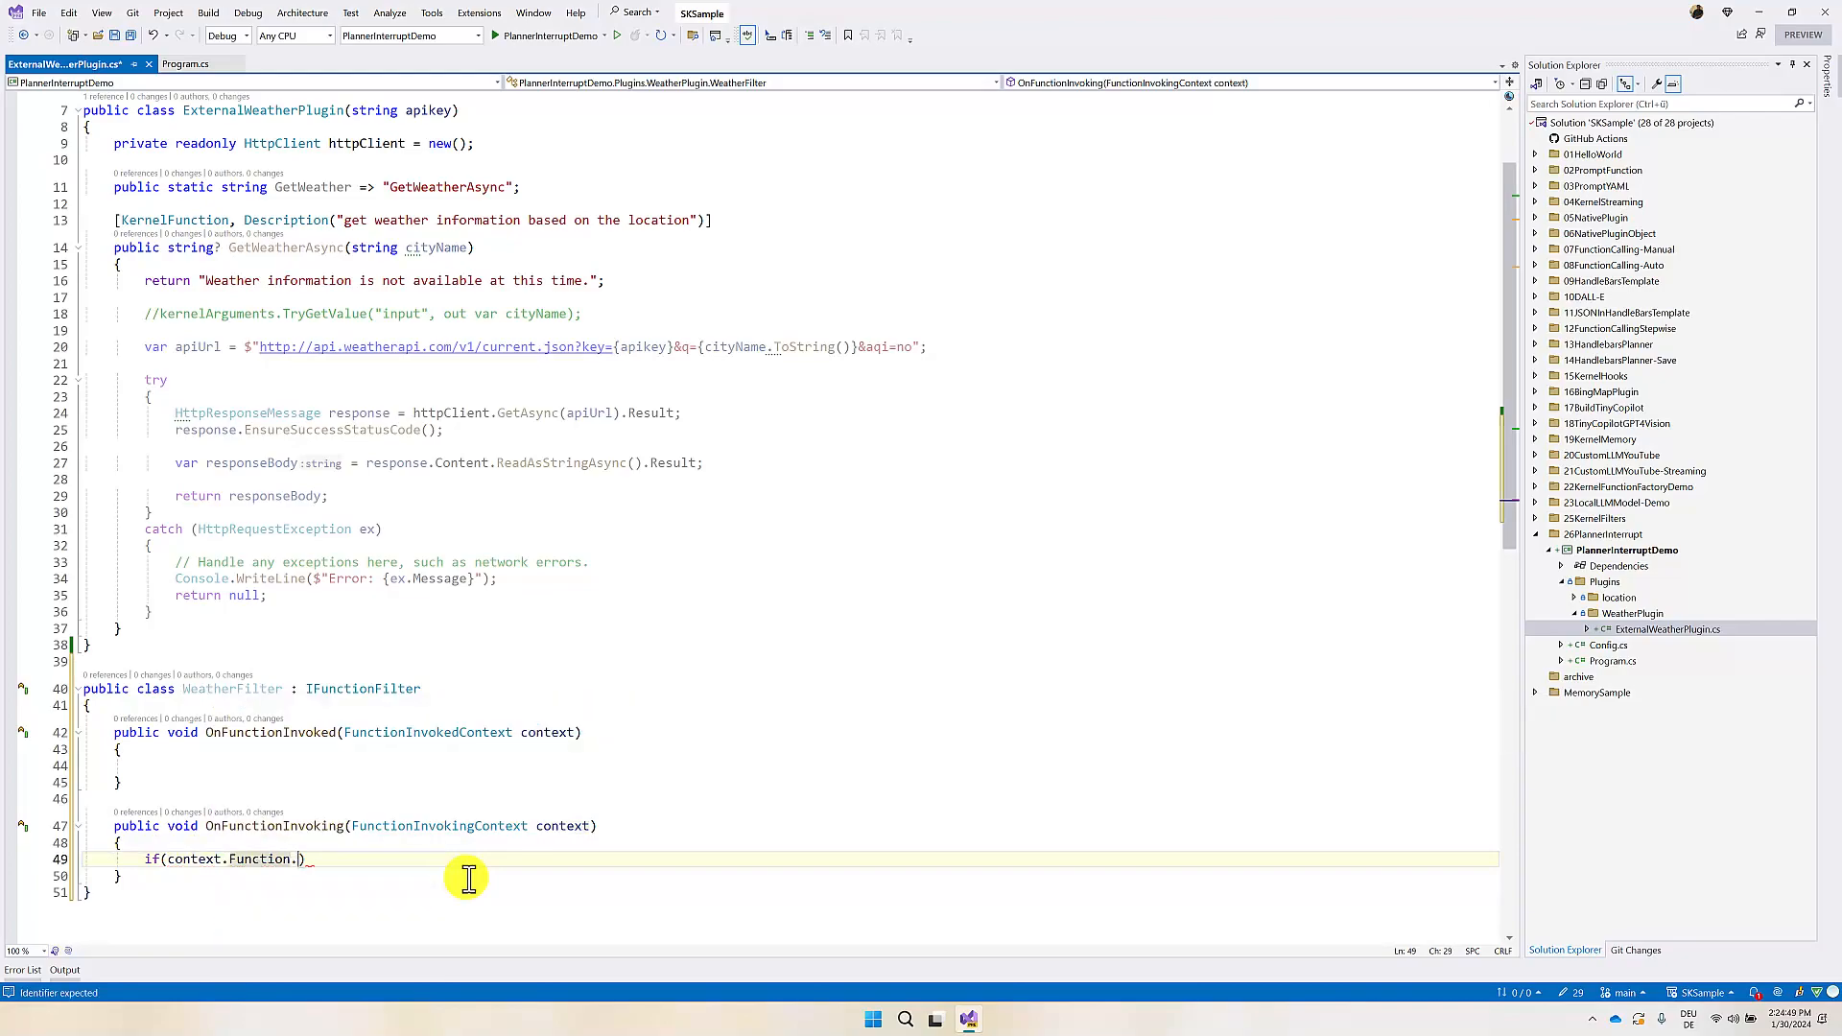
text(Name)
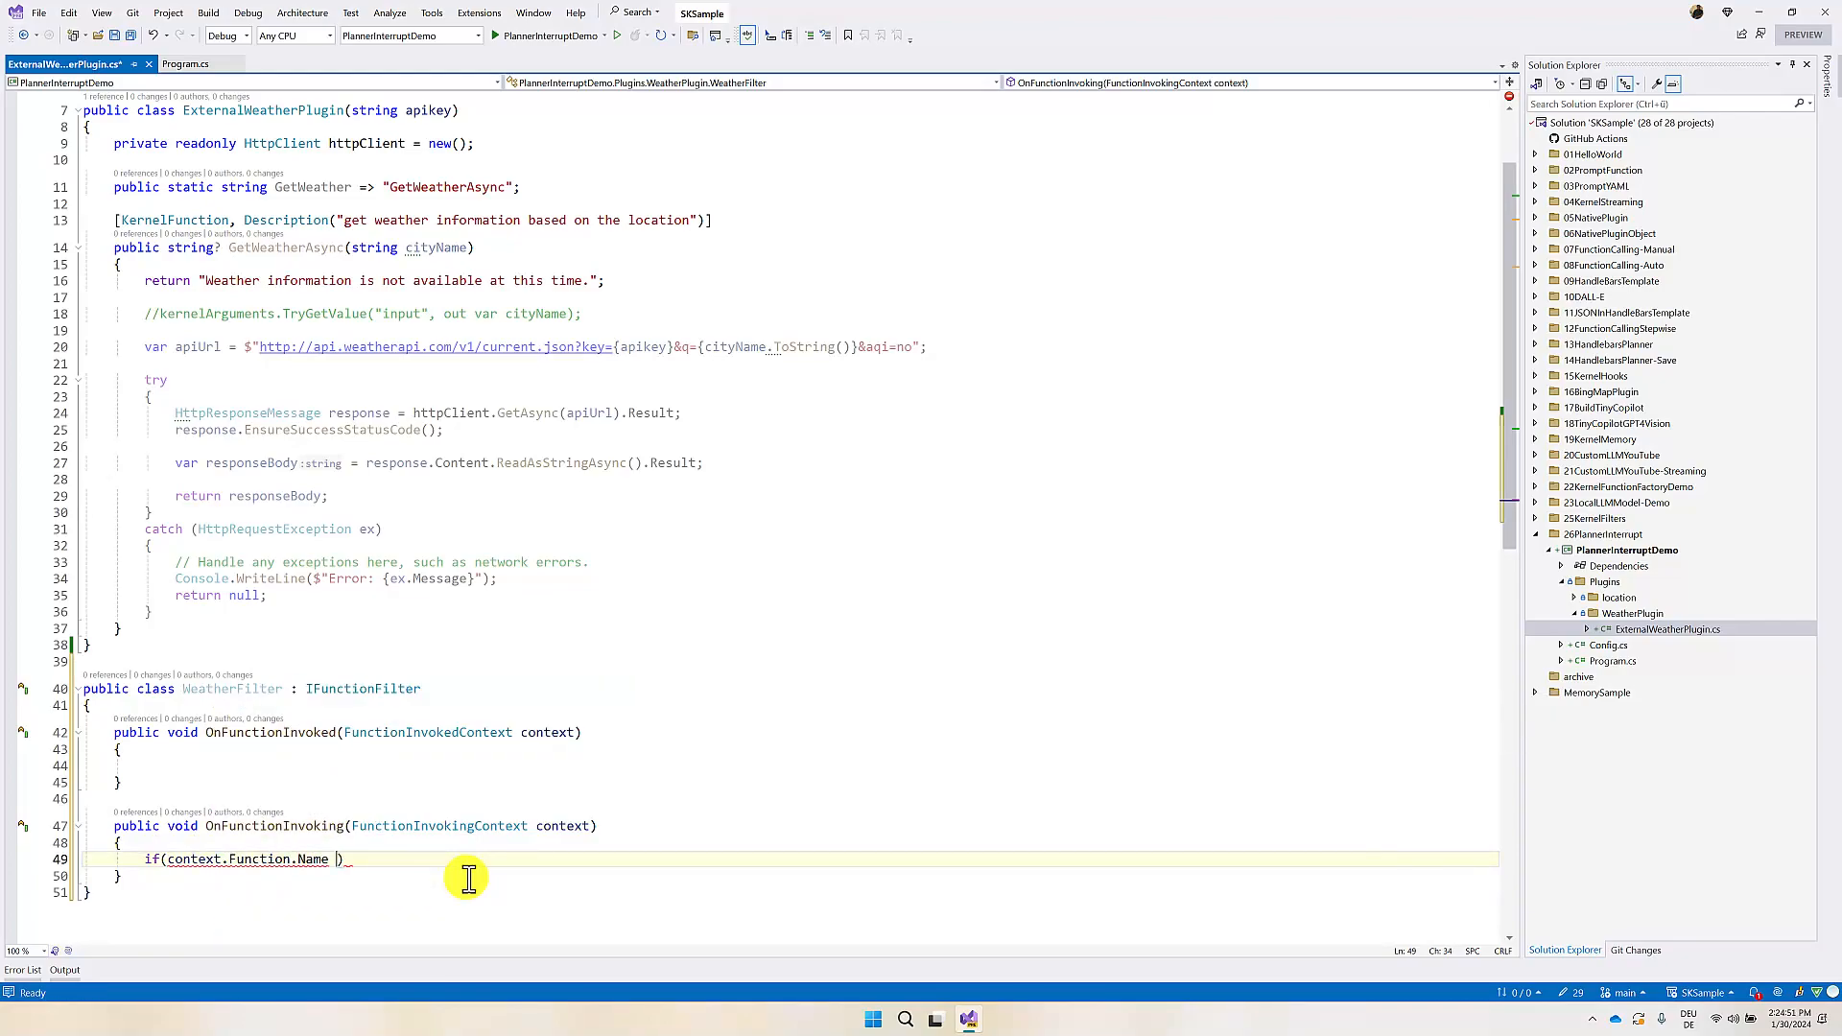
text(==E)
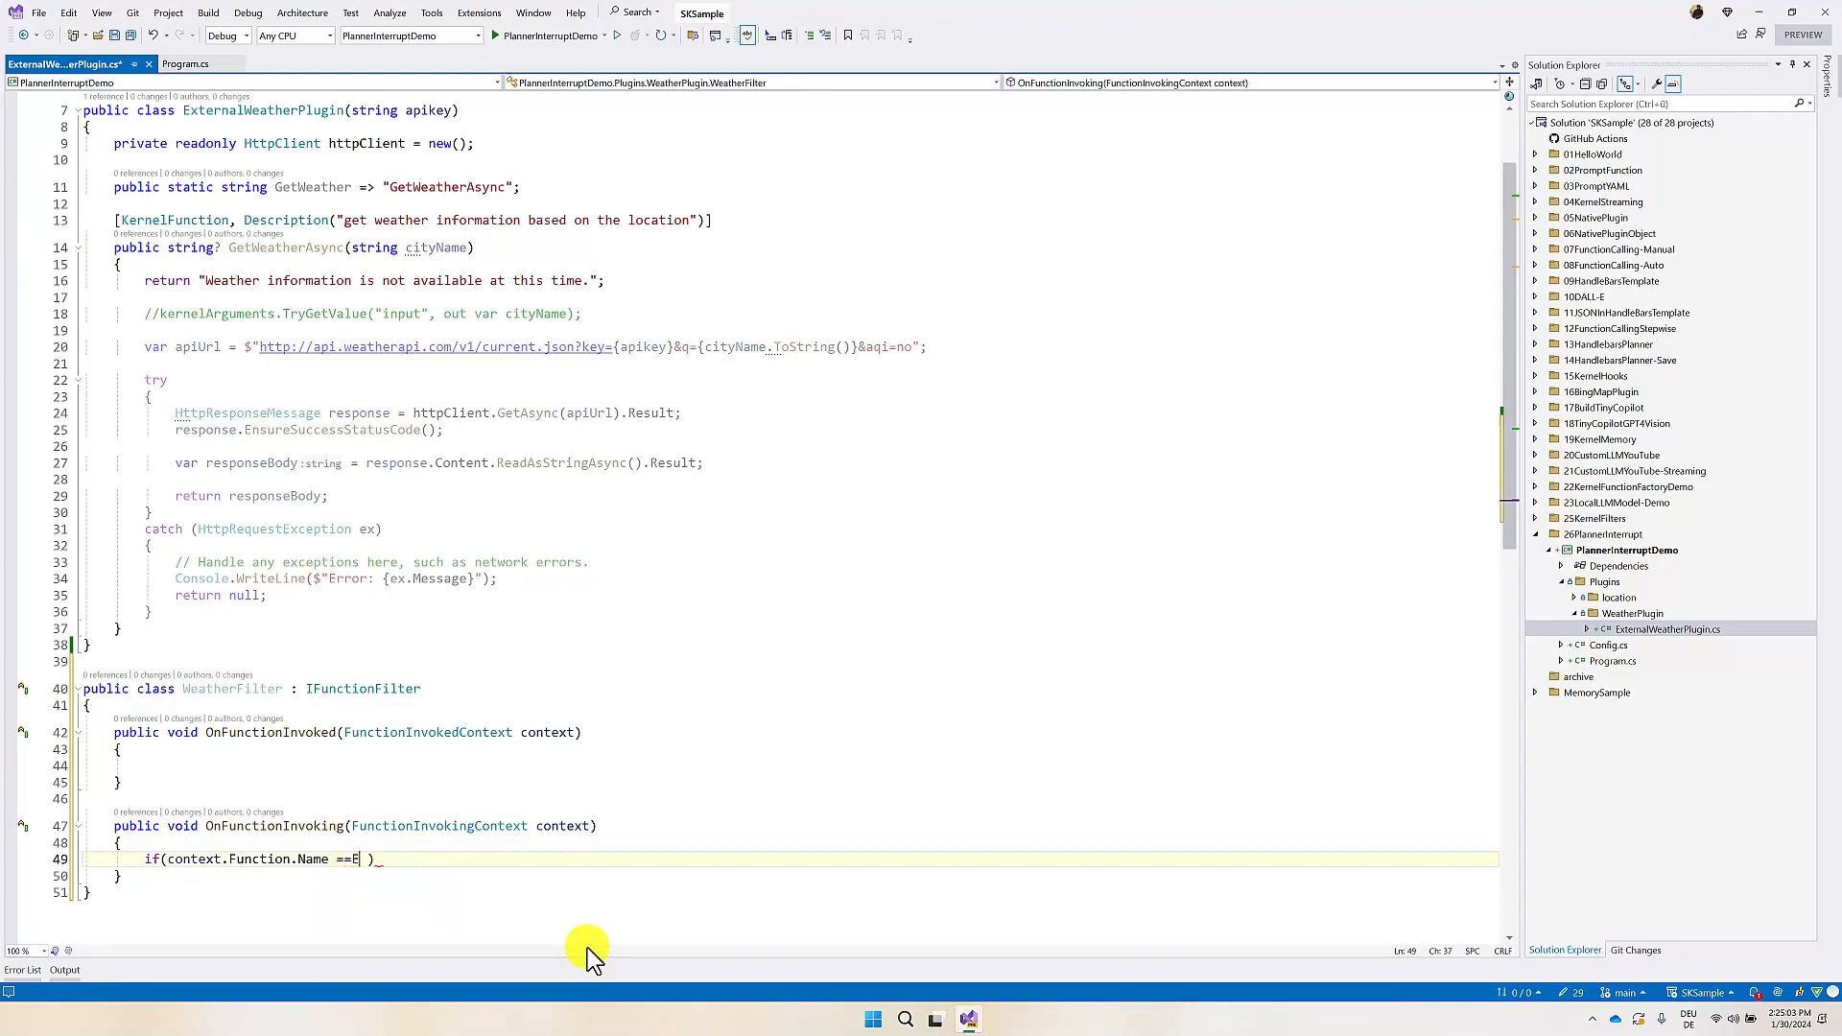
text(xter)
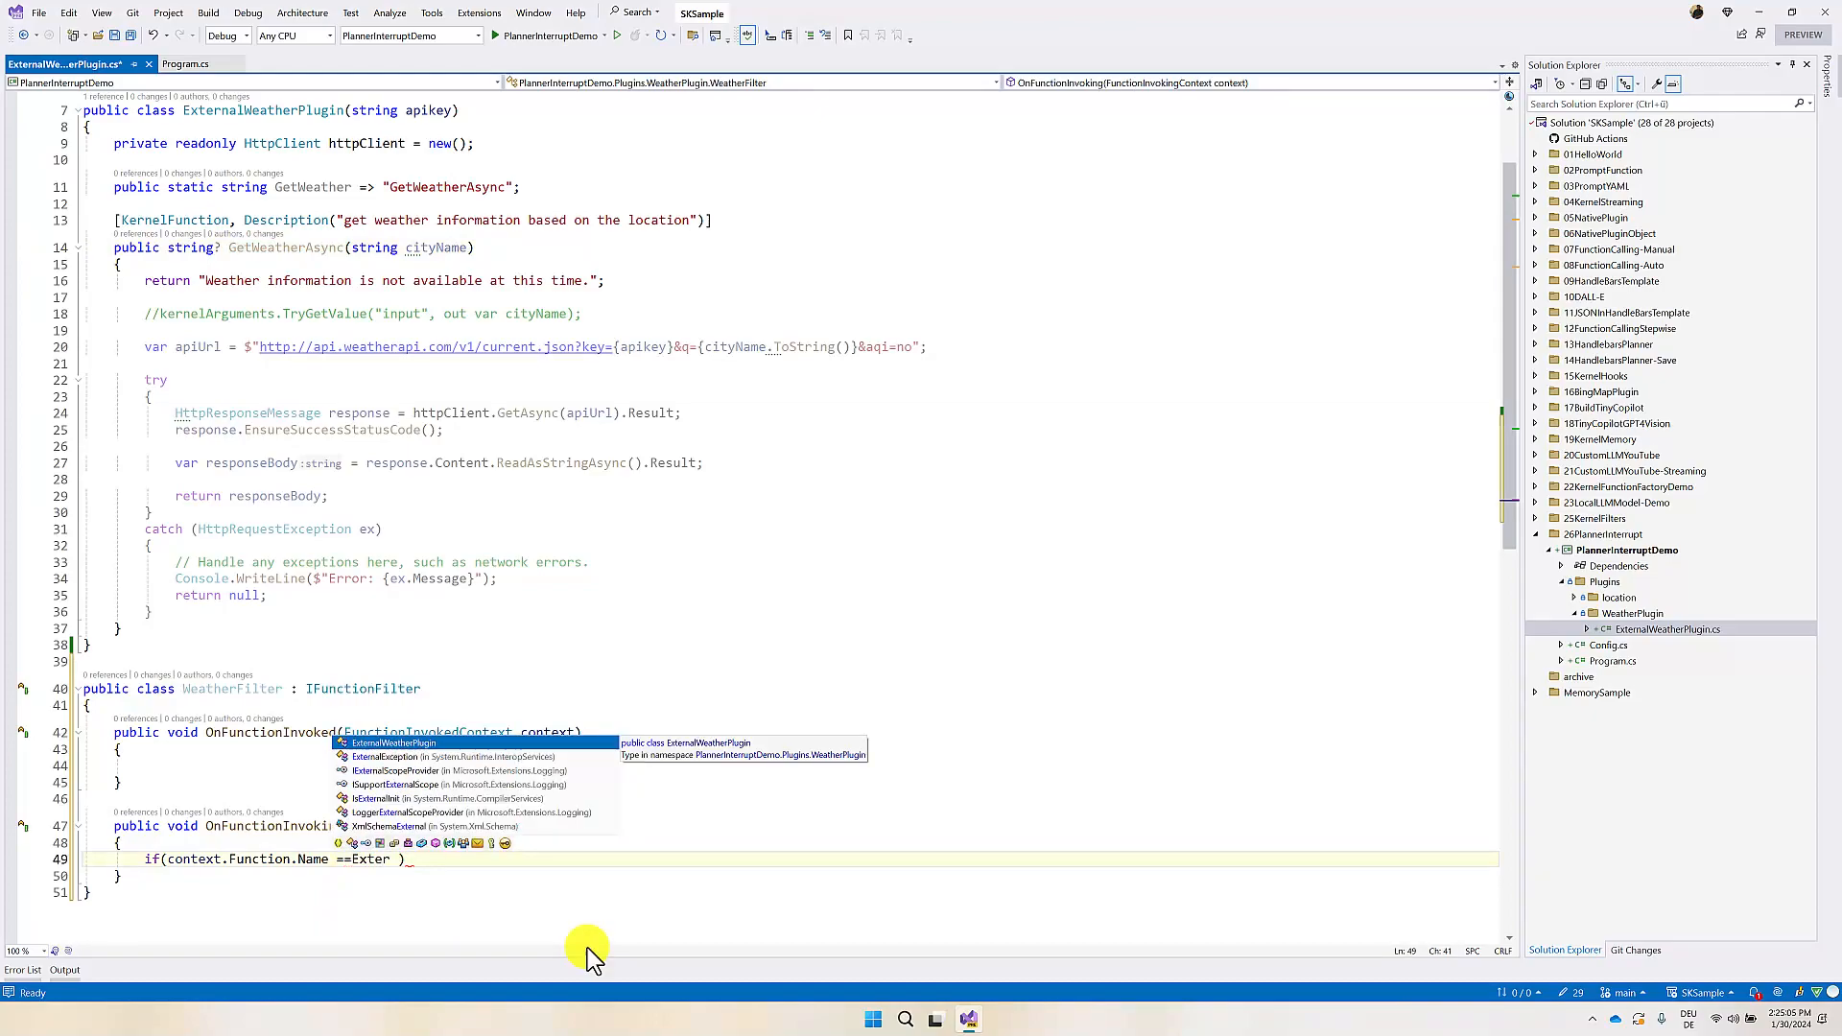
text(ExternalWeatherPlugin.getWeather)
text(})
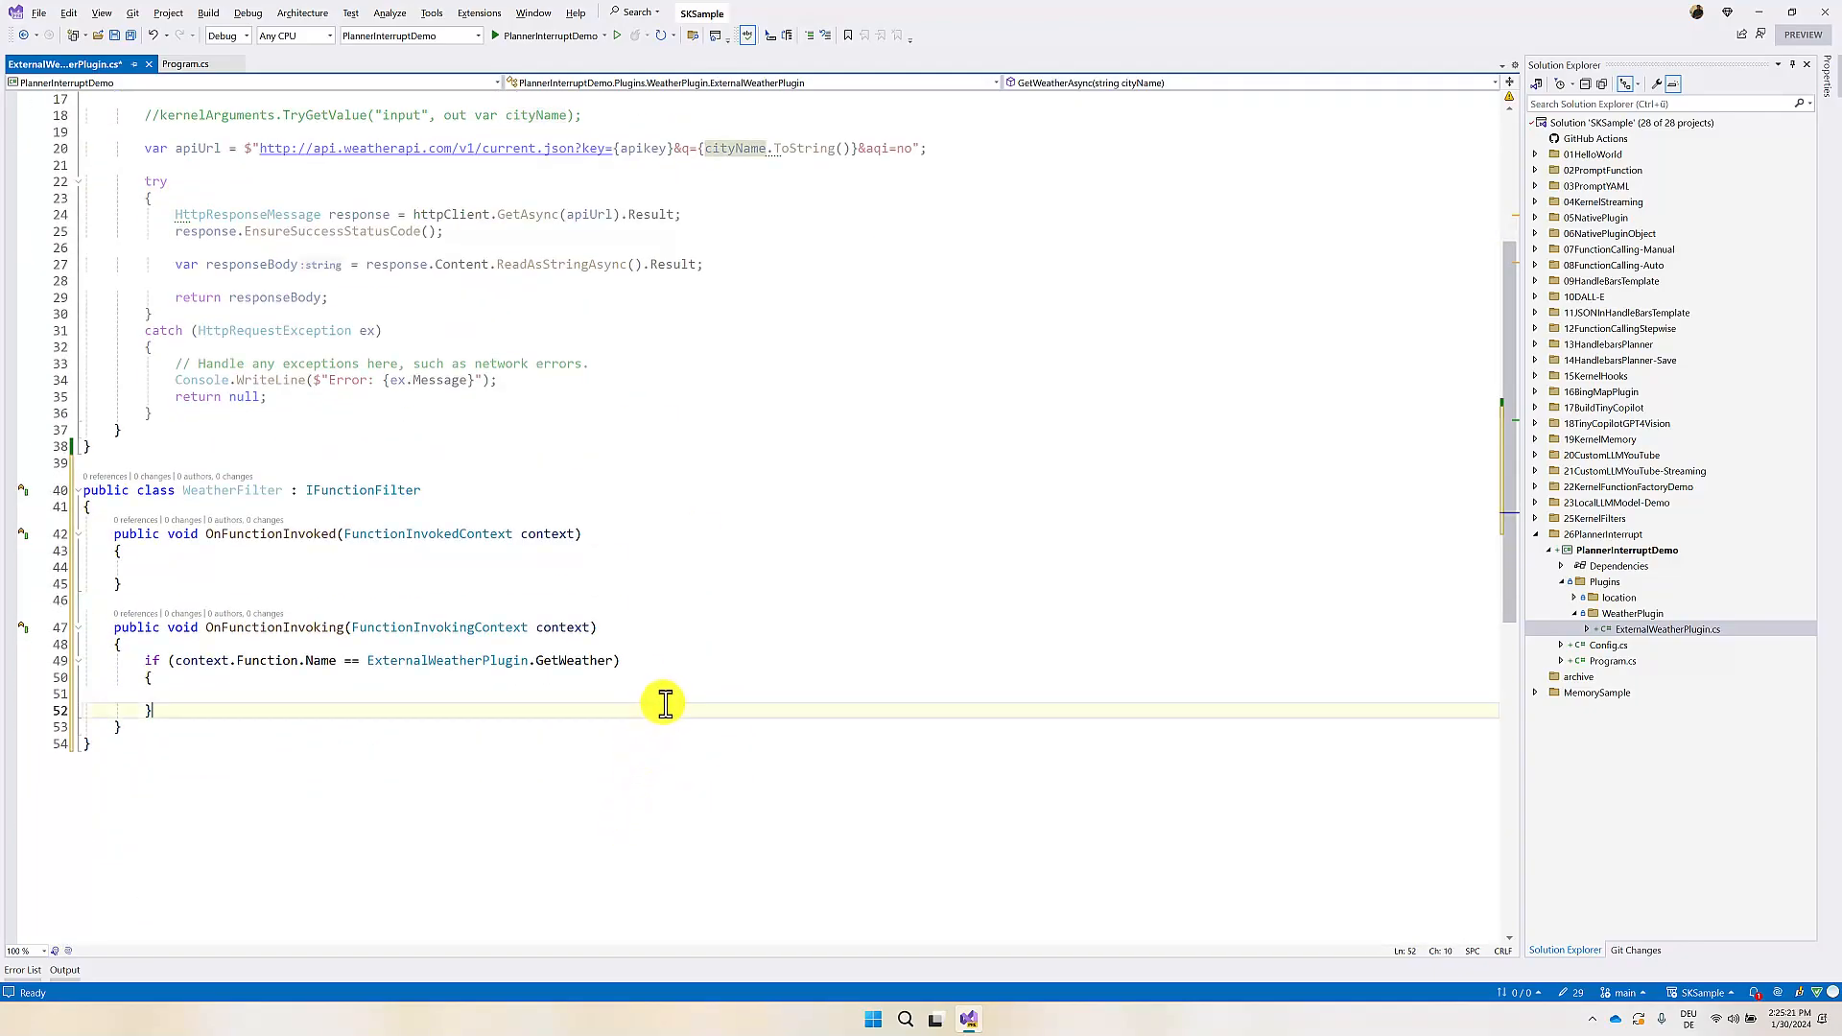
Step: Read var cityName from context.Arguments["cityName"] inside the GetWeather check
text(var)
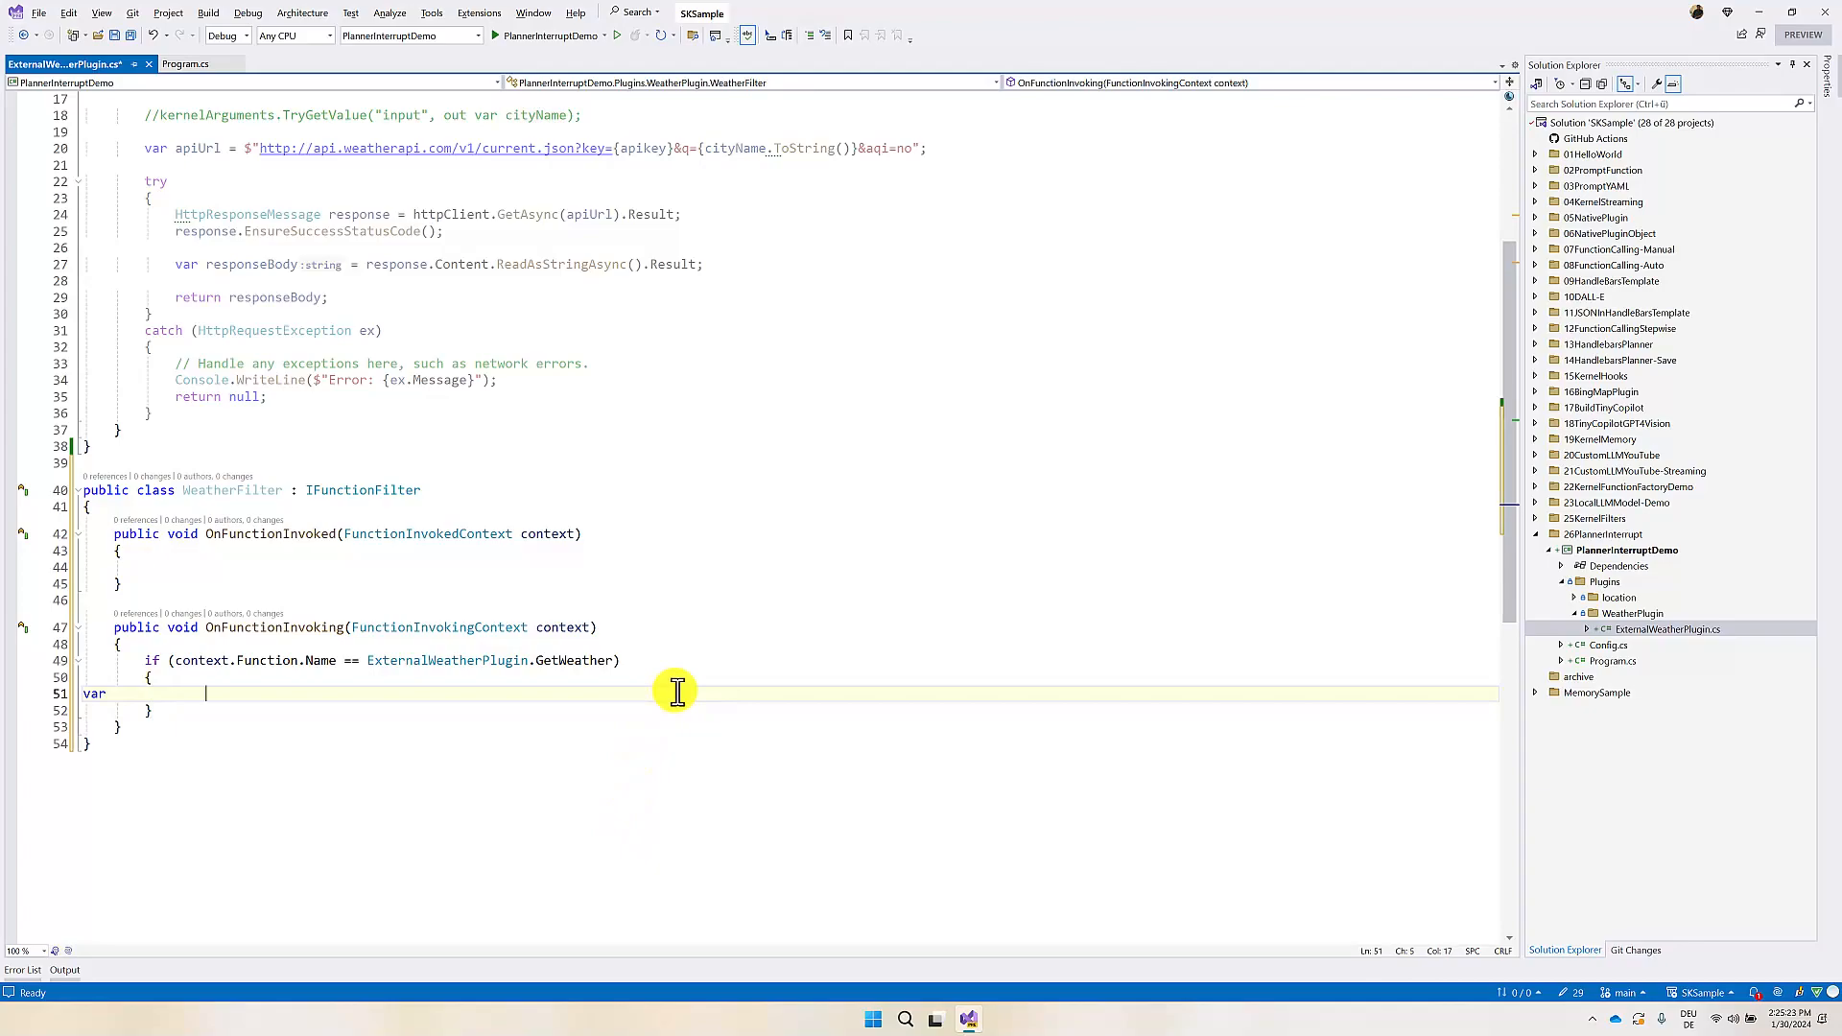
text(cityName = conte)
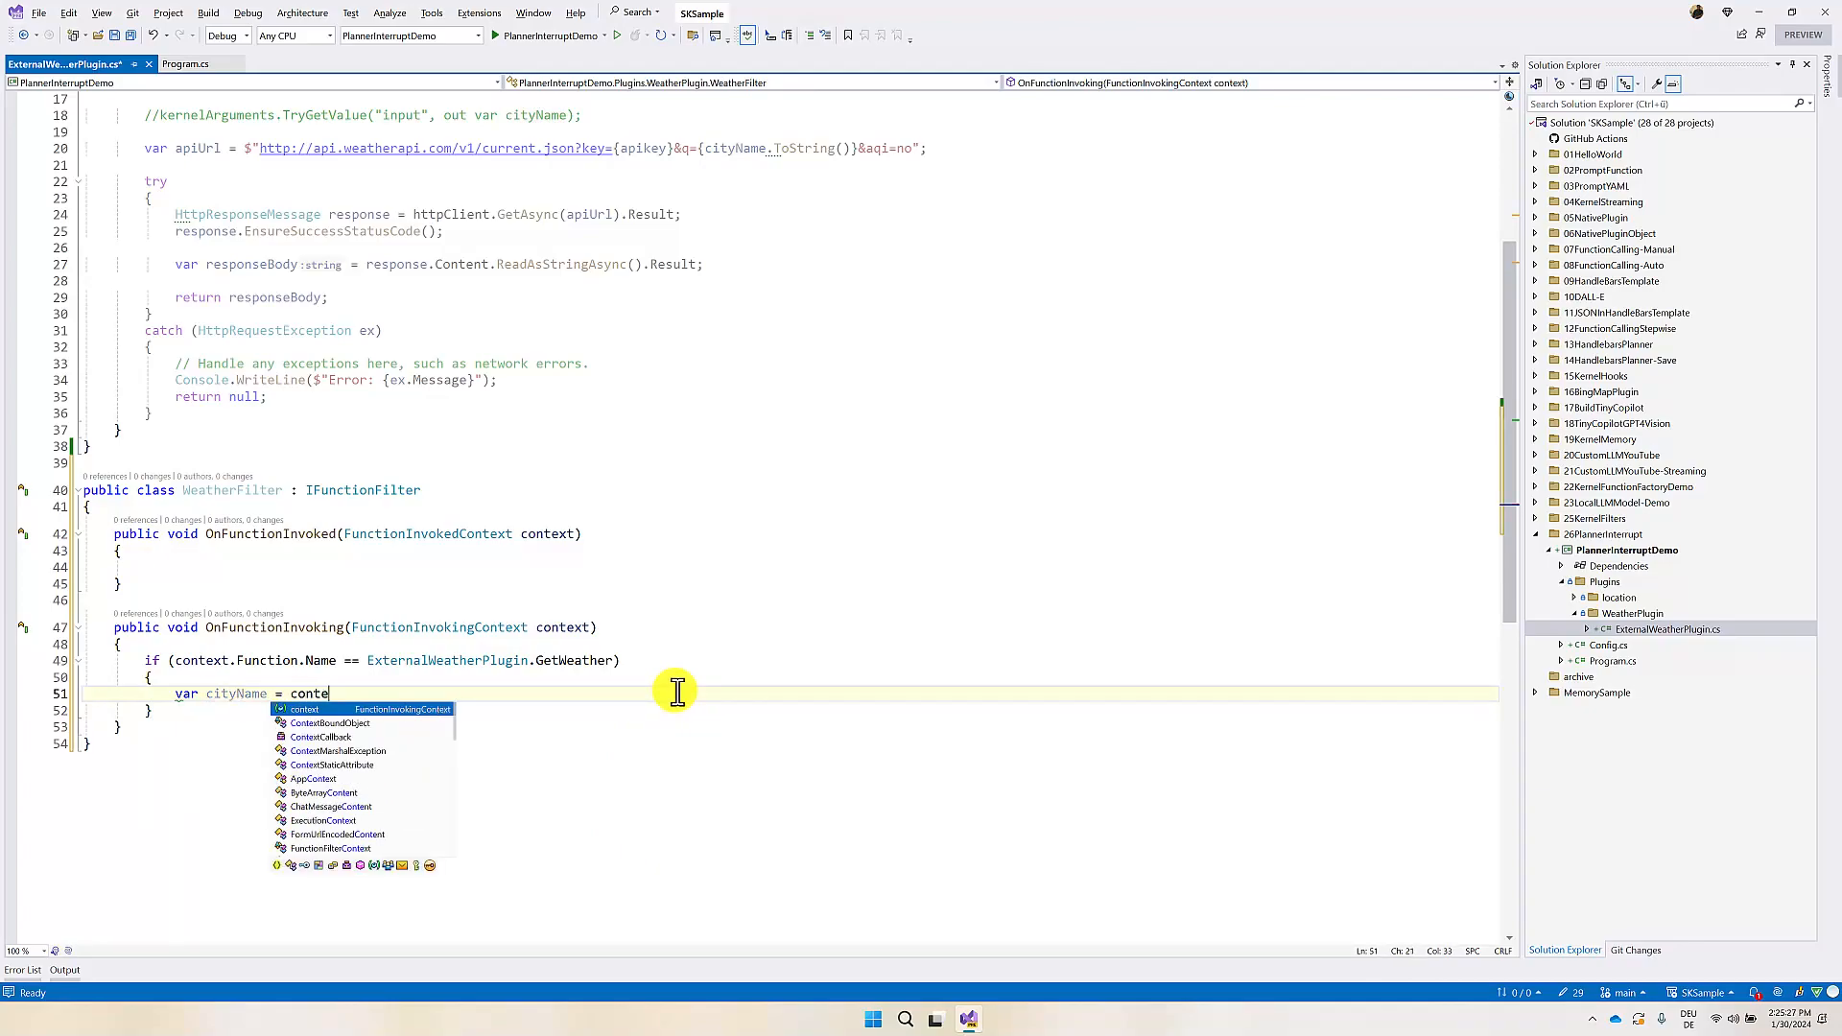
text(xt.Arguments)
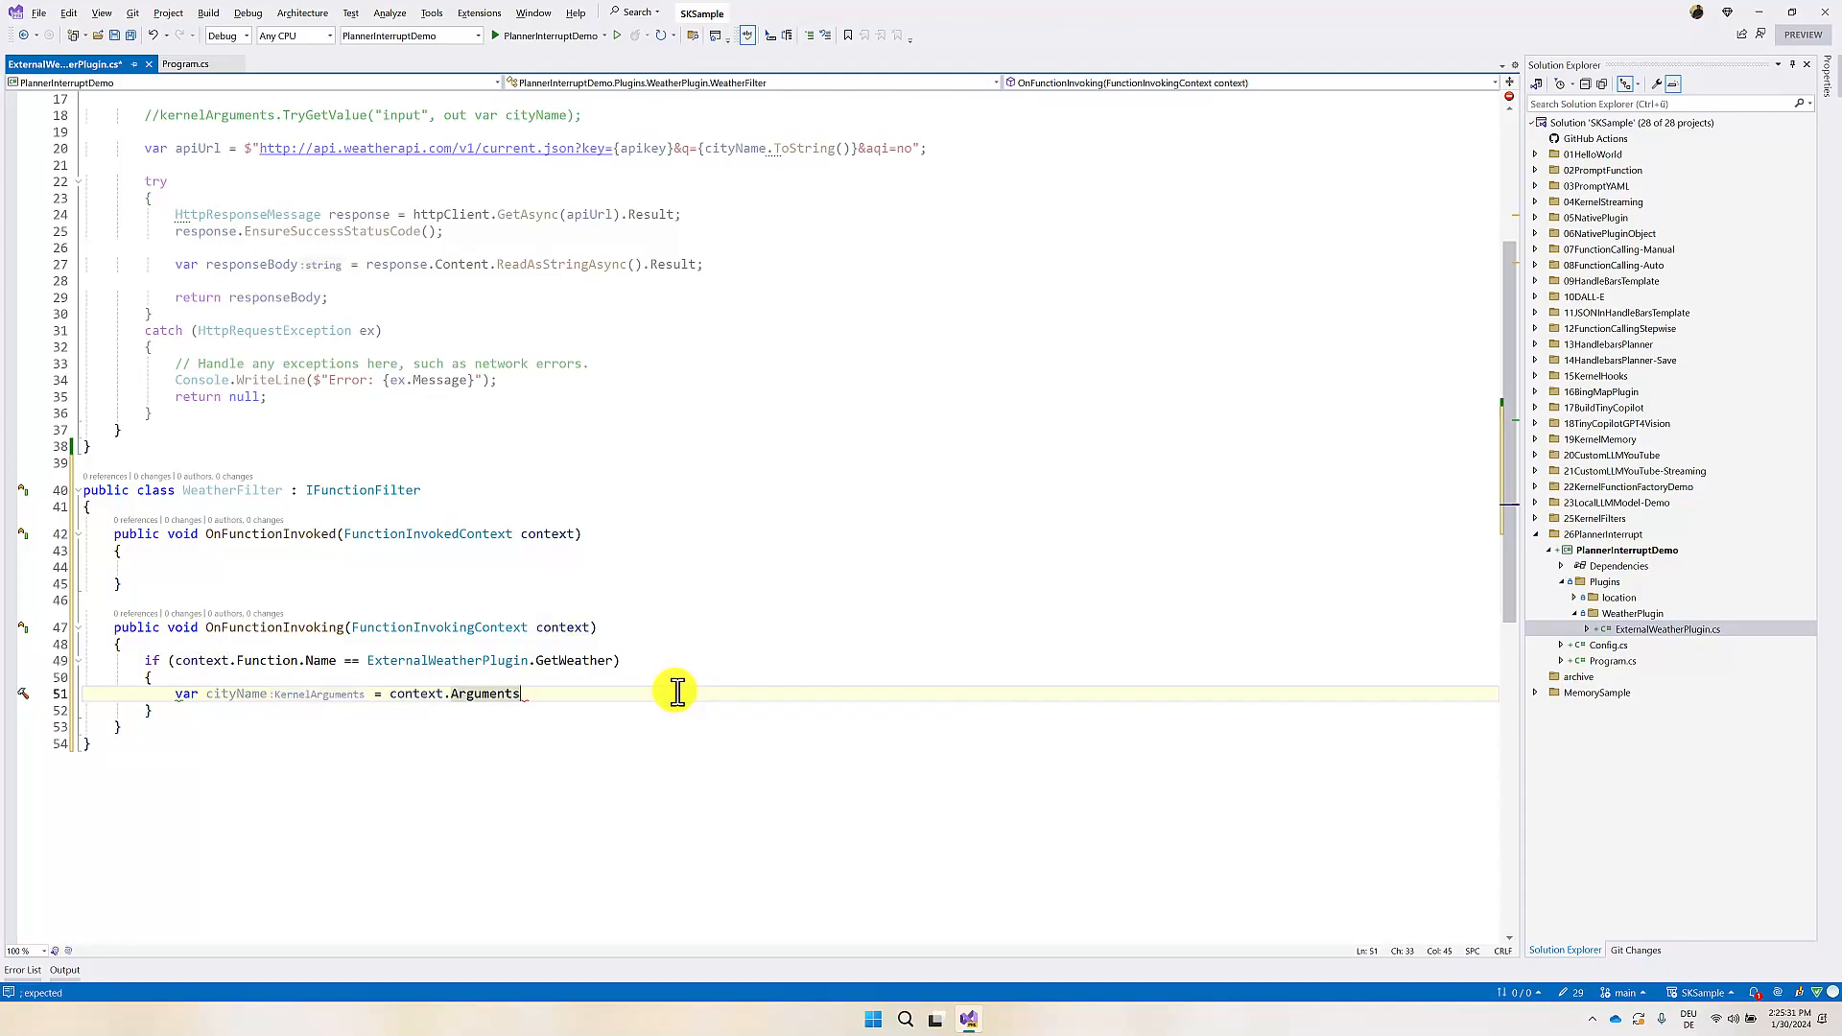
text([)
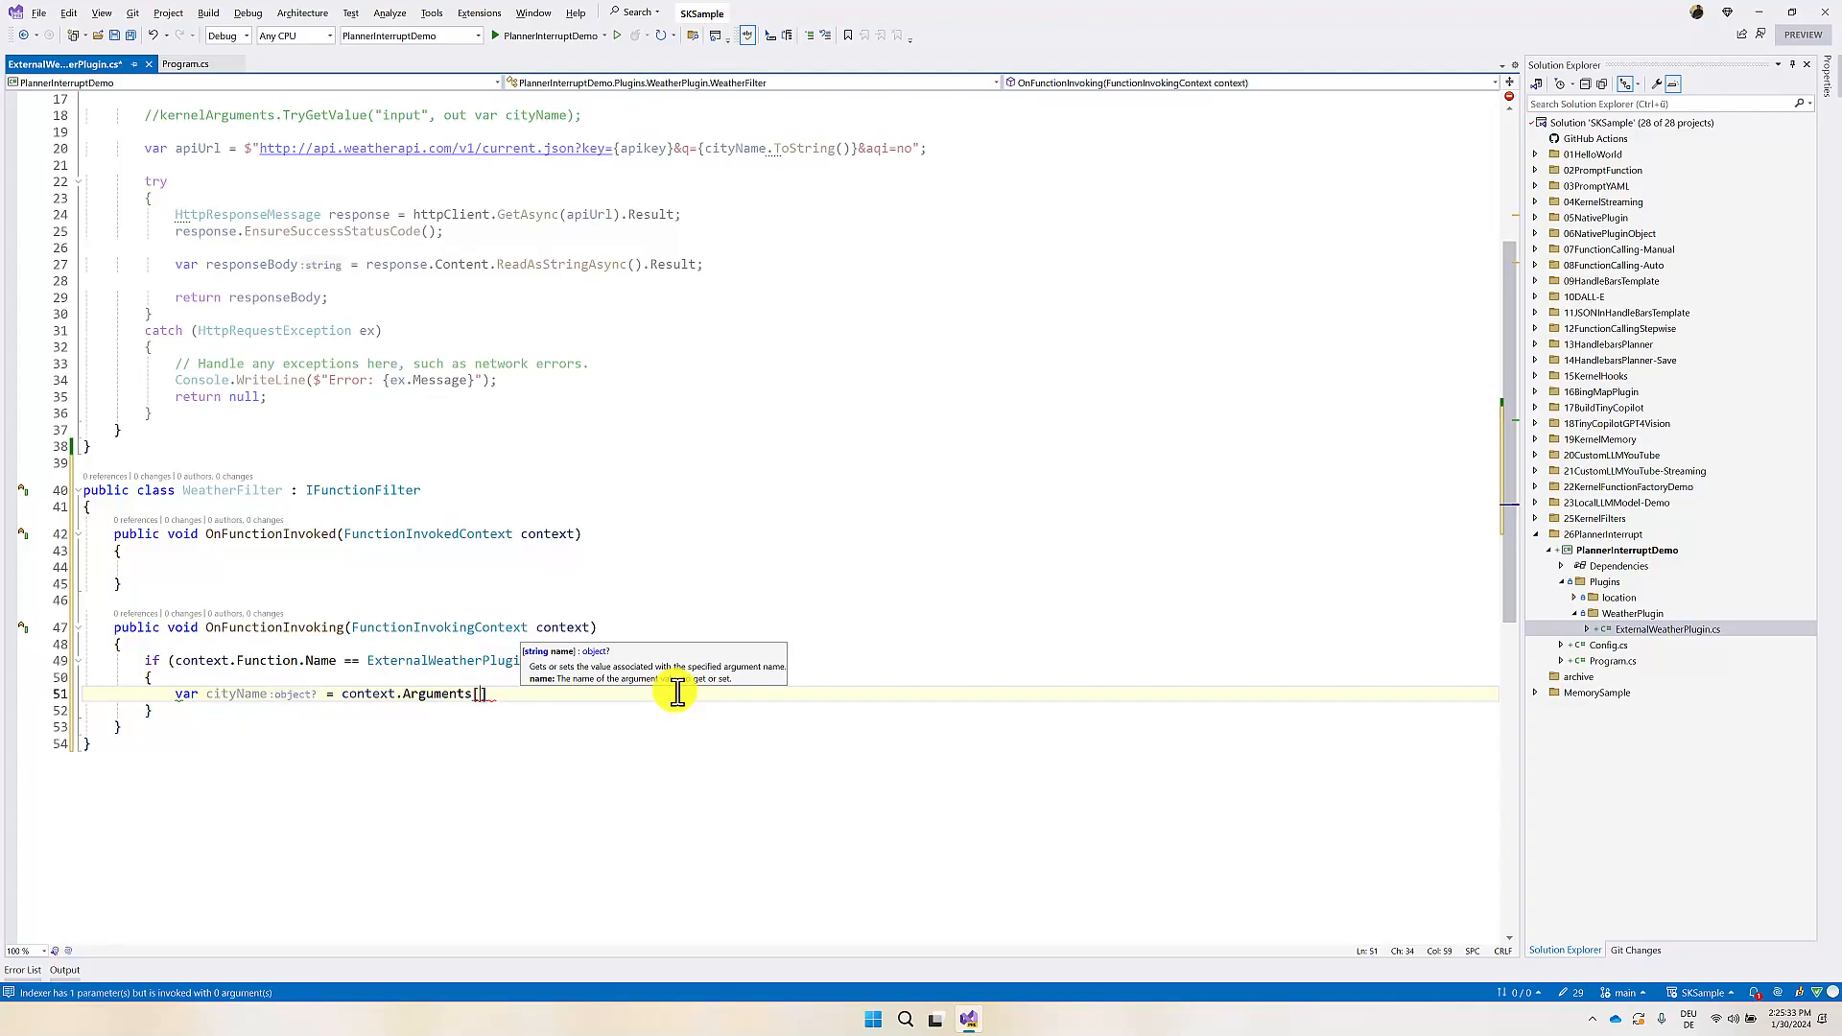
text("")
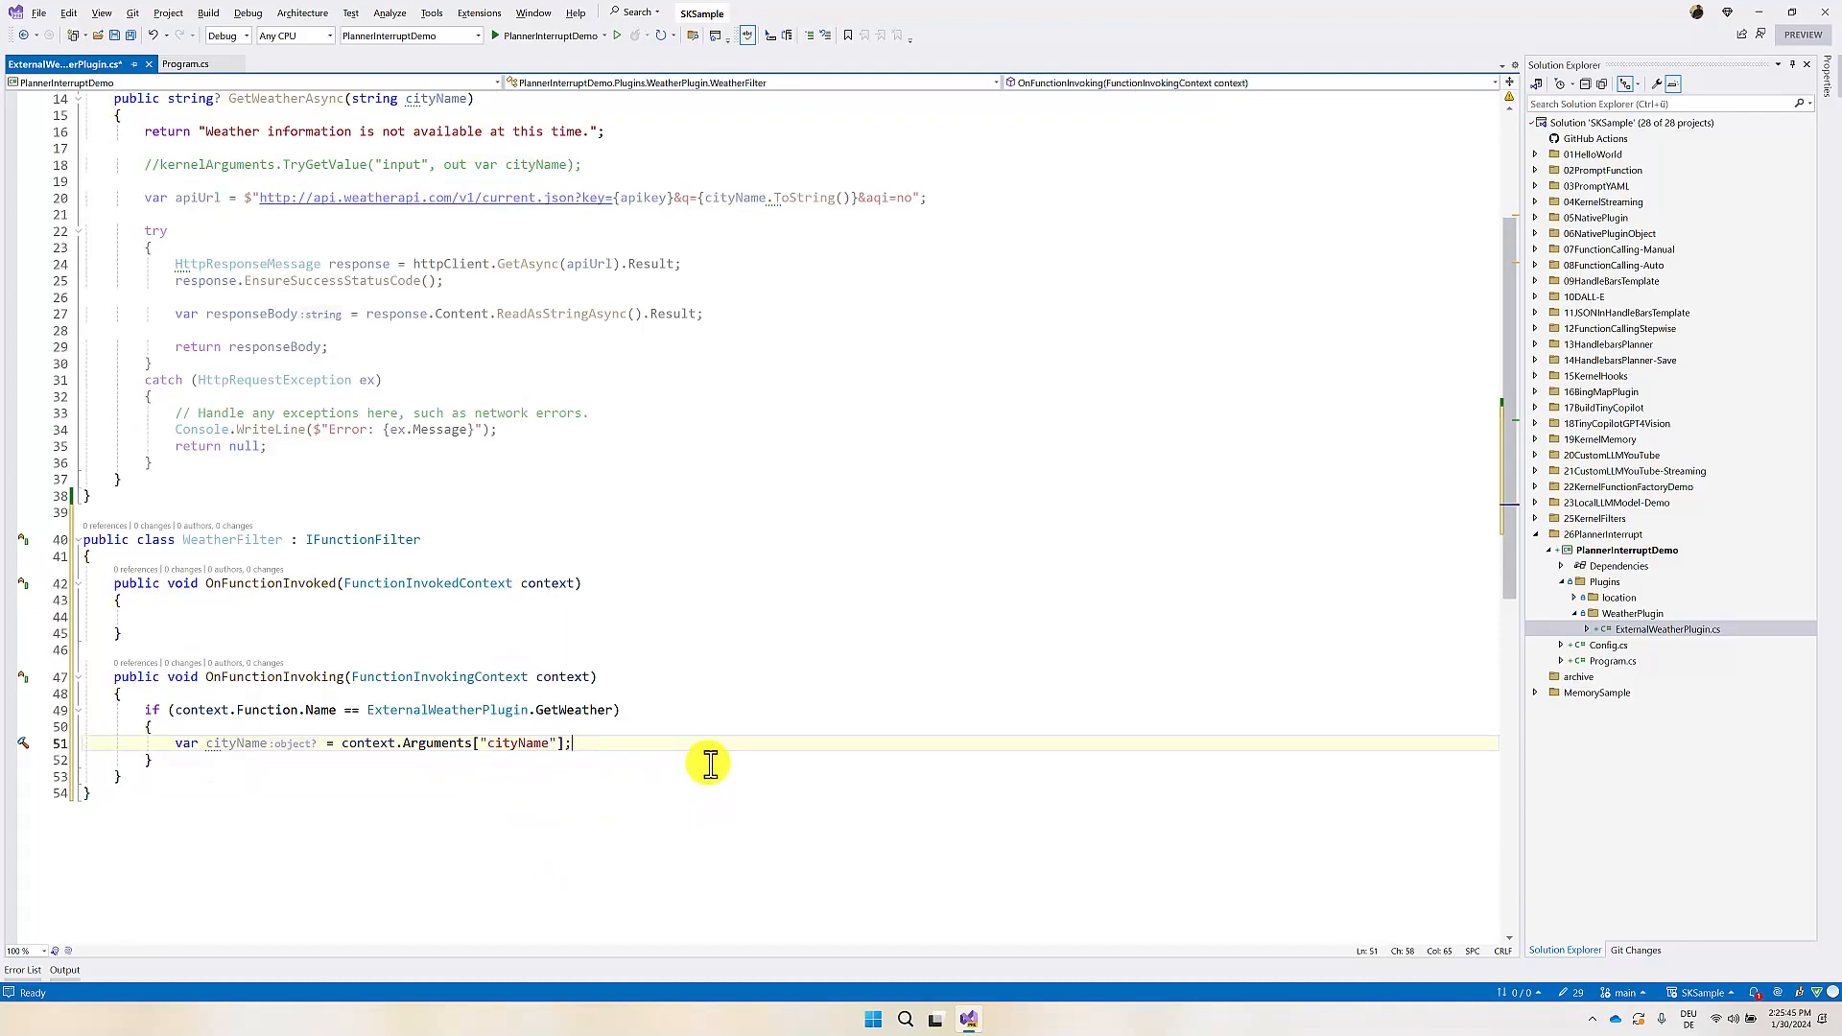
Step: If string.CompareOrdinal finds cityName equals Bangalore, assign context.Arguments["cityName"] = "Chennai"
text(if()
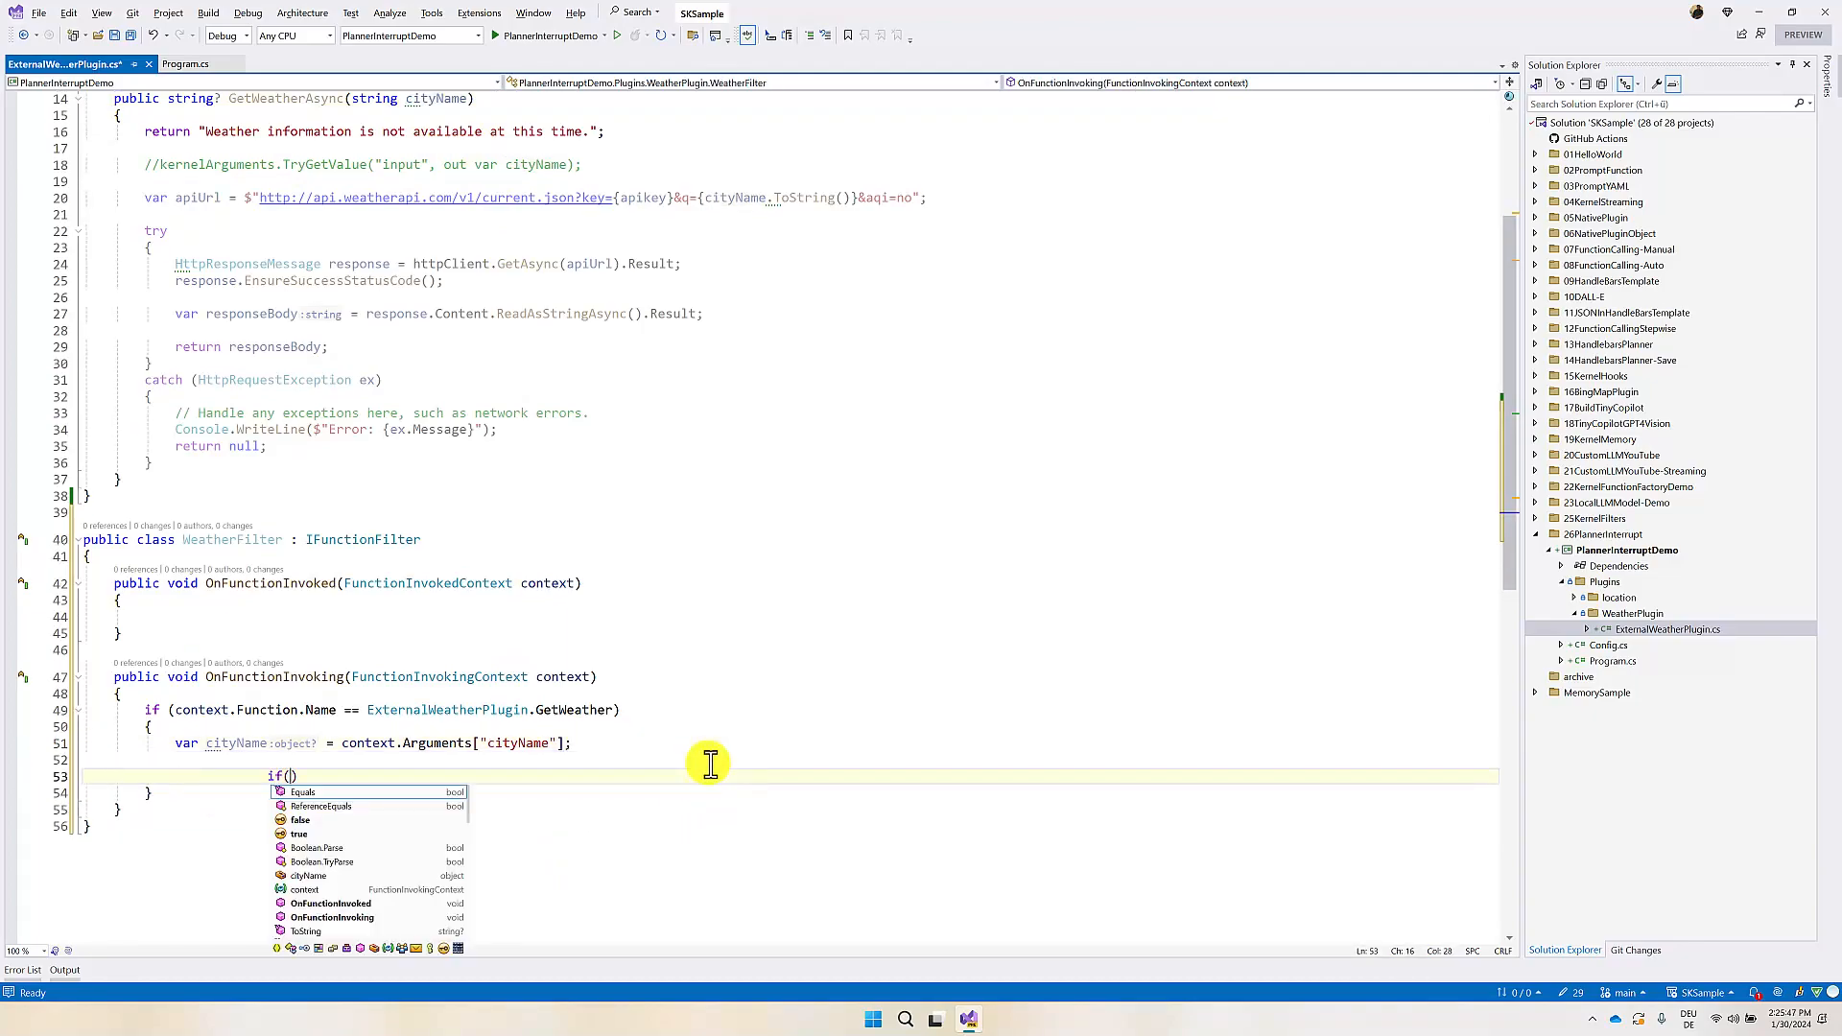
text(string.compareOrdinal()
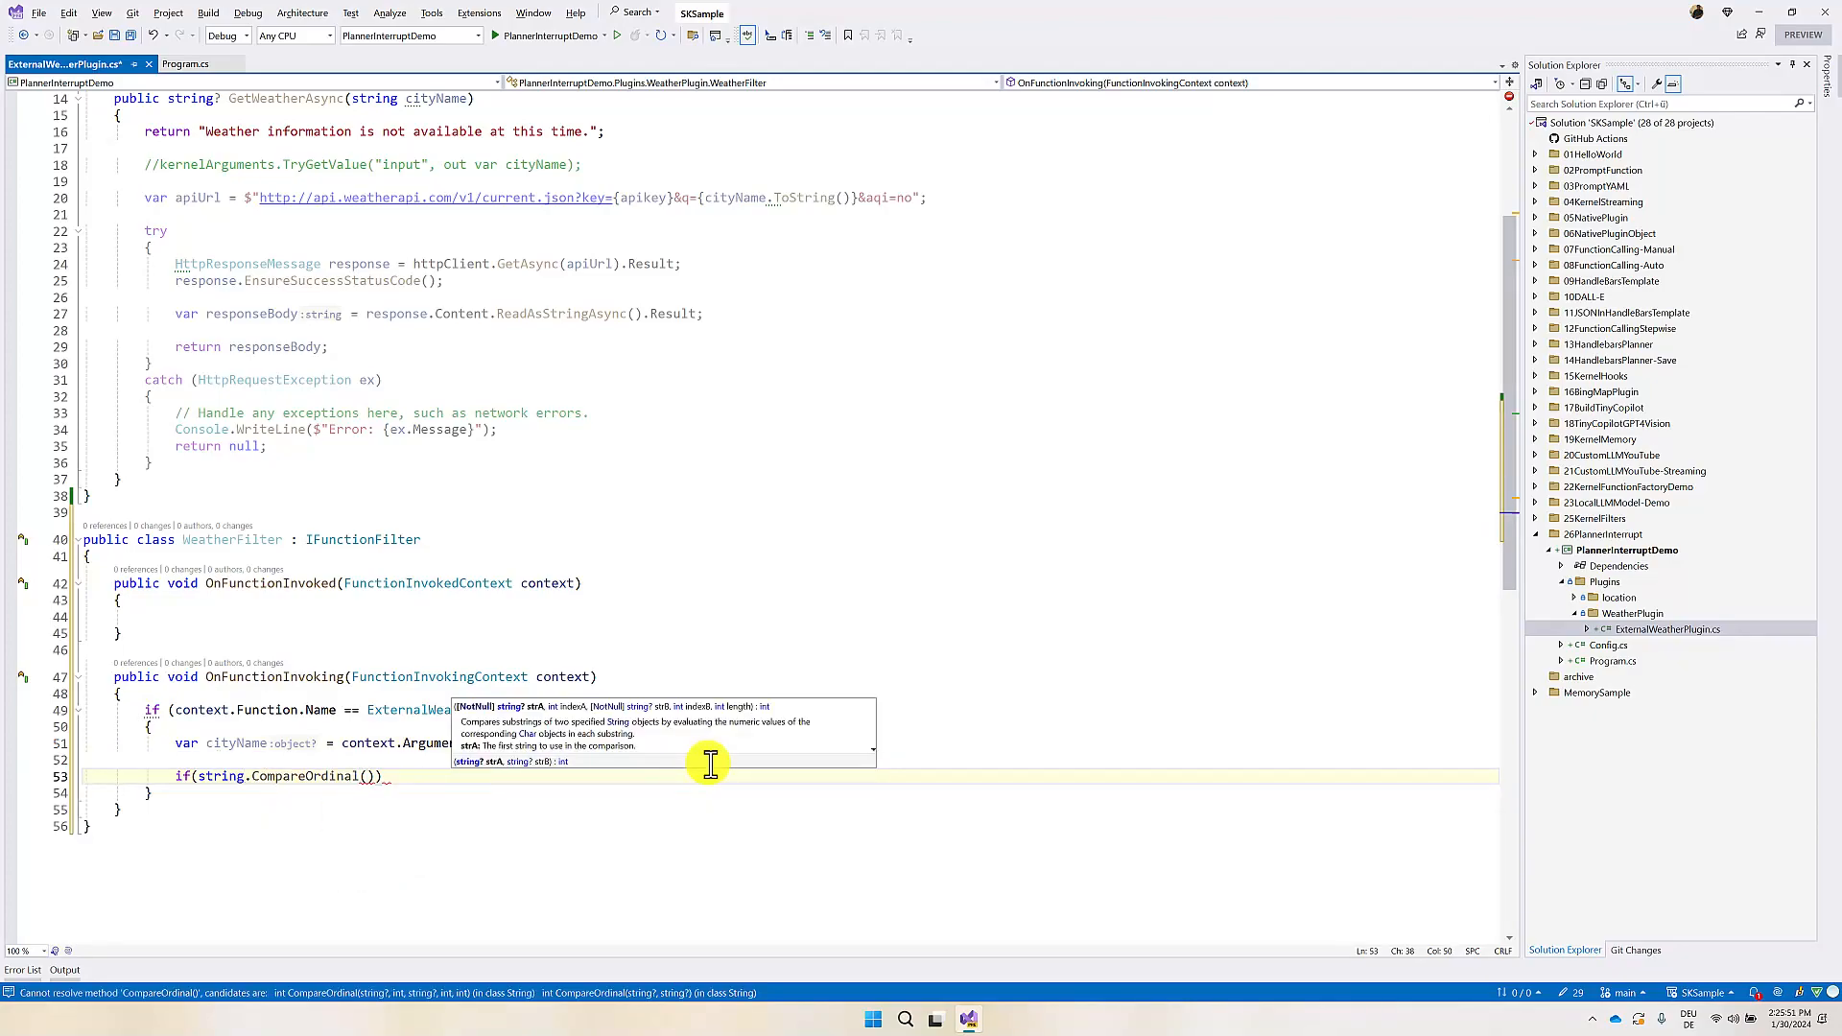
text(cityName, "Bangalore)
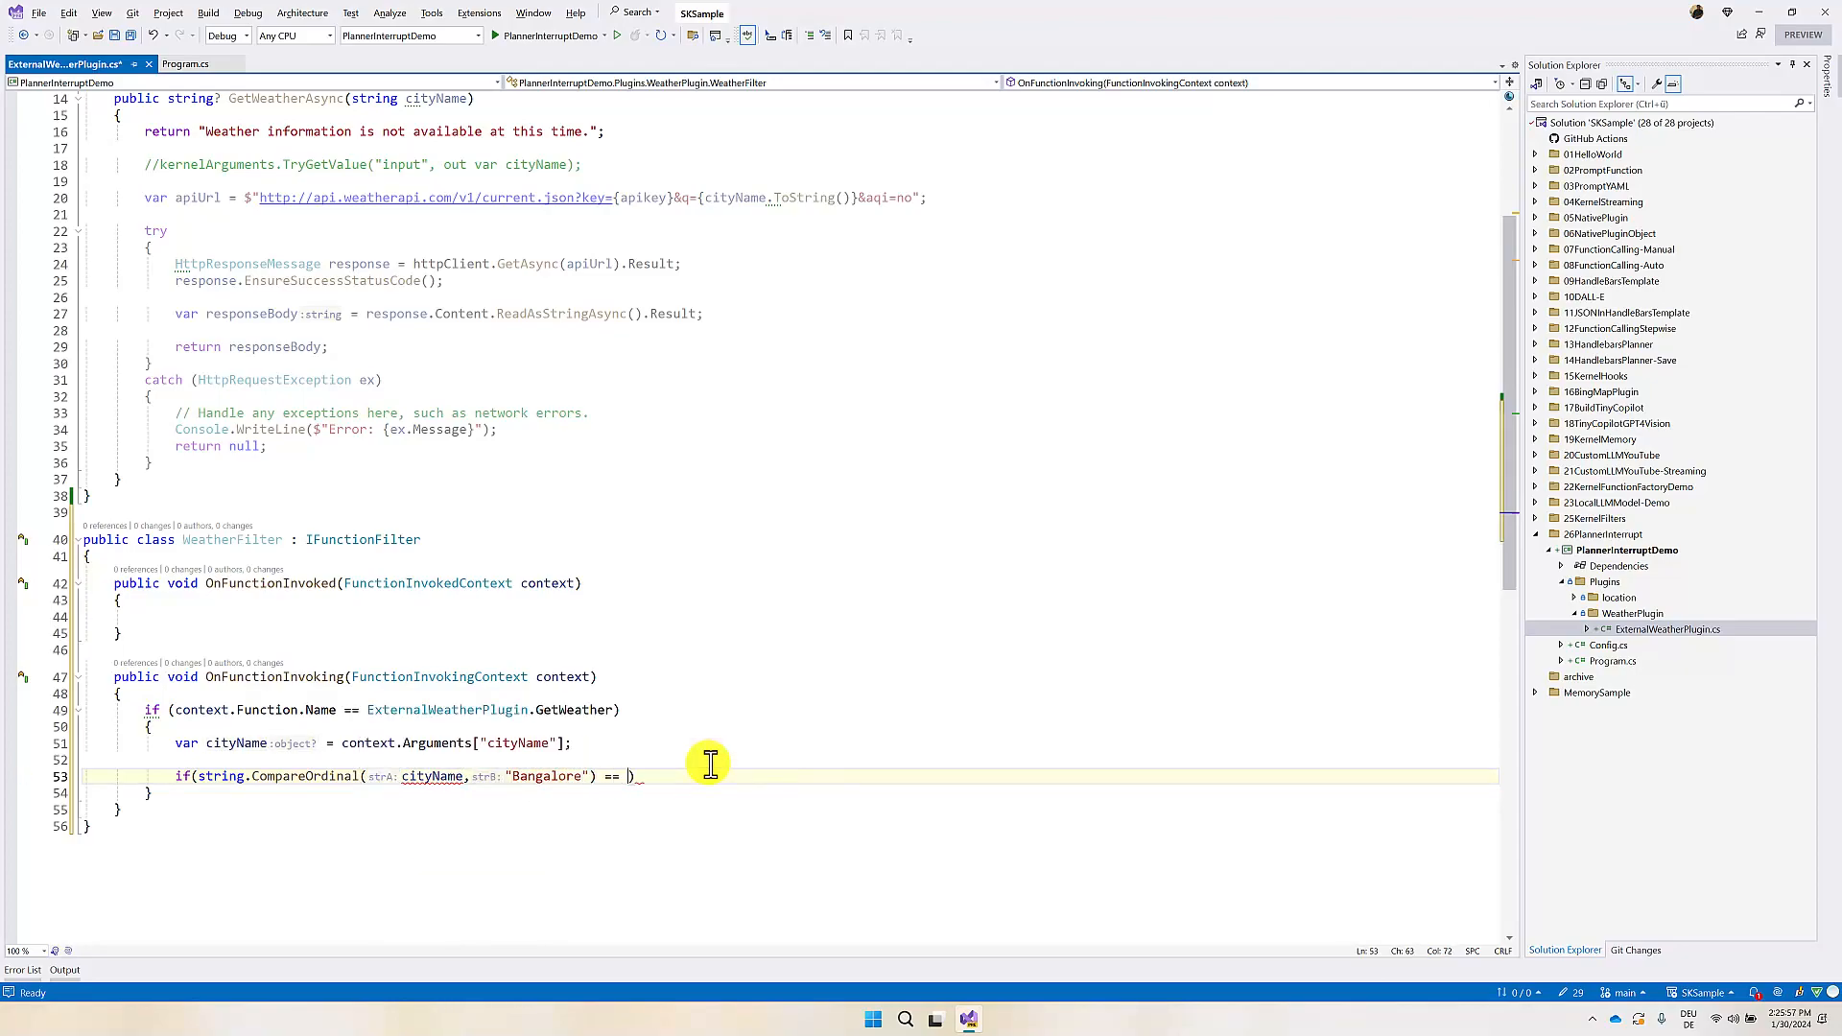
text(0)
text({)
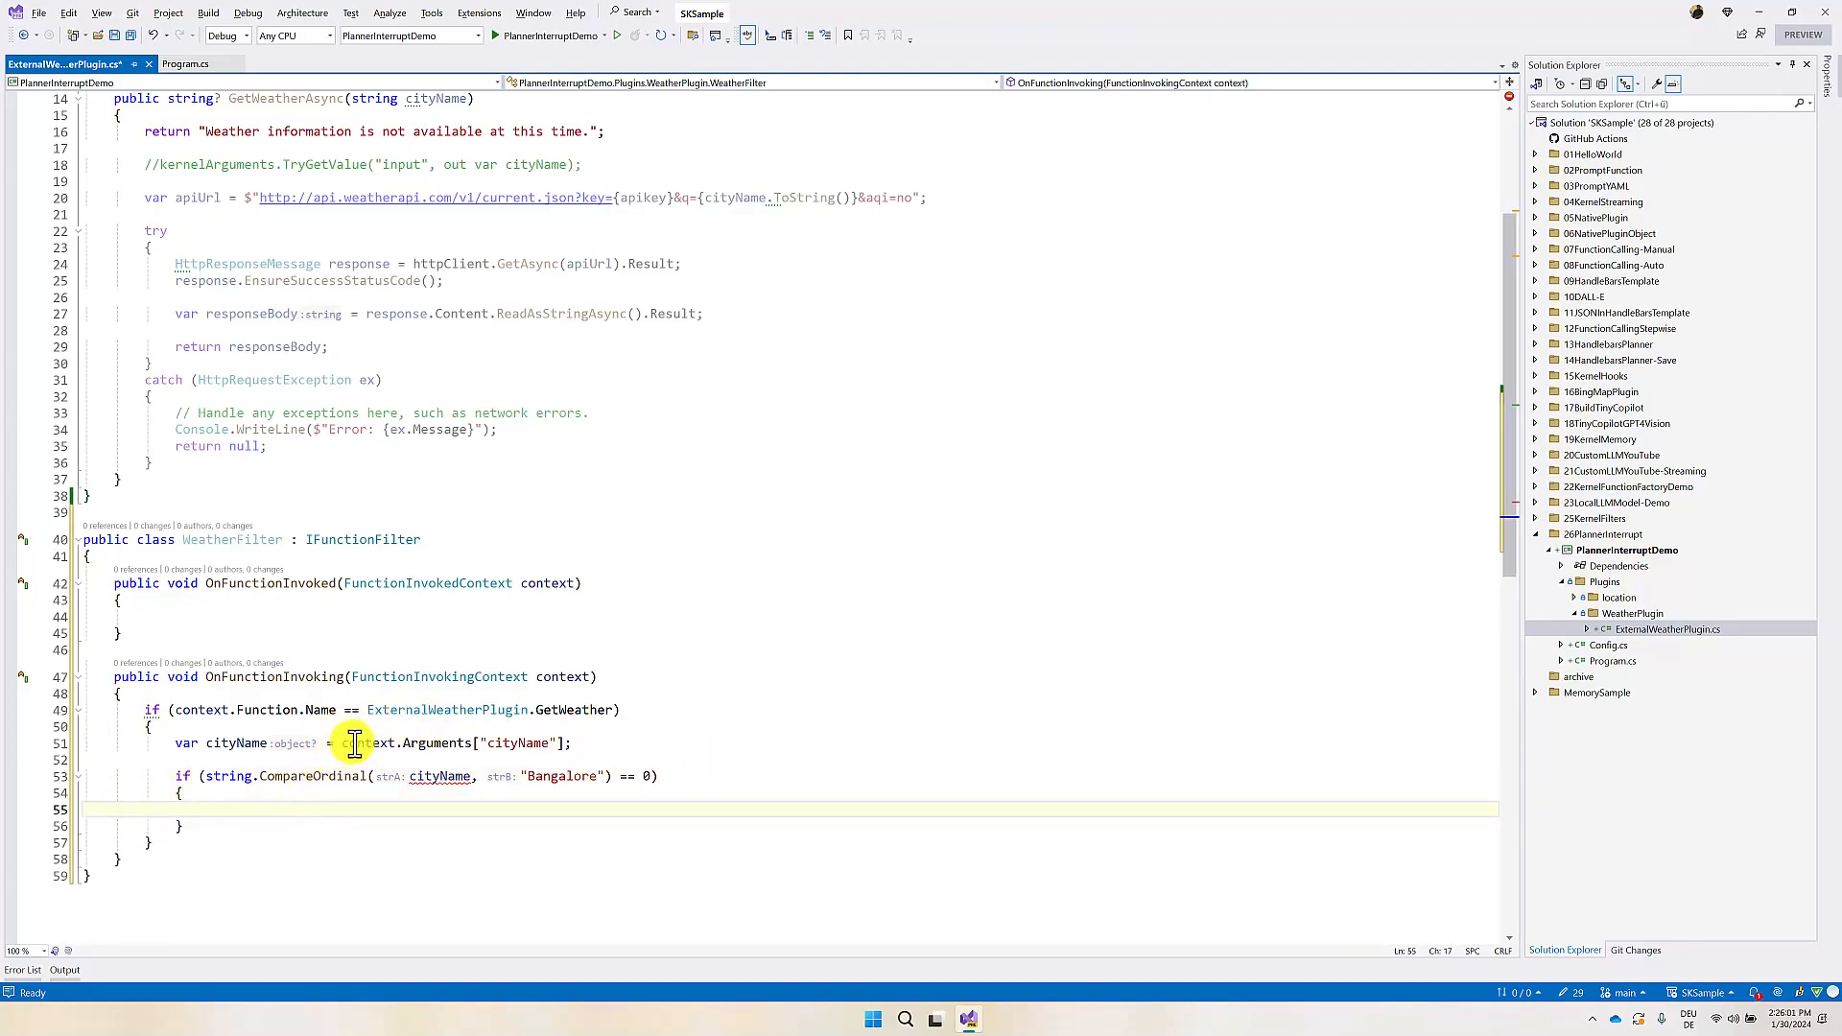
drag(341, 742, 554, 742)
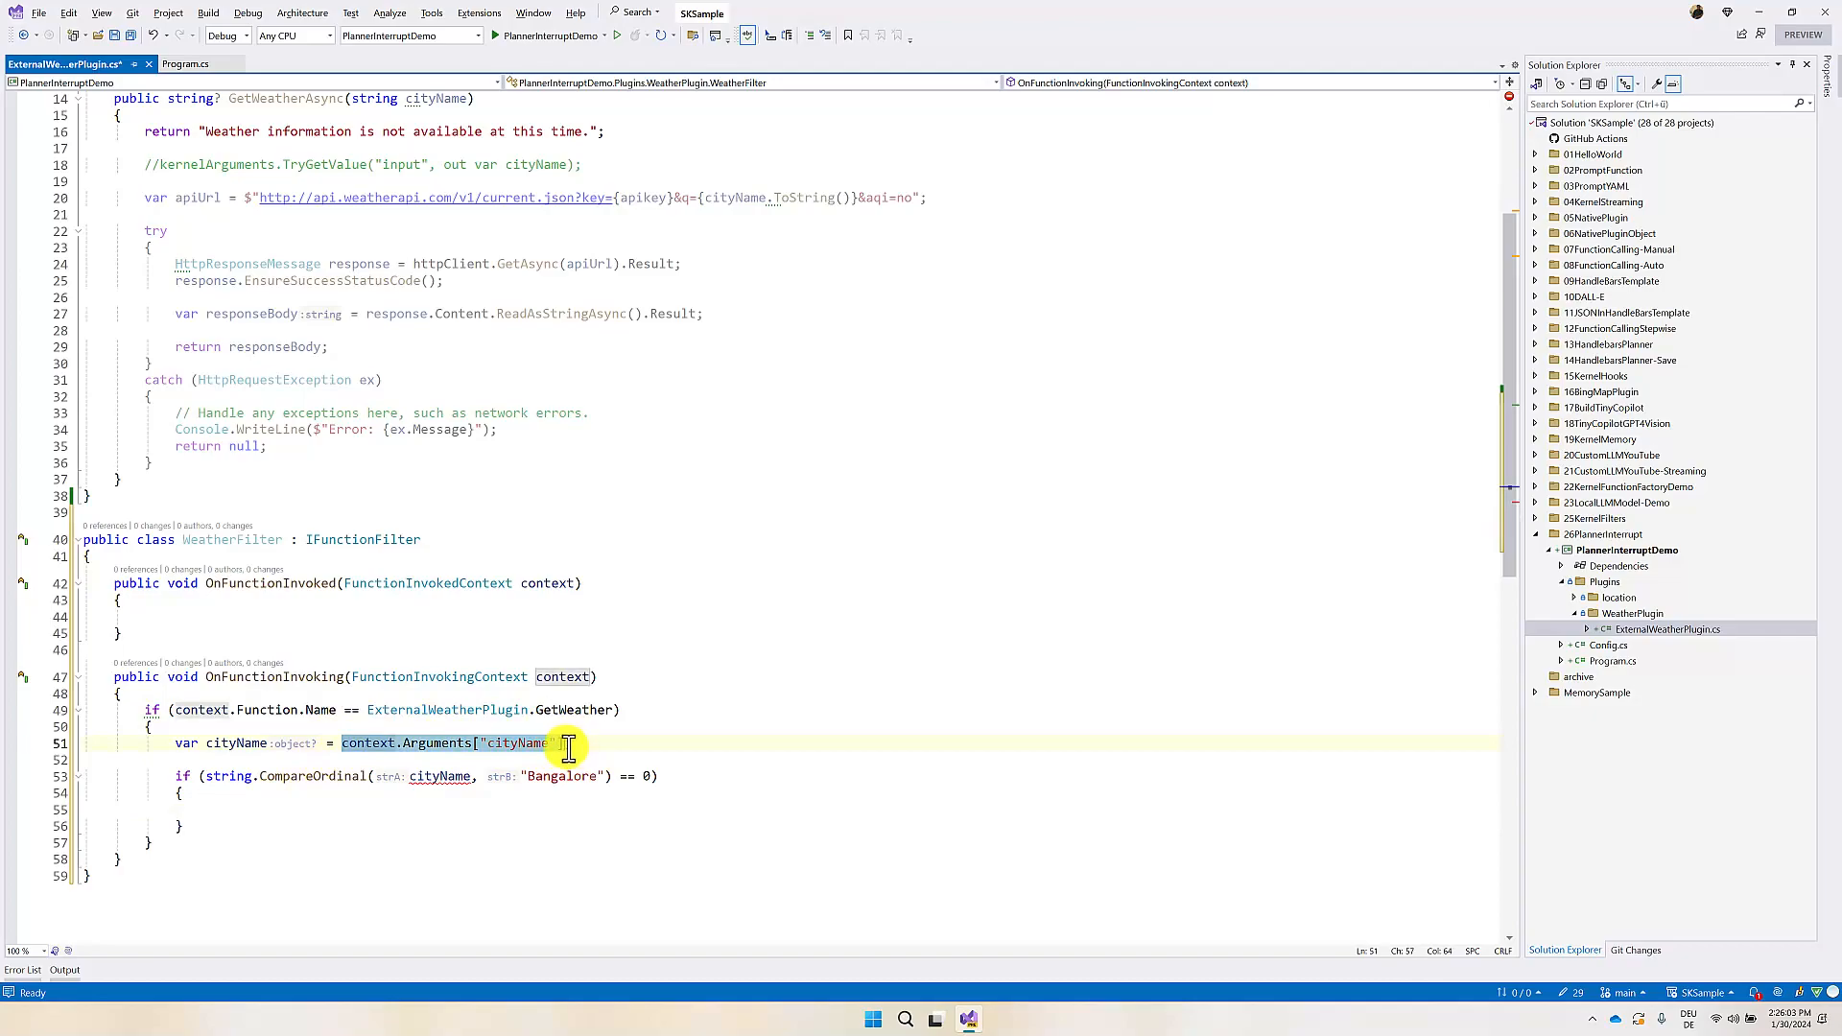
text(context.Arguments["cityName"] = "Chen)
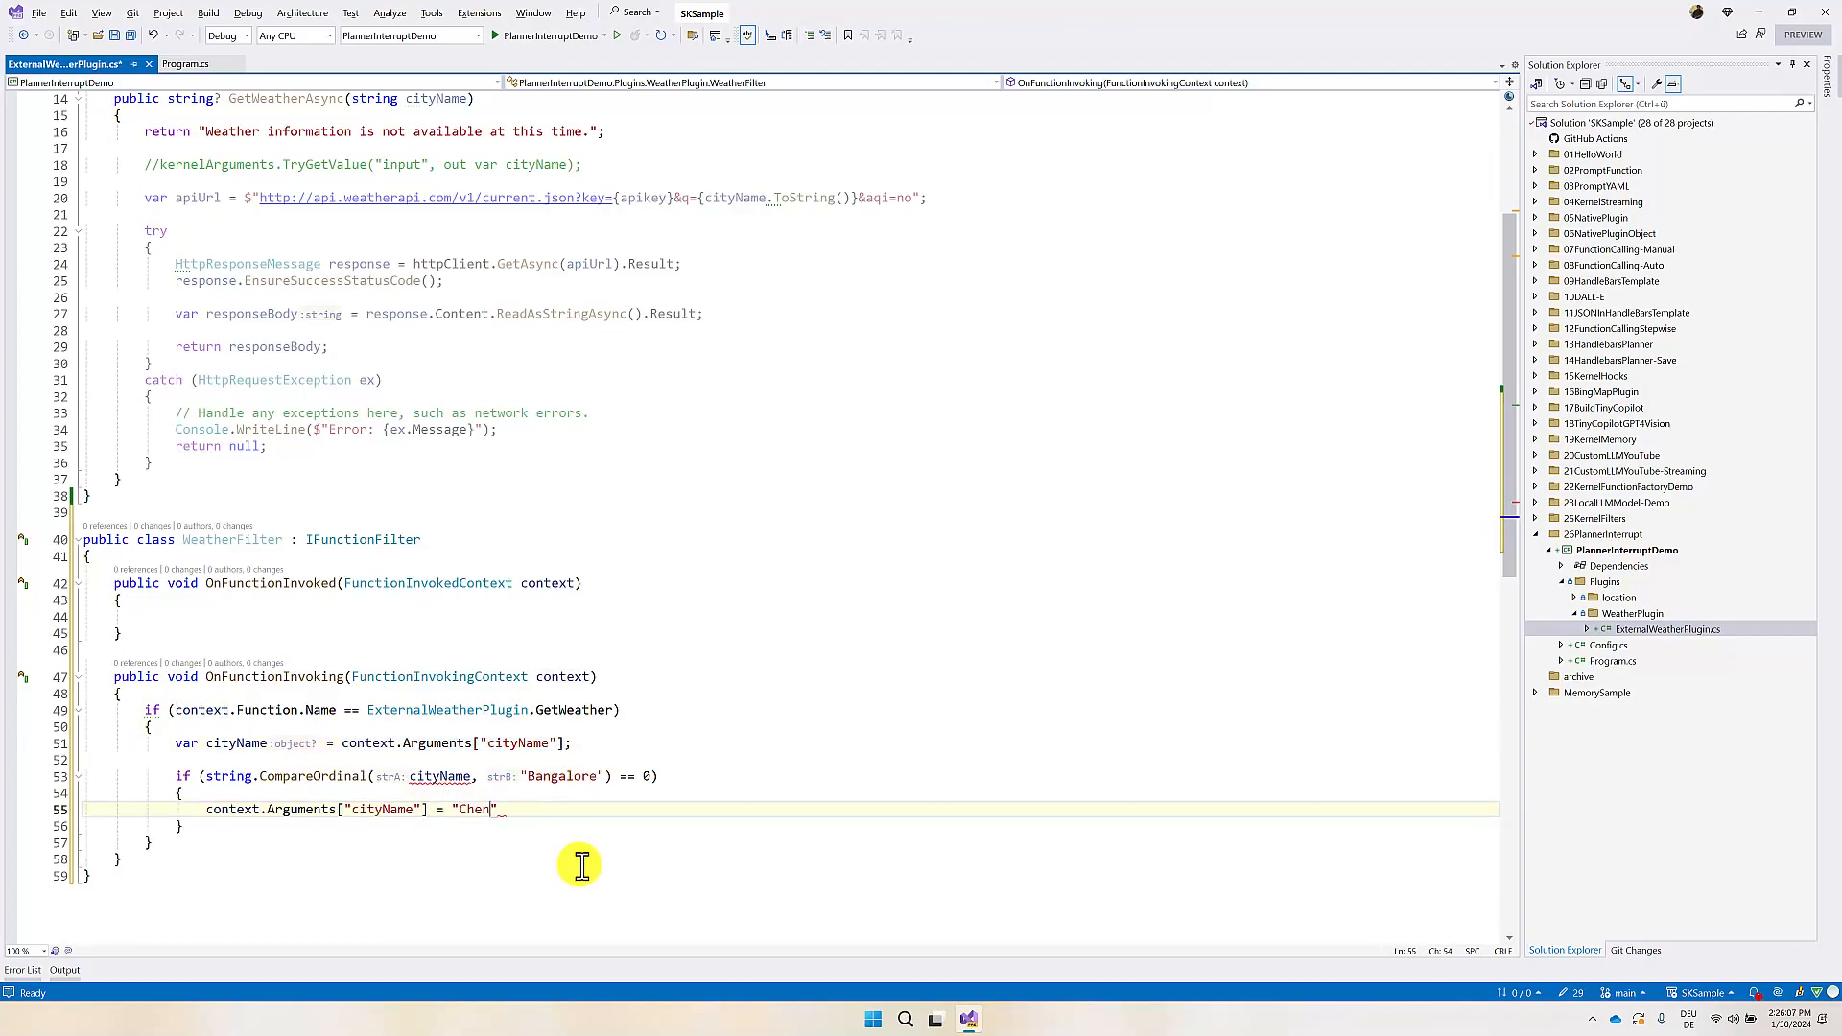
text(nai)
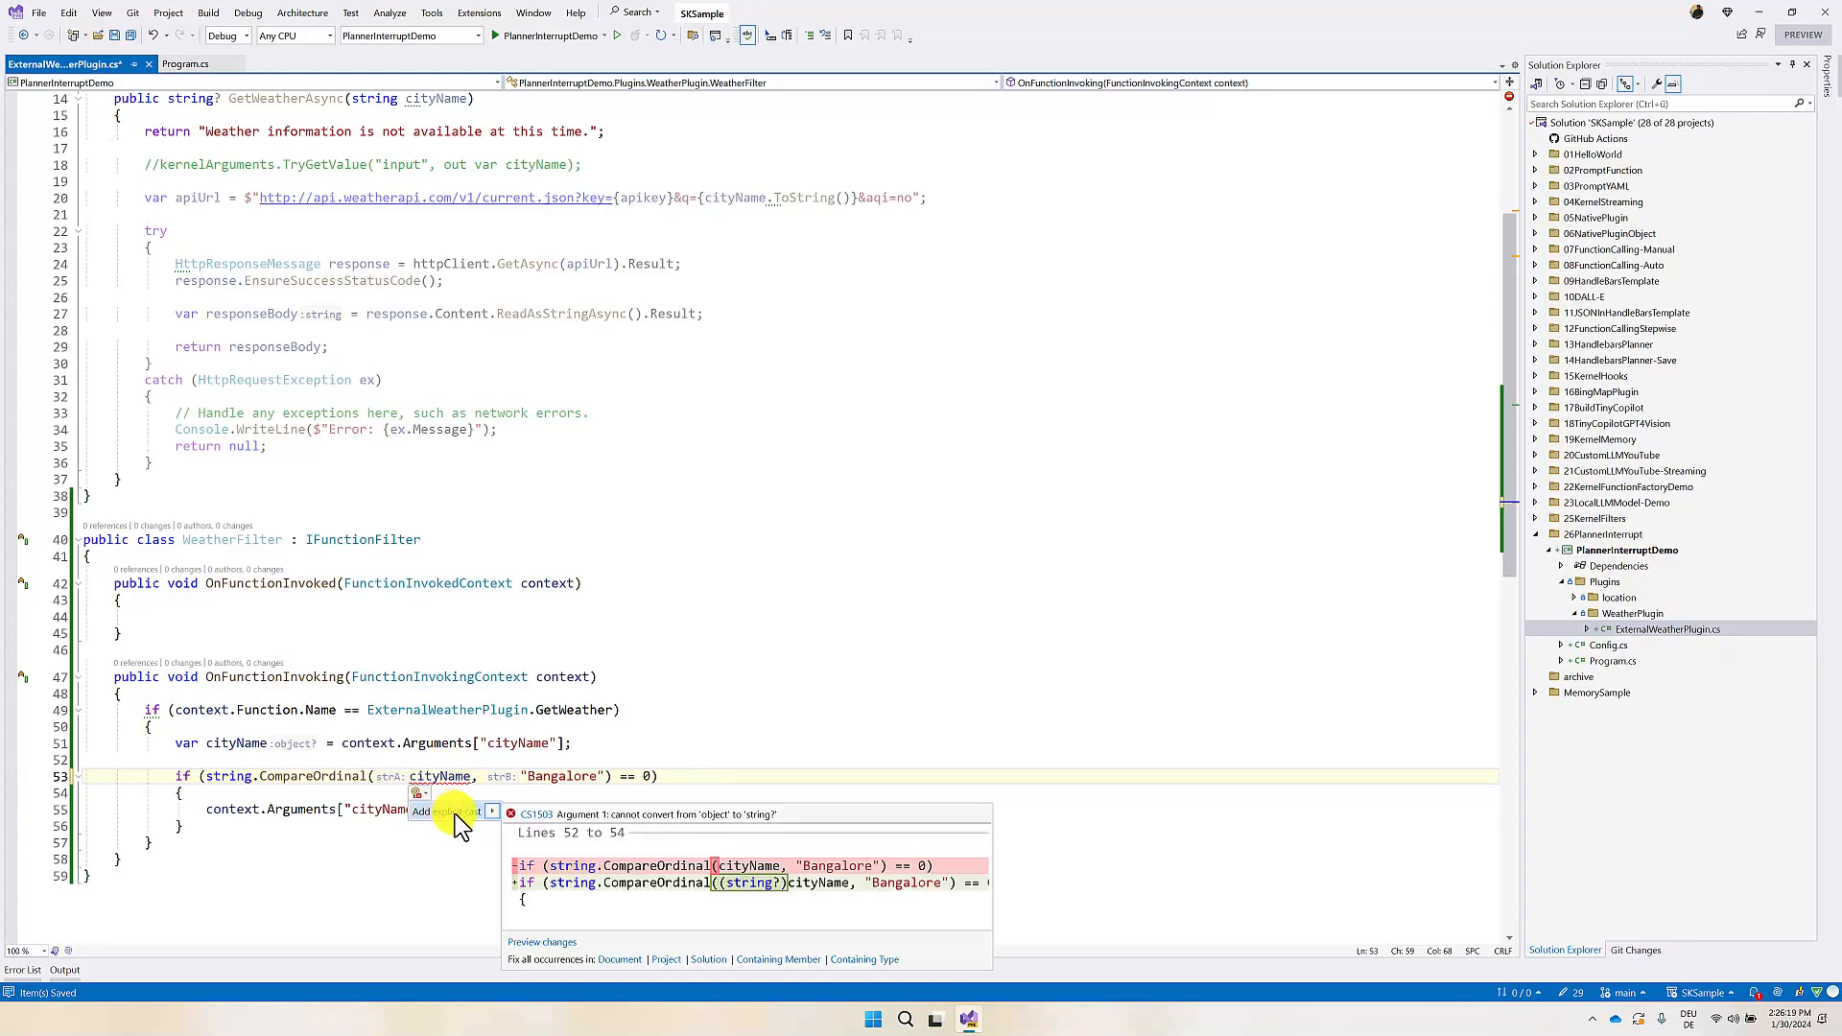
Step: Apply the suggested (string?) cast to the cityName argument lookup
click(420, 812)
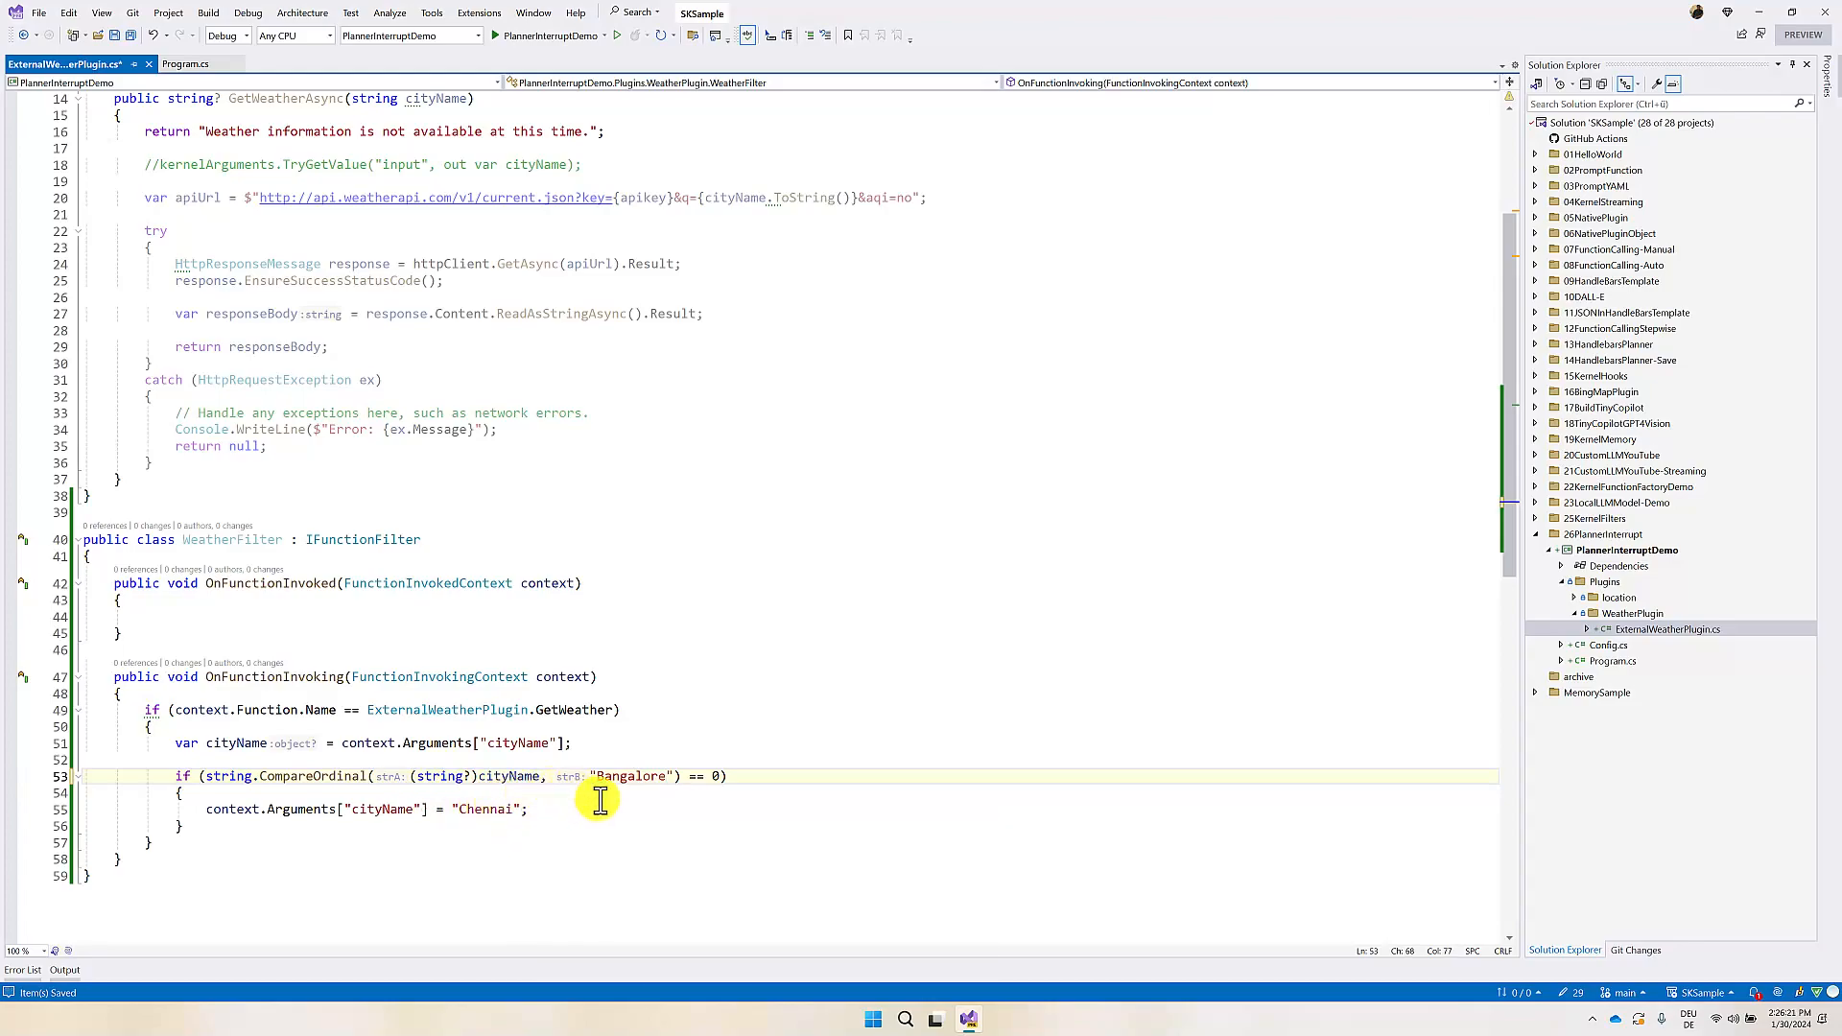
click(265, 742)
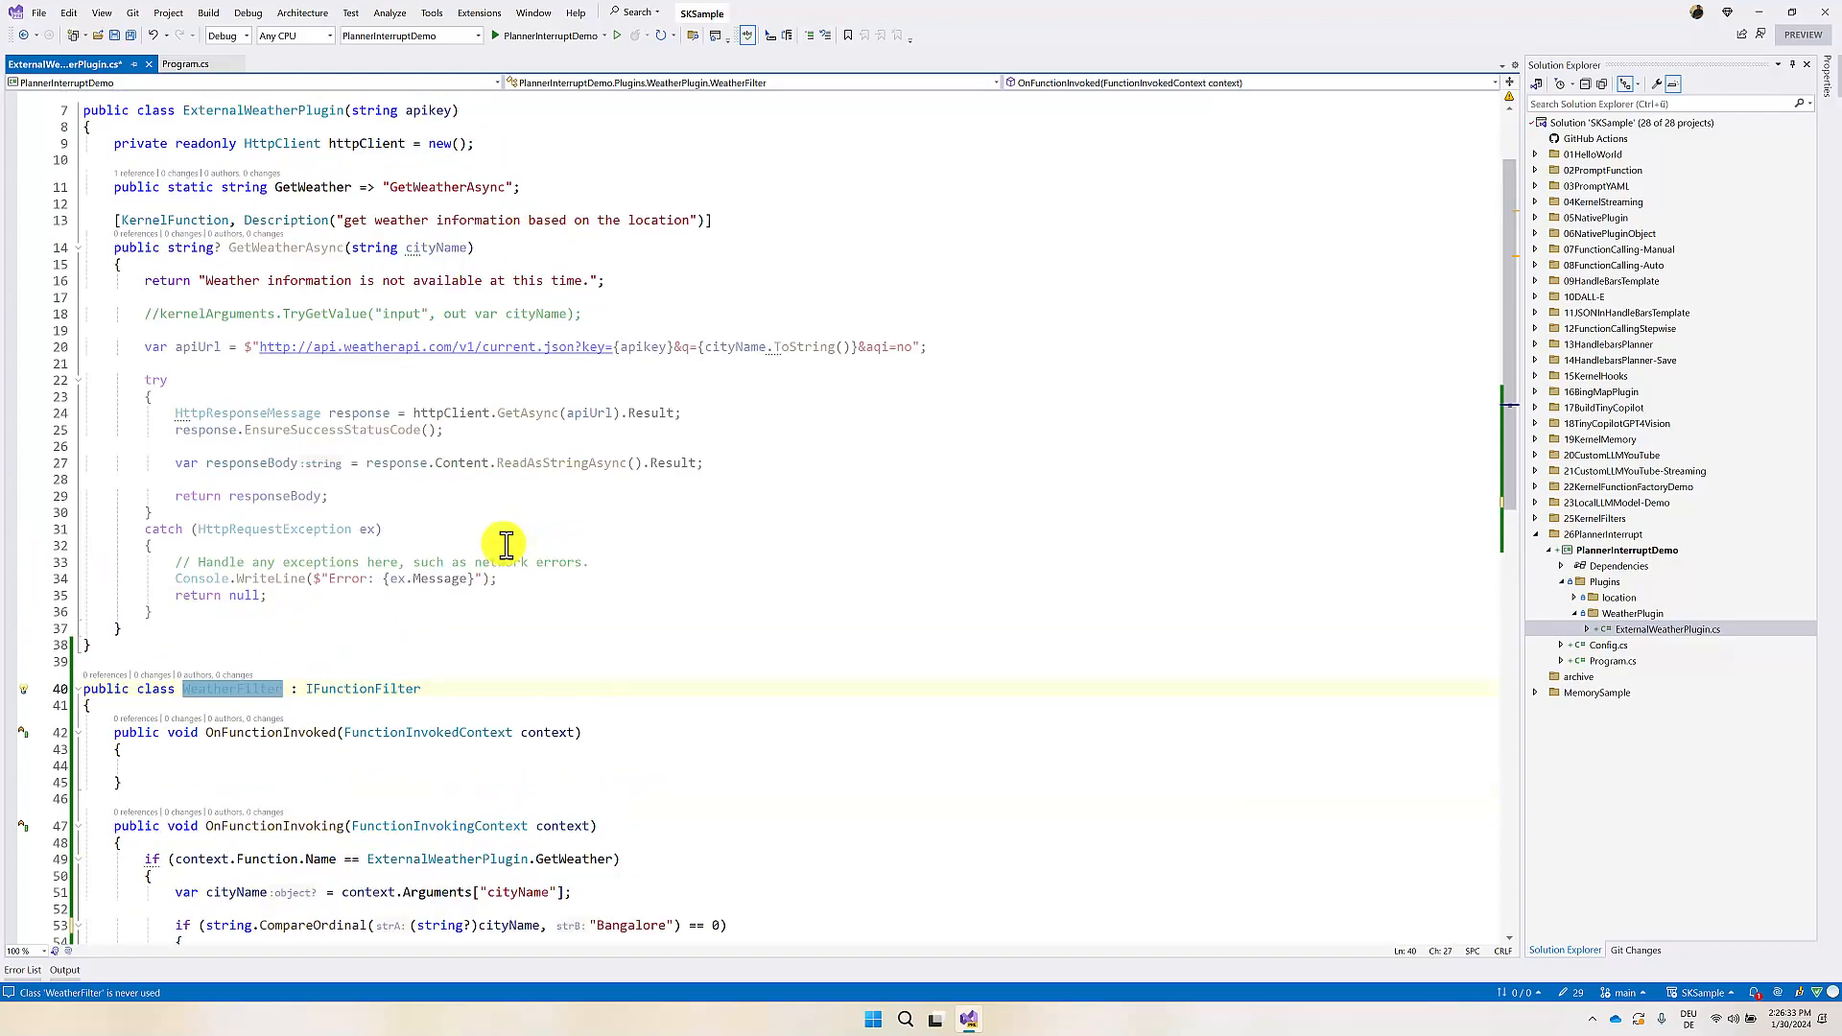
click(184, 63)
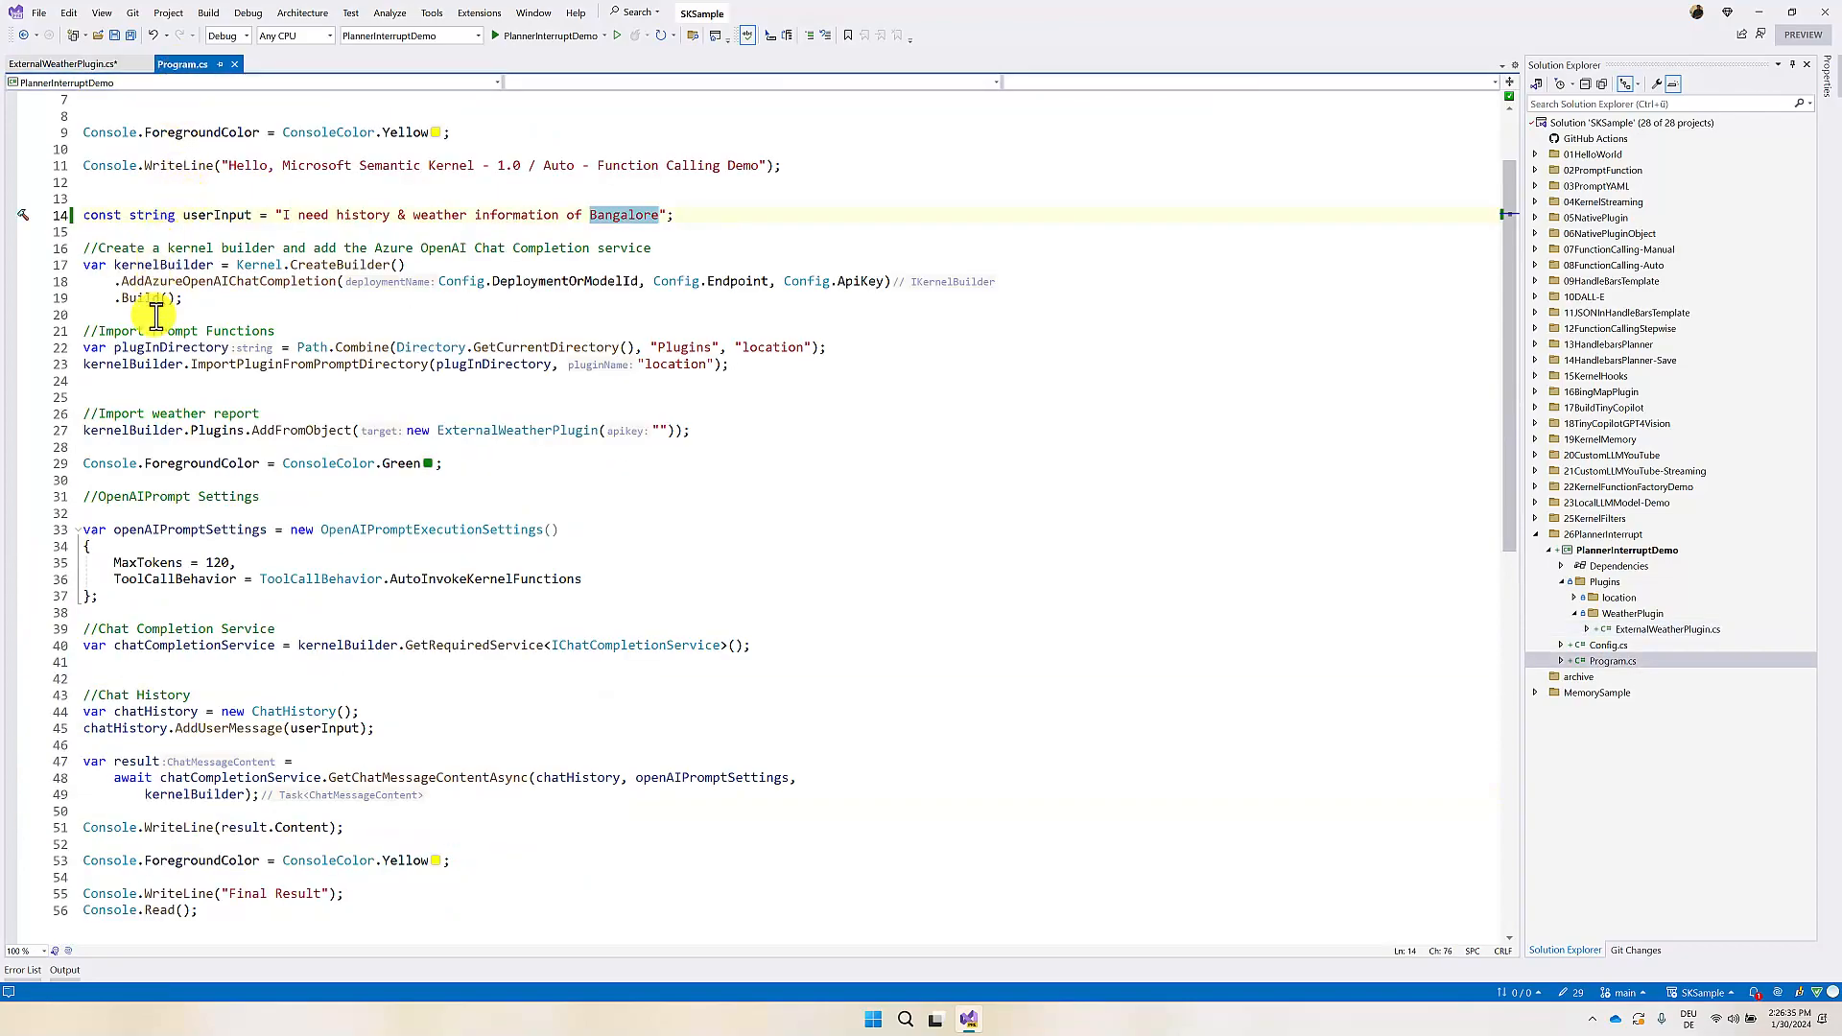
click(46, 63)
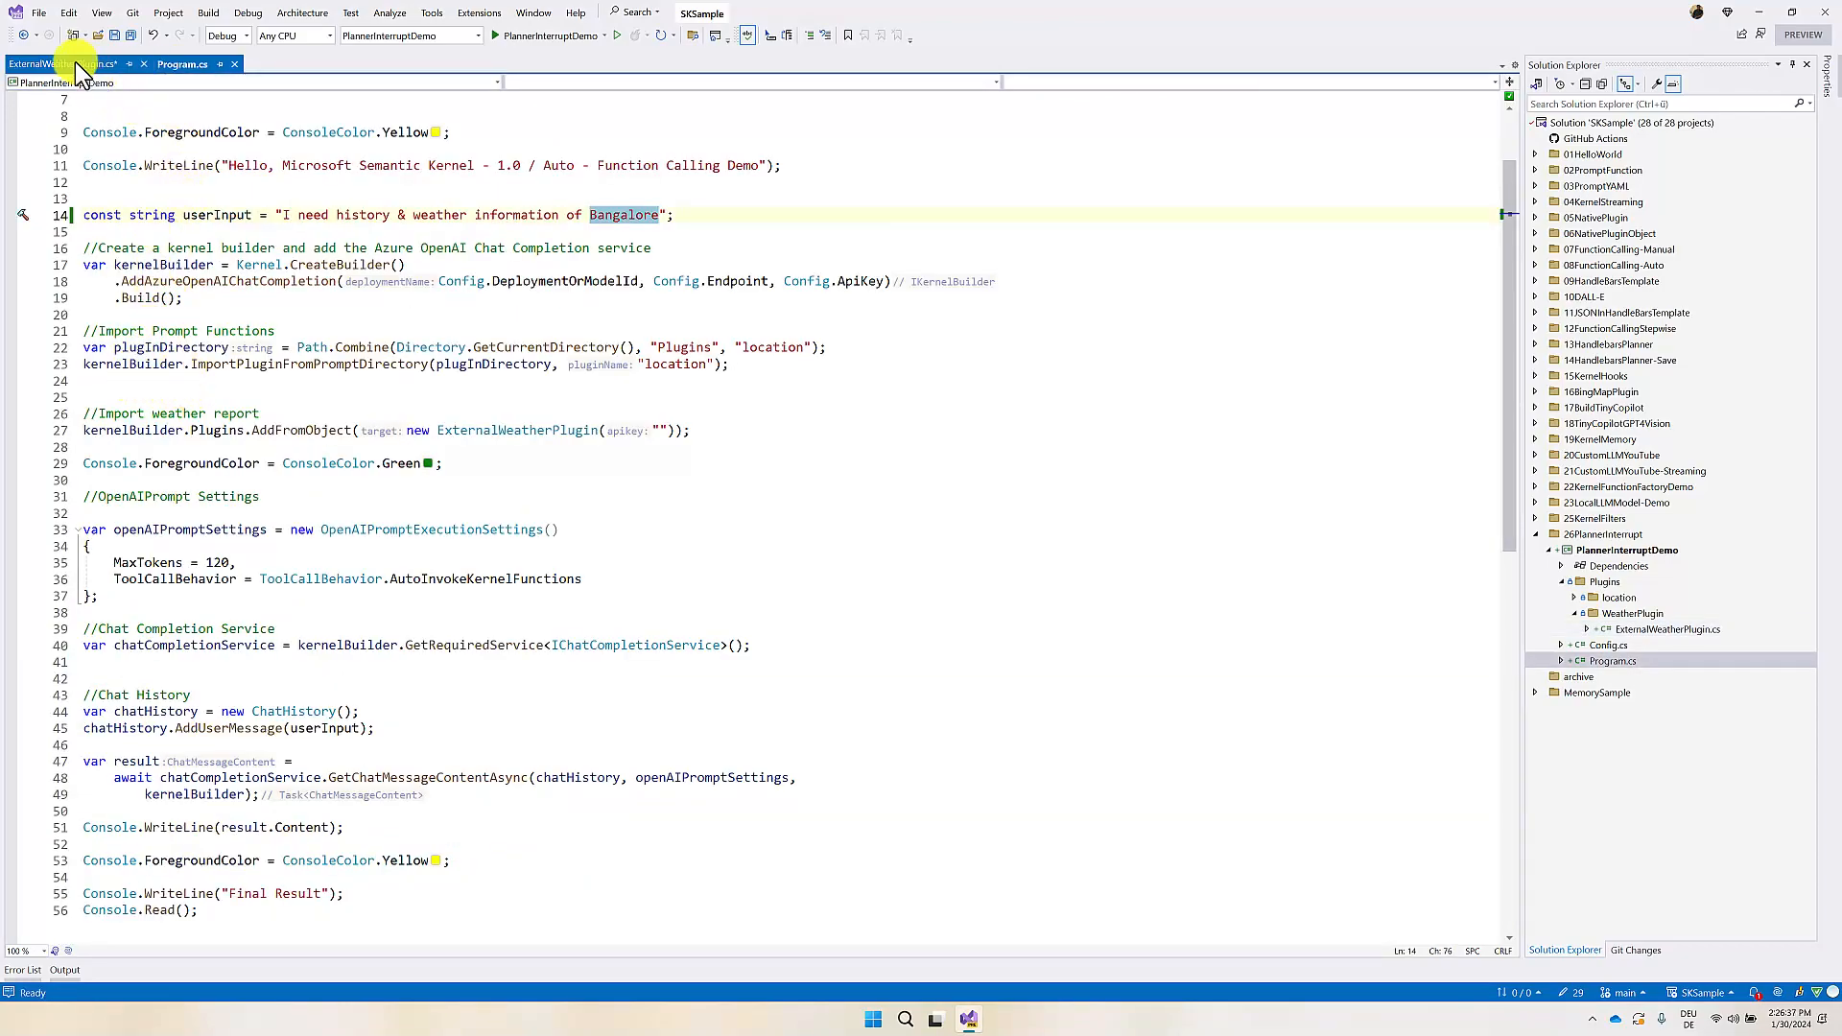
click(46, 64)
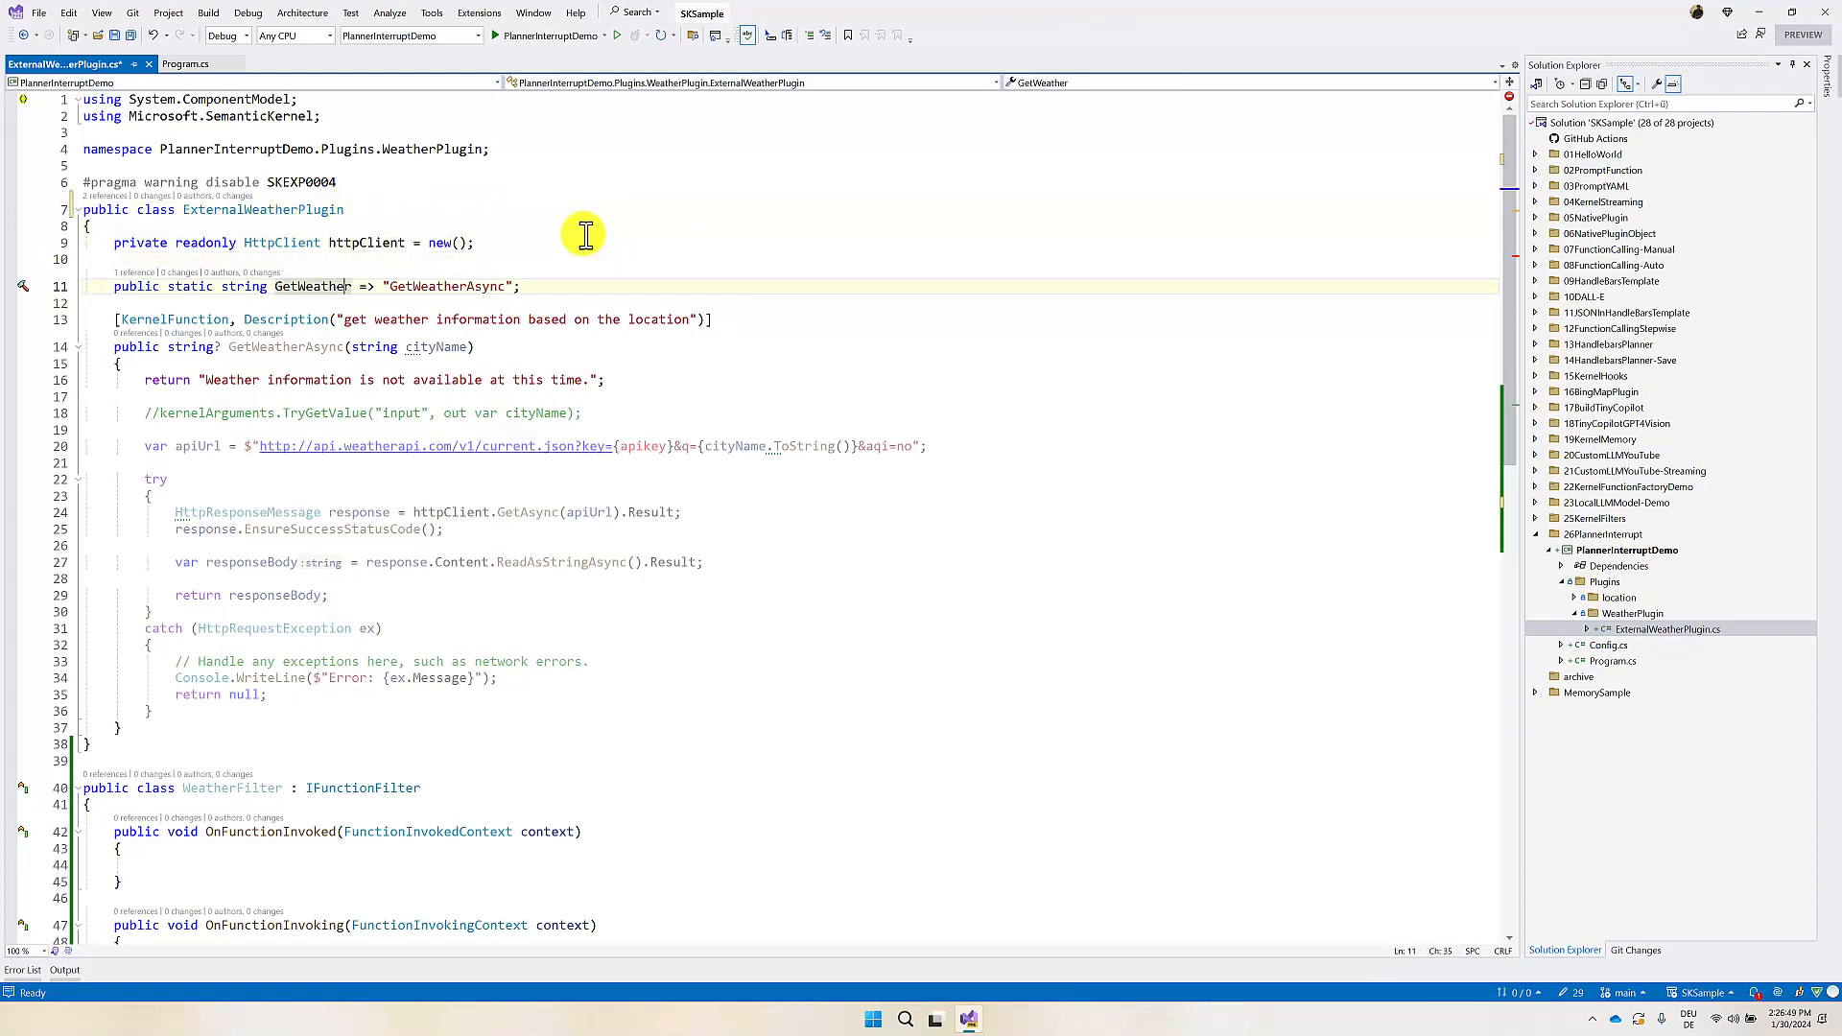
Step: Add an ExternalWeatherPlugin(Kernel kernel, string apikey) constructor via the ctor snippet
text(c)
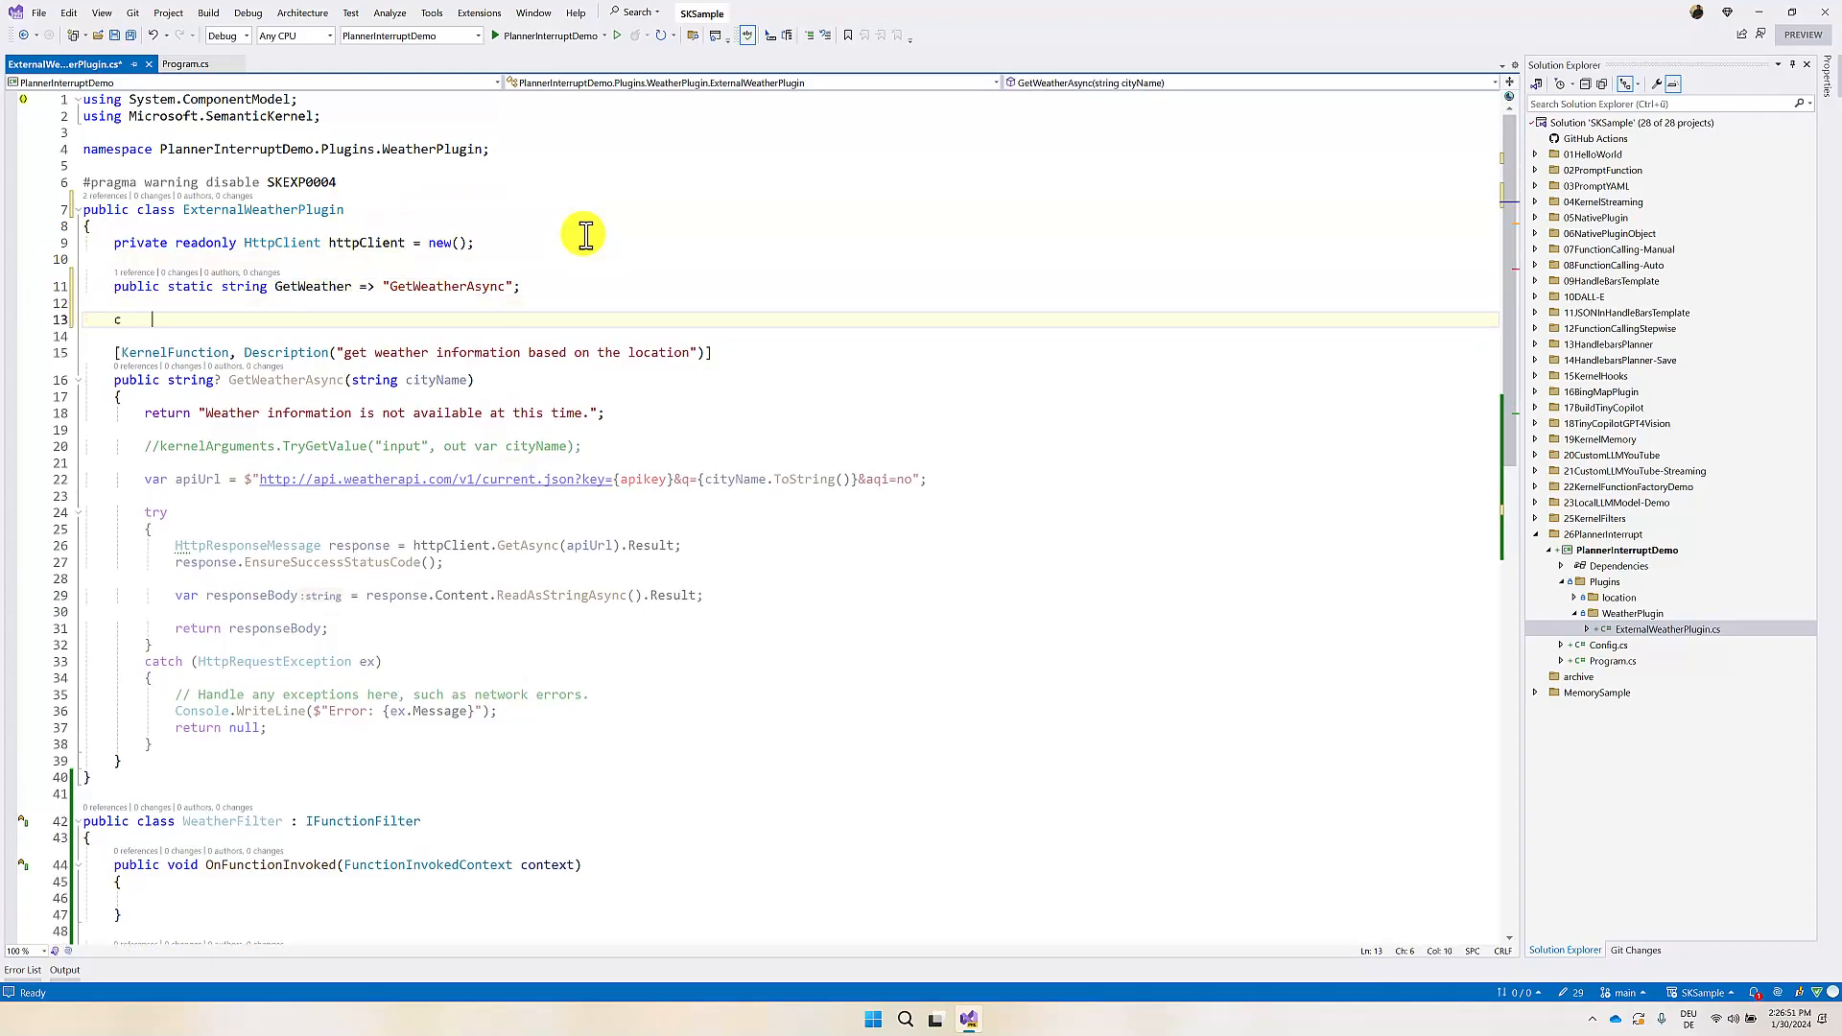
key(backspace)
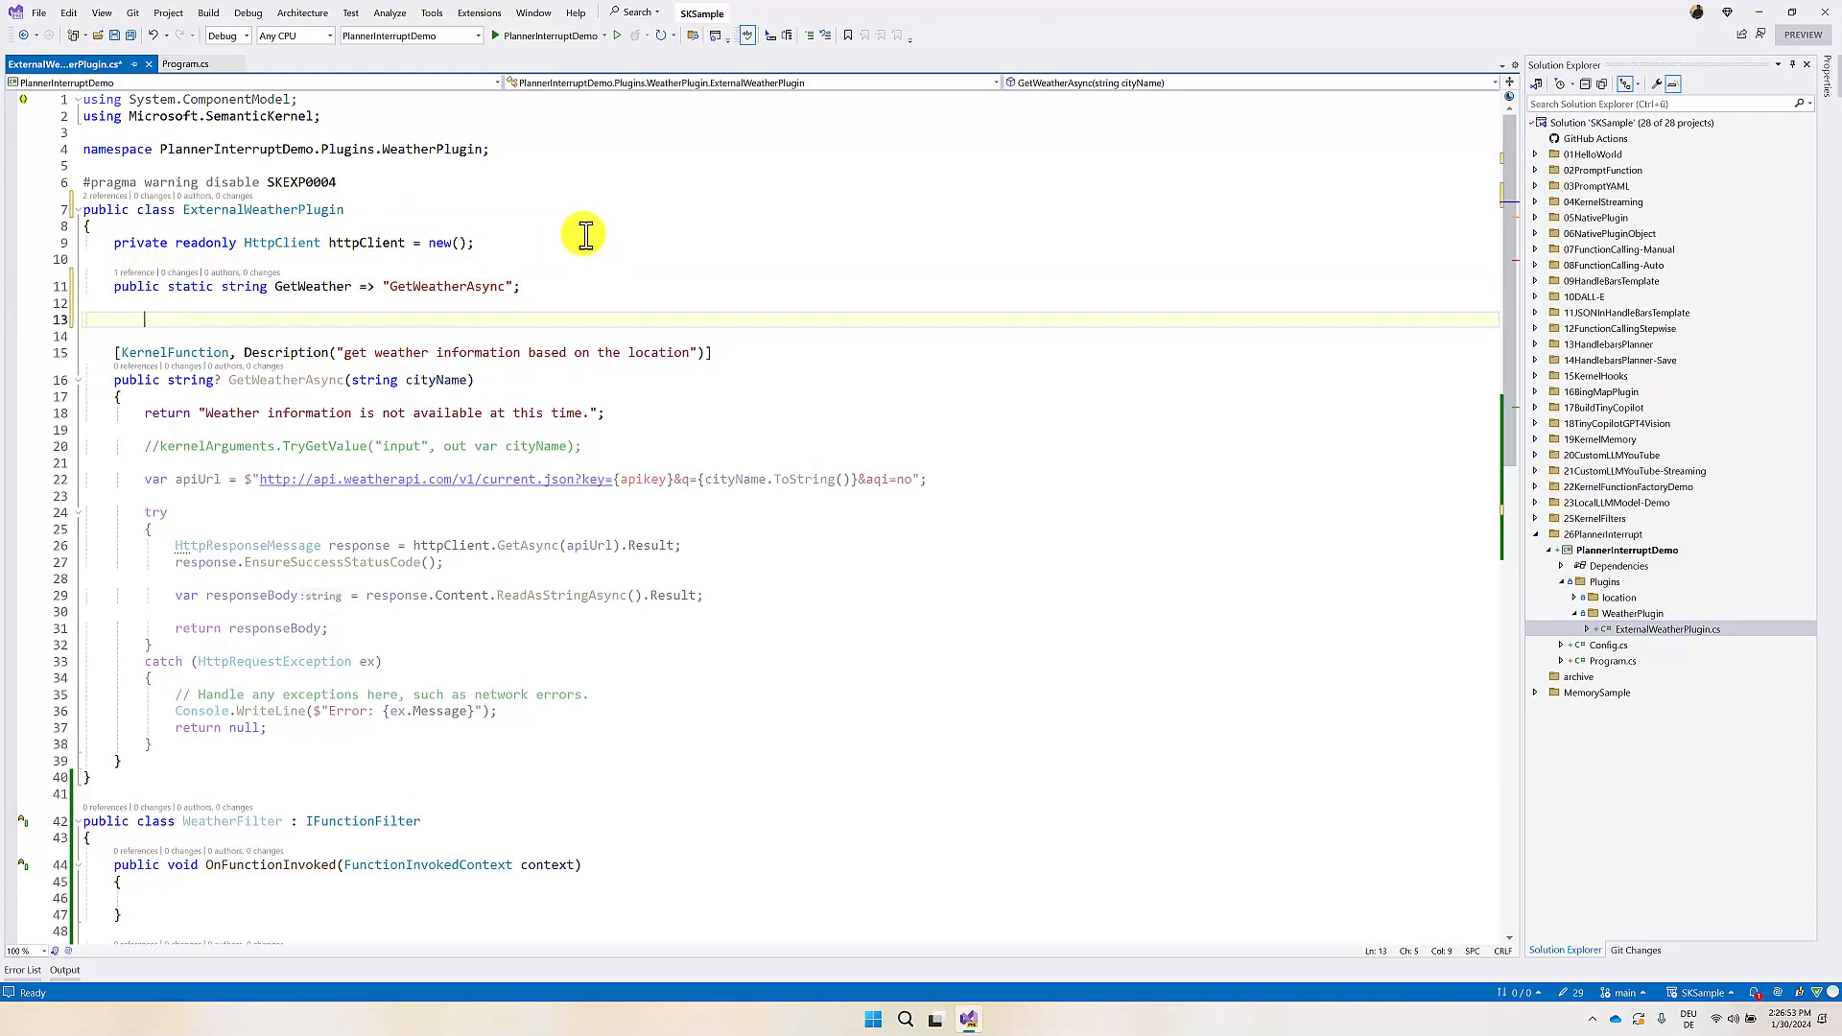
text(ctor)
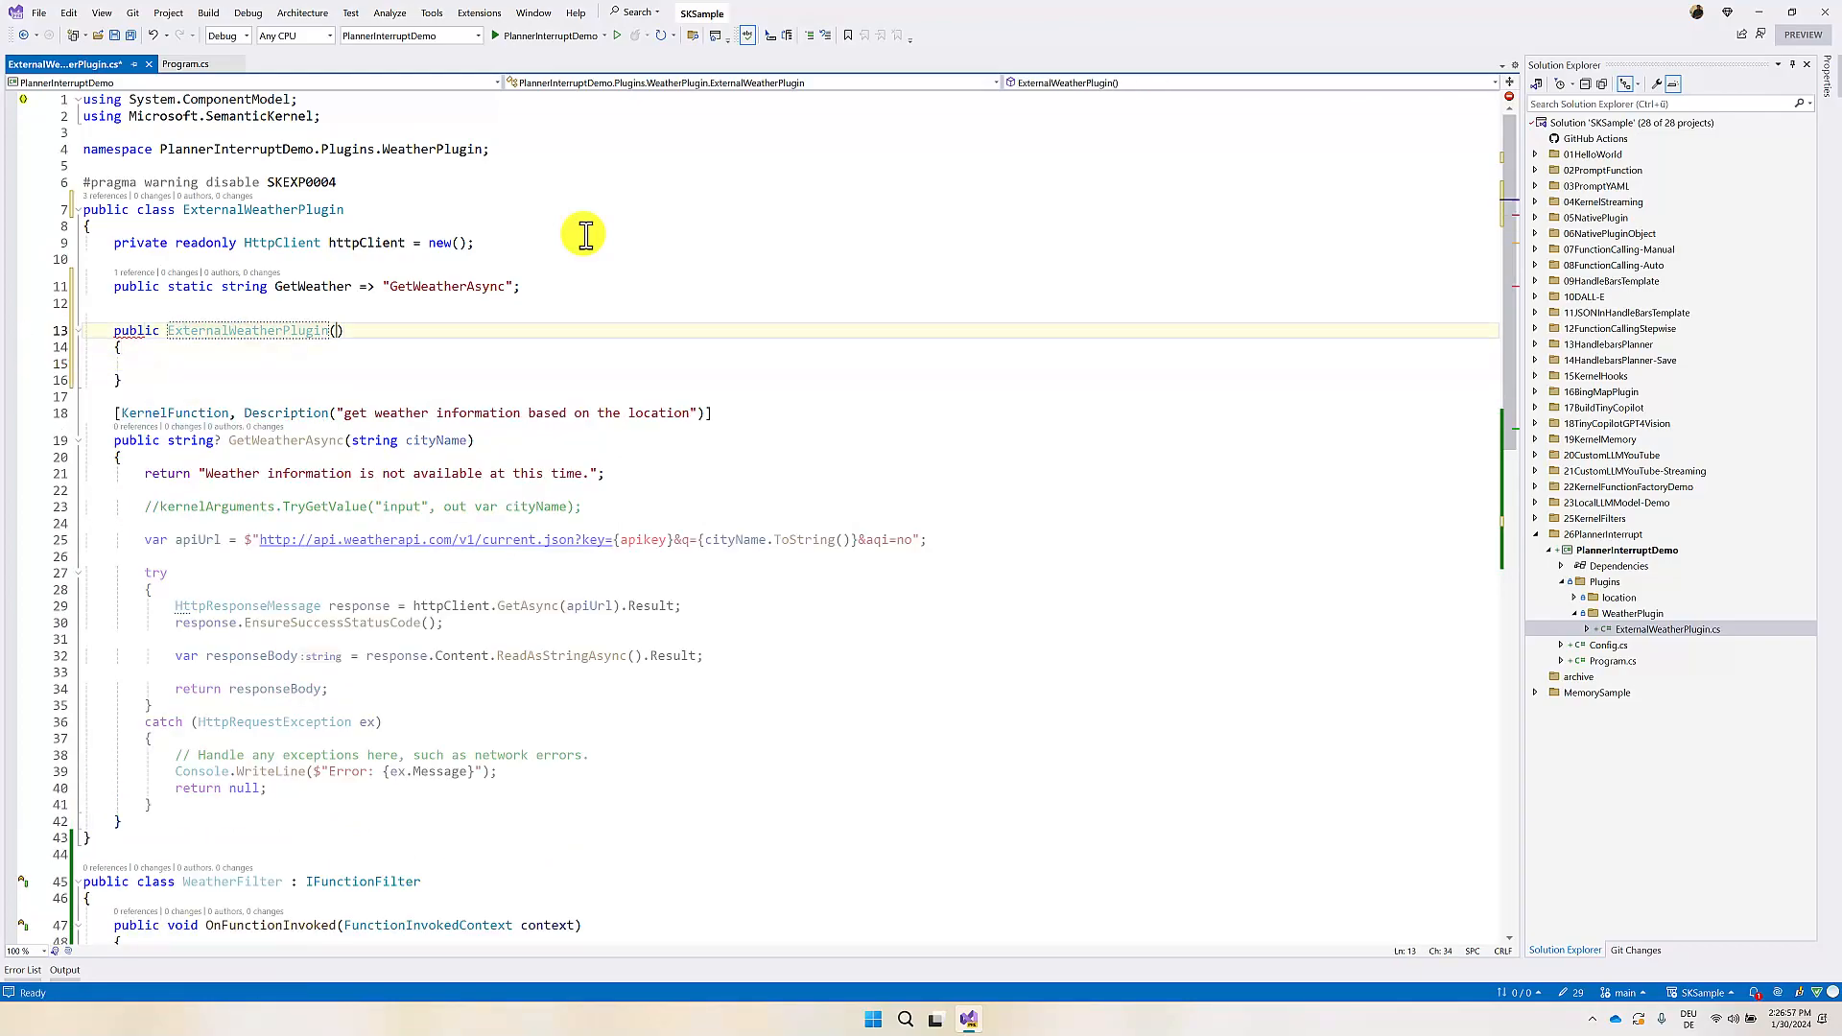
text((string apikey)
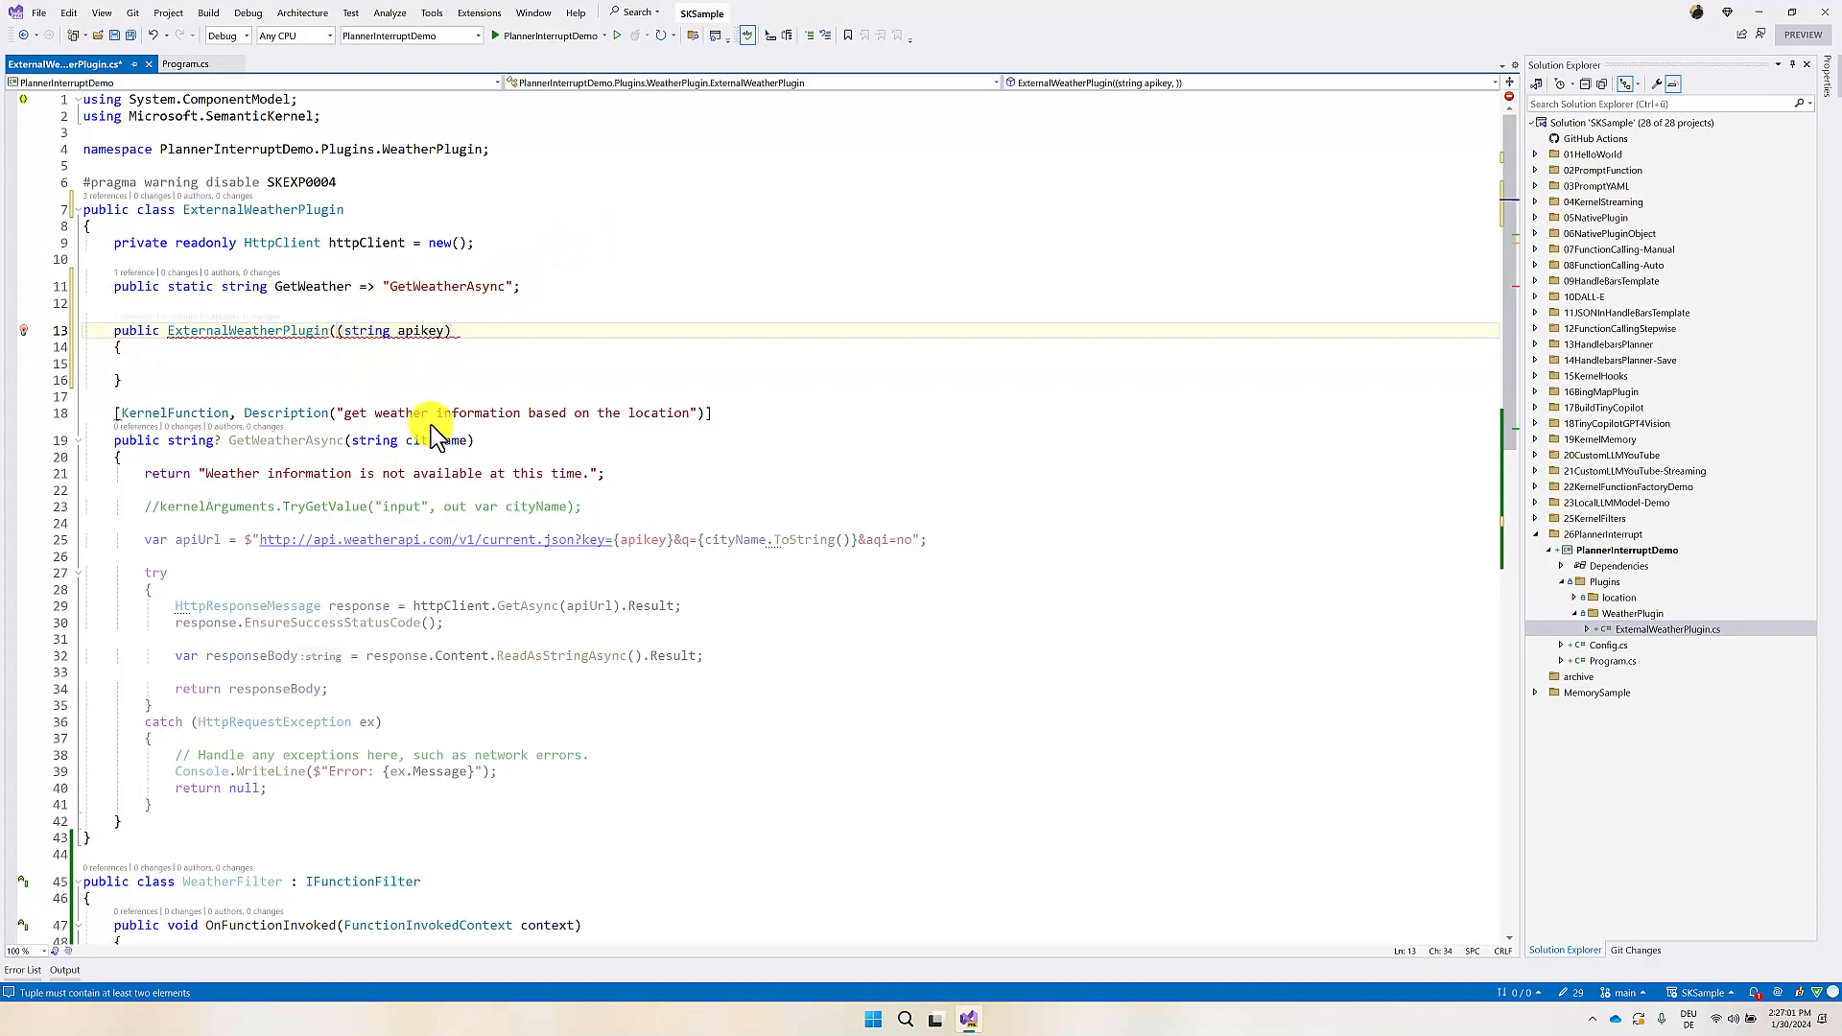
text(Kernel kernel,)
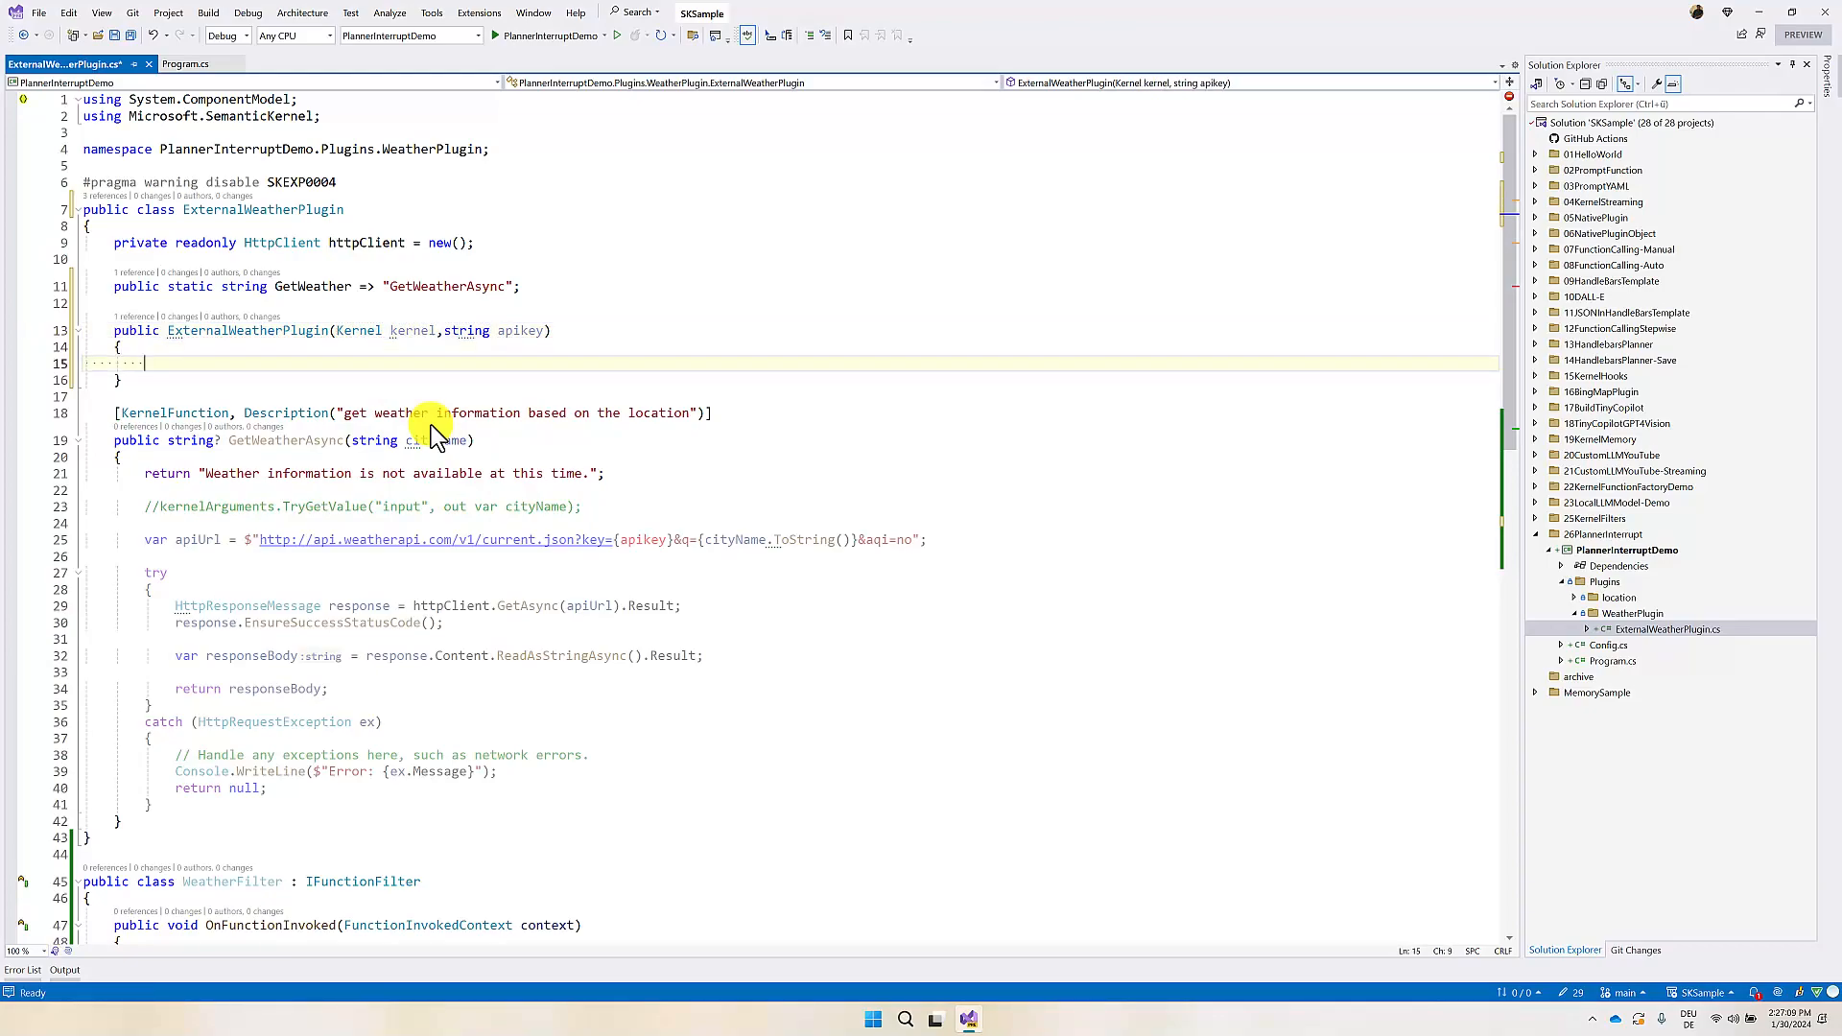
Step: Register the filter with kernel.FunctionFilters.Add(new WeatherFilter()) in the constructor
text(kernel)
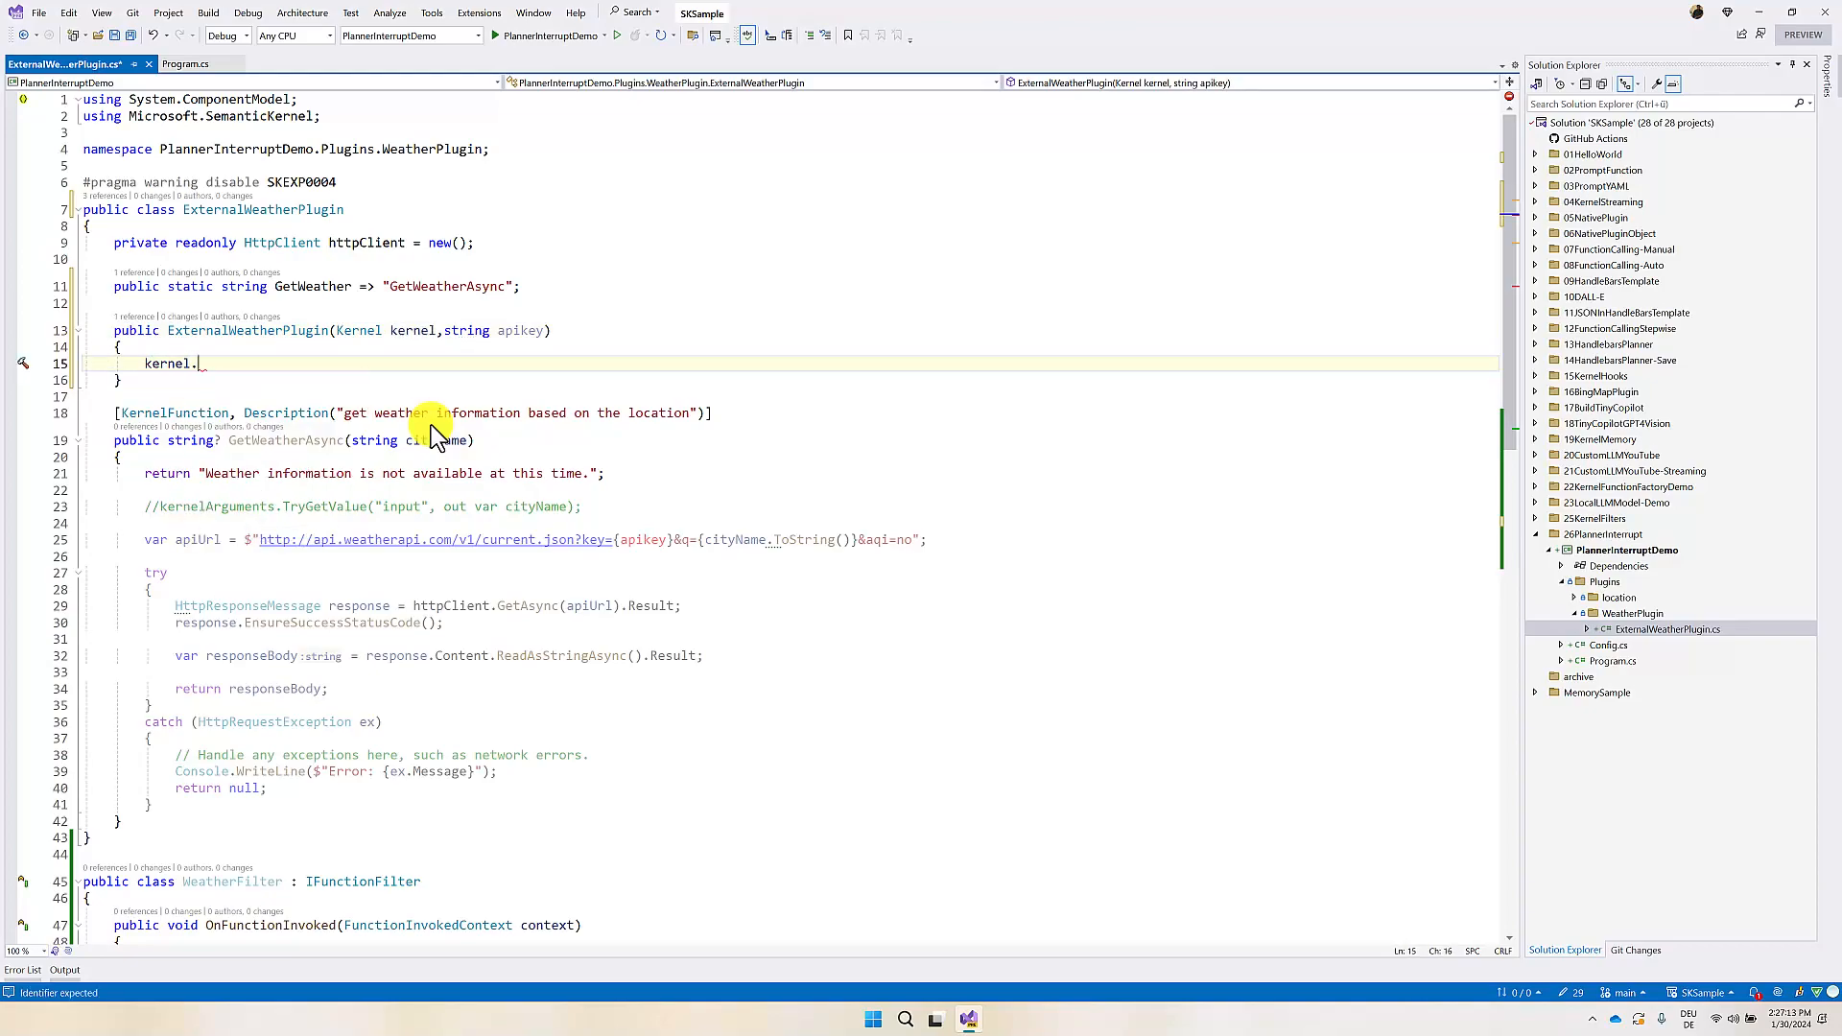
text(.)
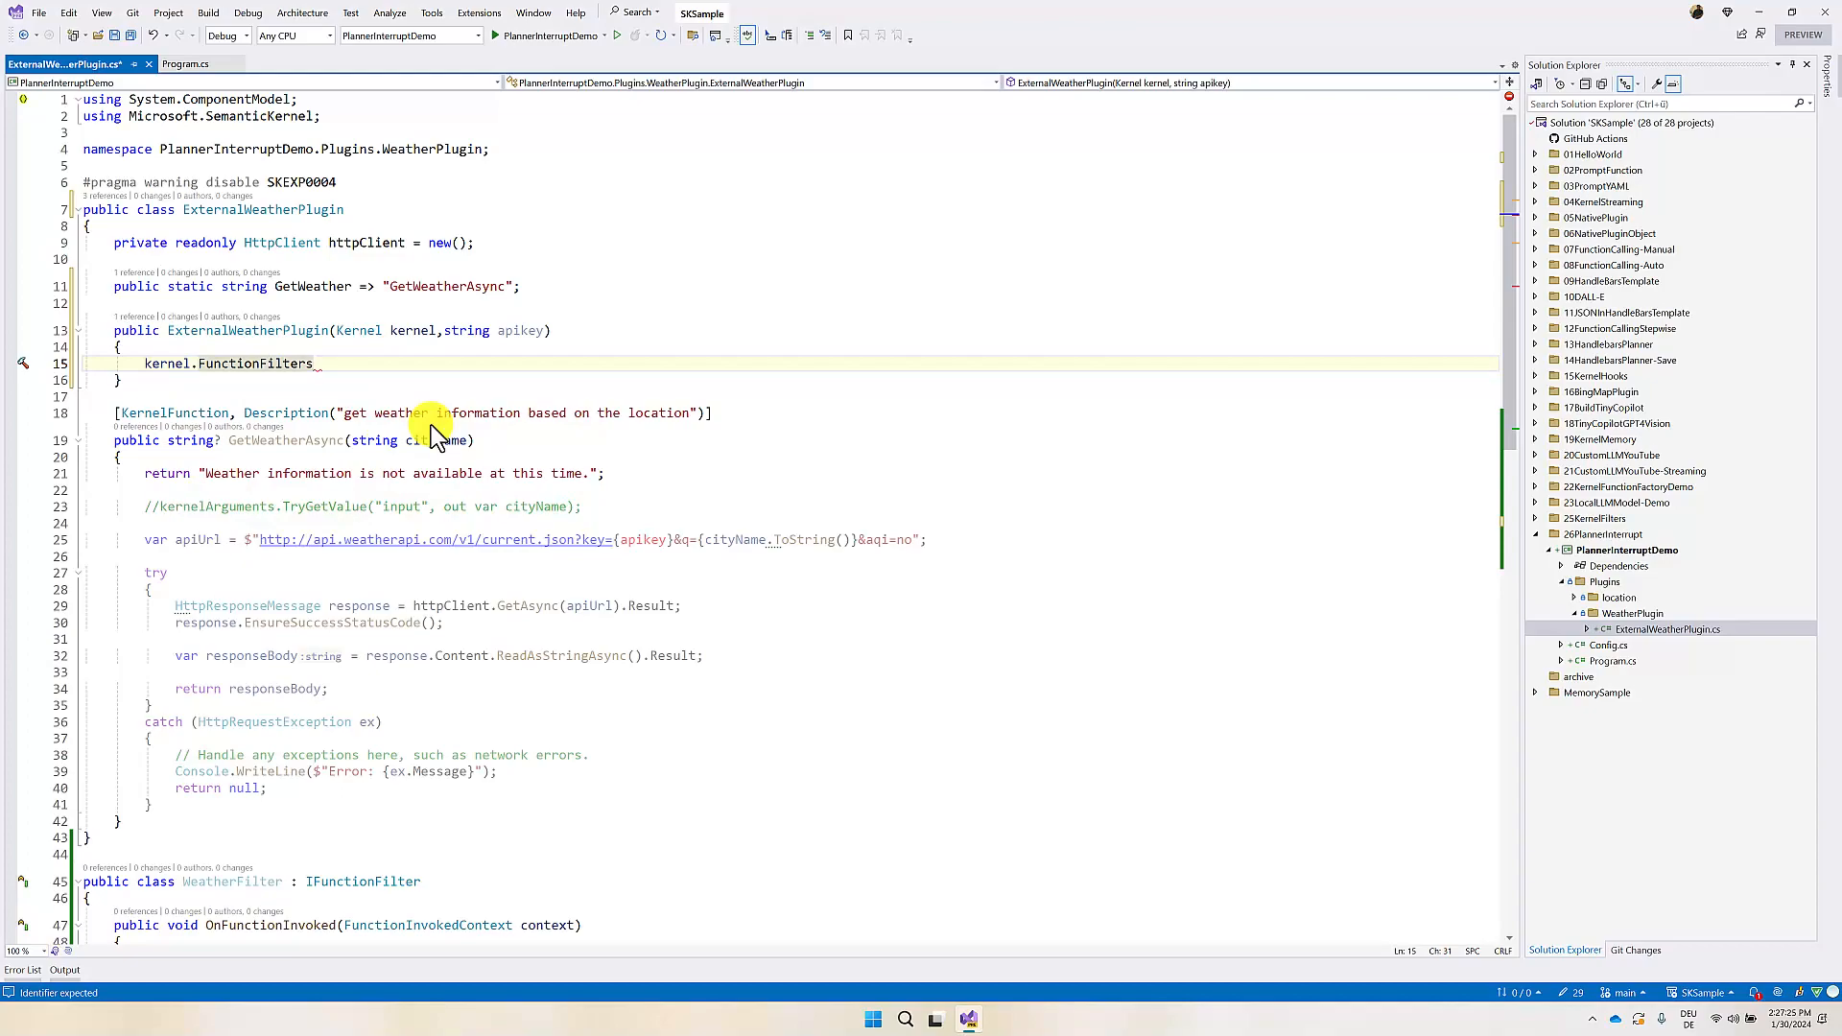
text(.Add)
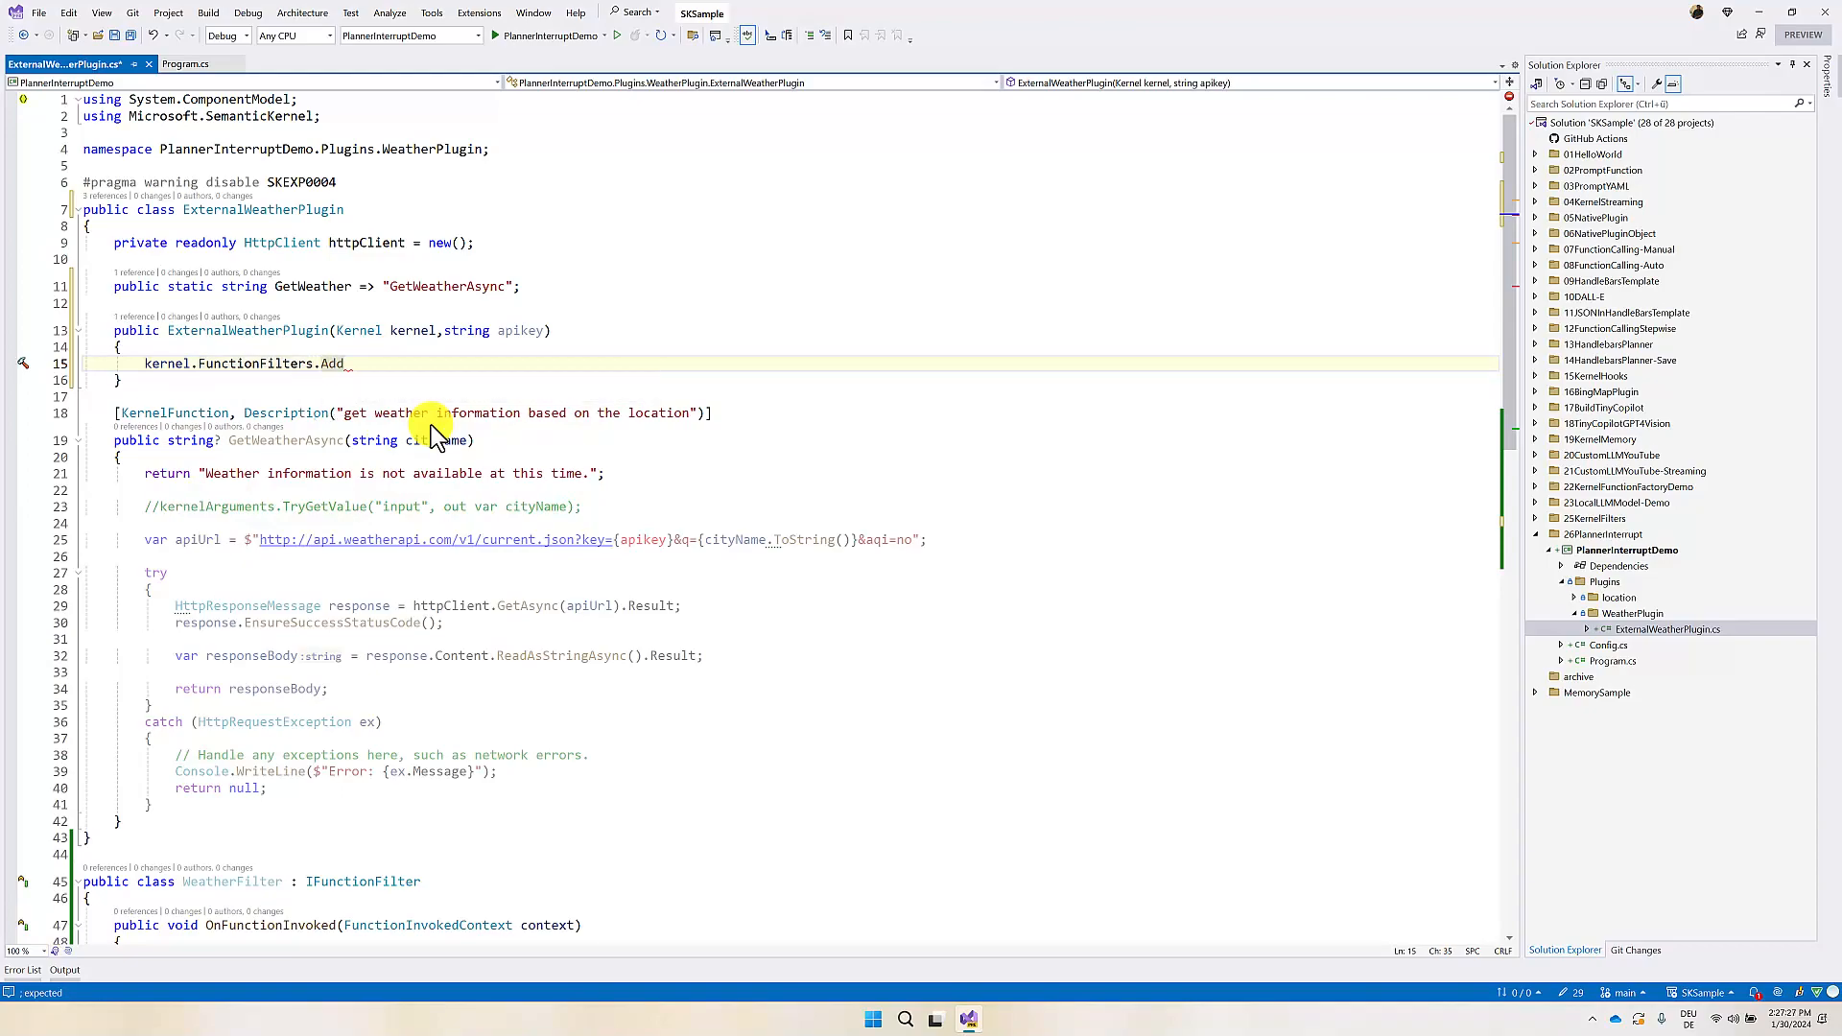
text((new WeatherFilter());)
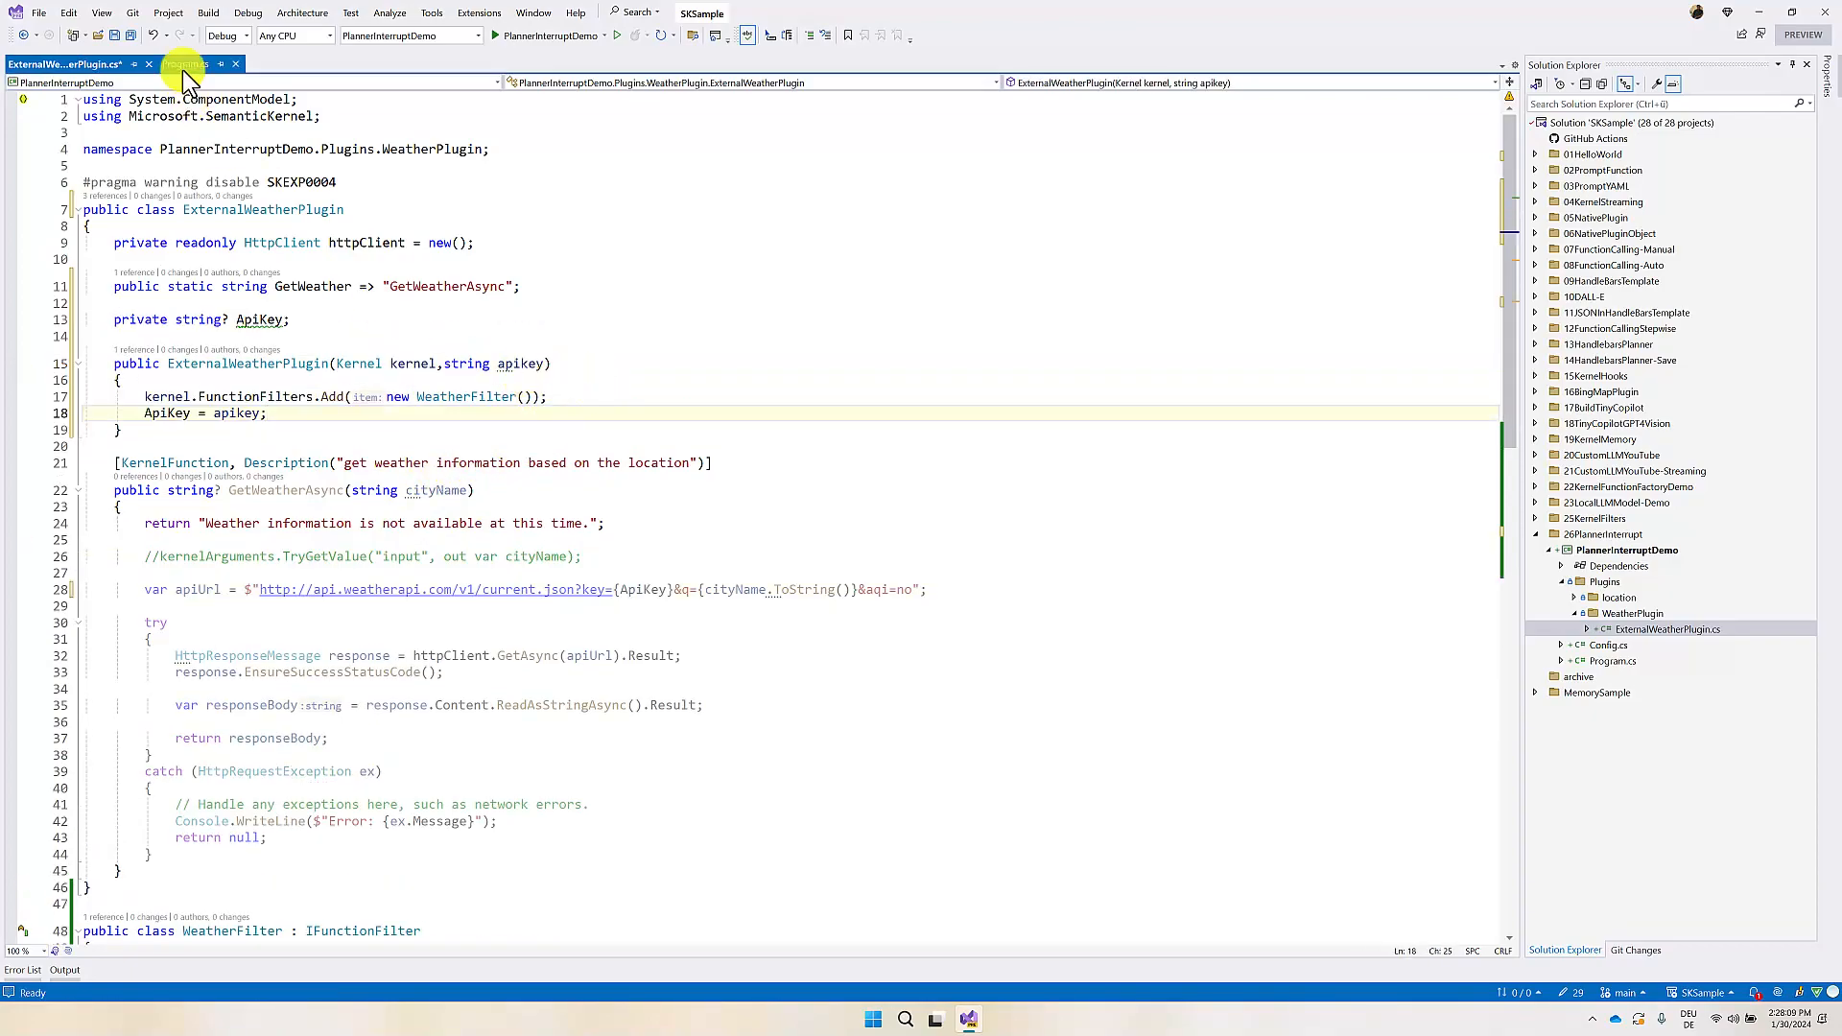
Step: Pass kernelBuilder to new ExternalWeatherPlugin(...) in Program.cs and save
click(184, 64)
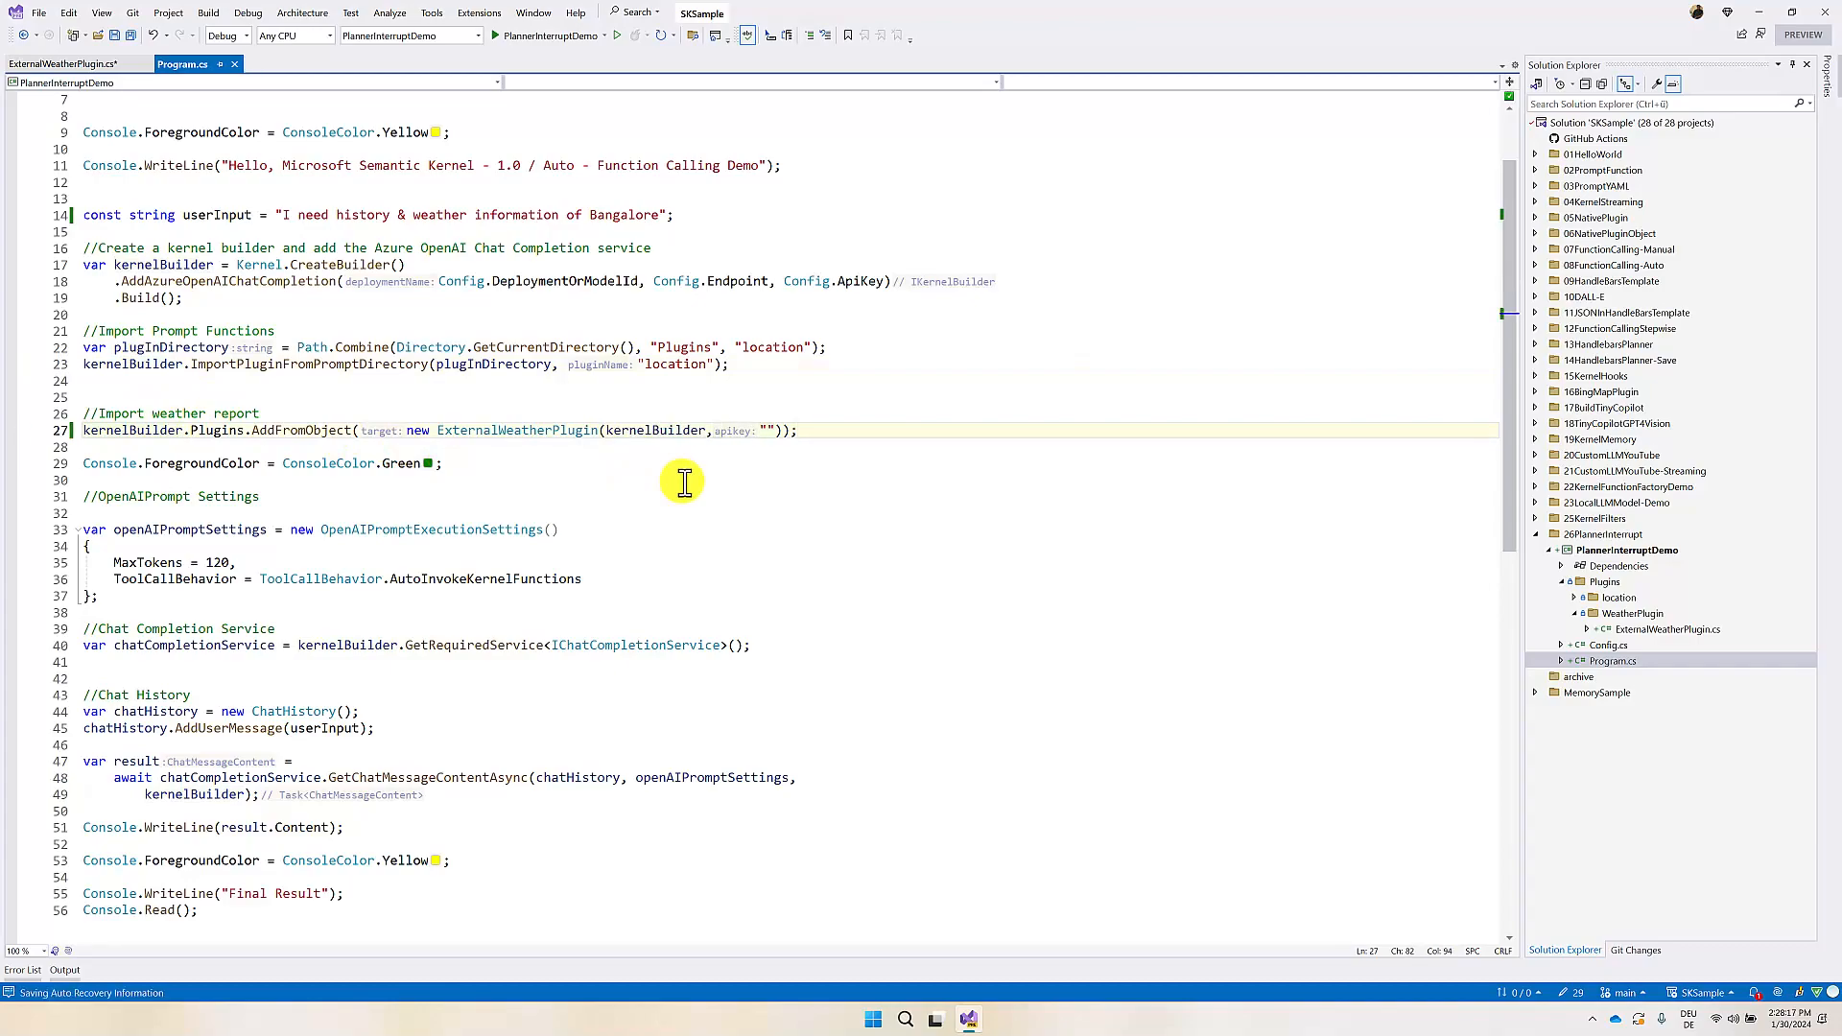
click(53, 64)
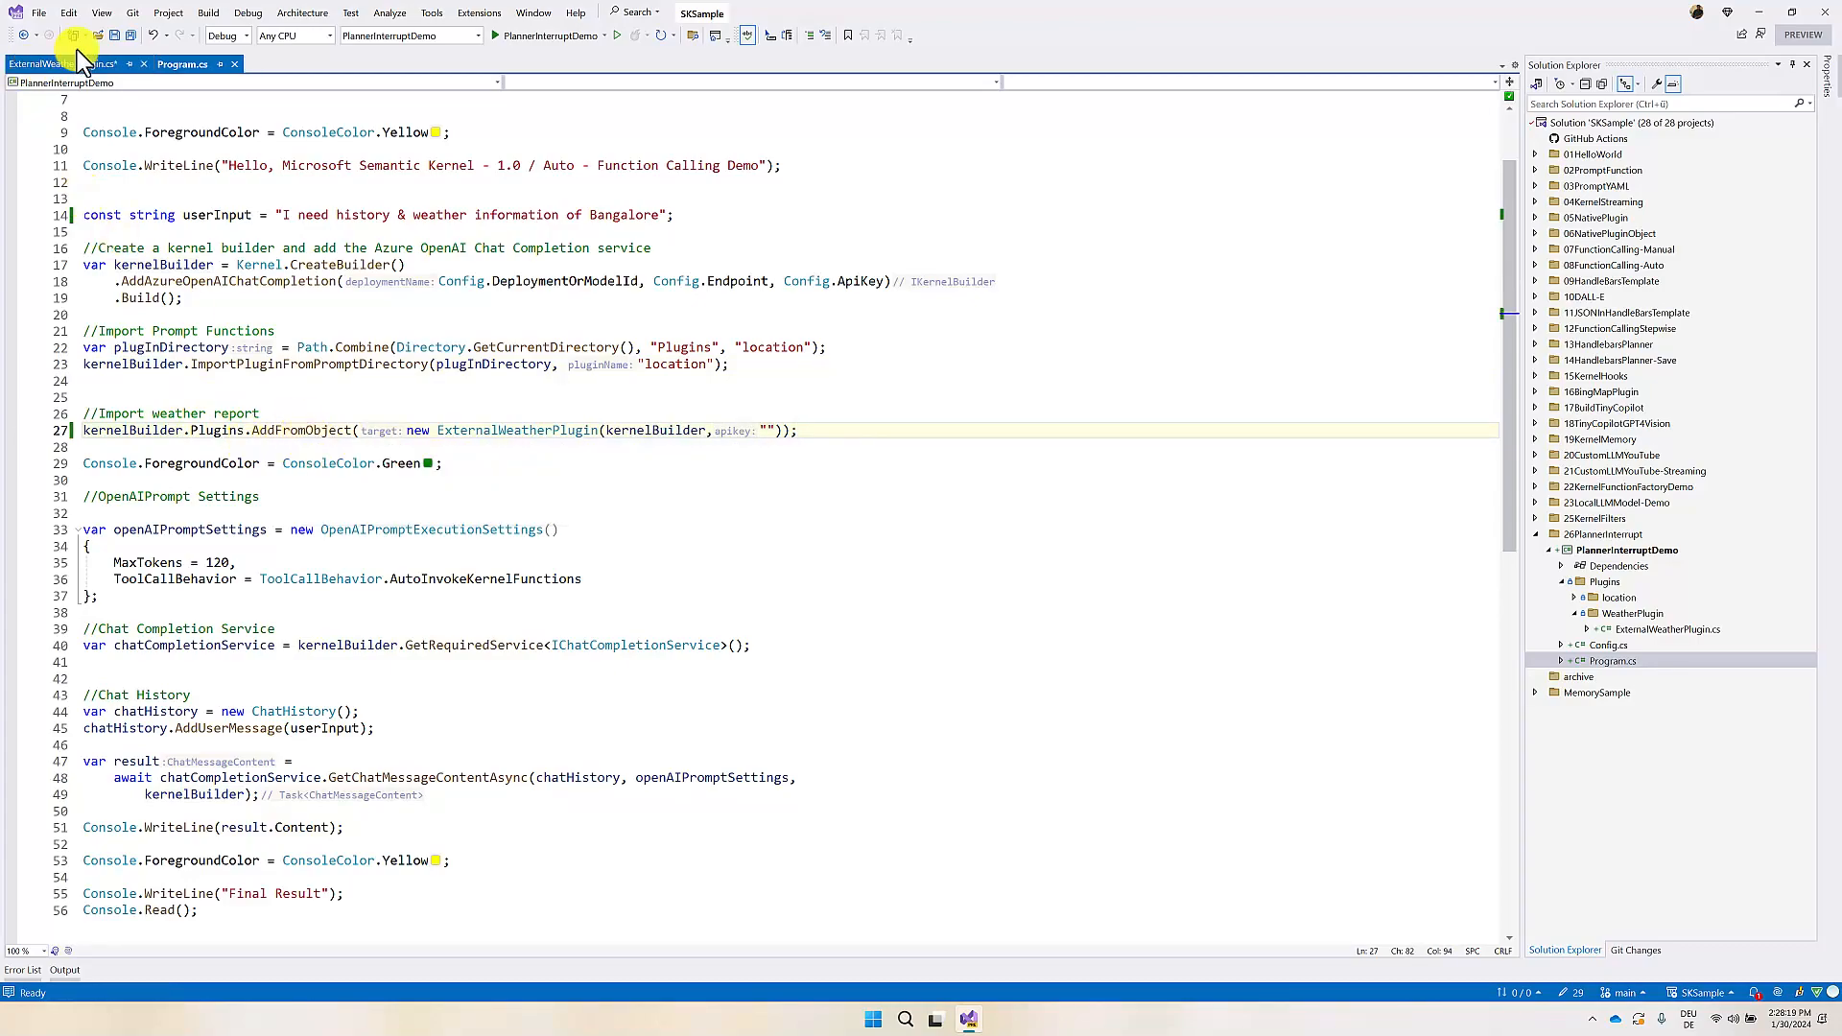
key(ctrl+s)
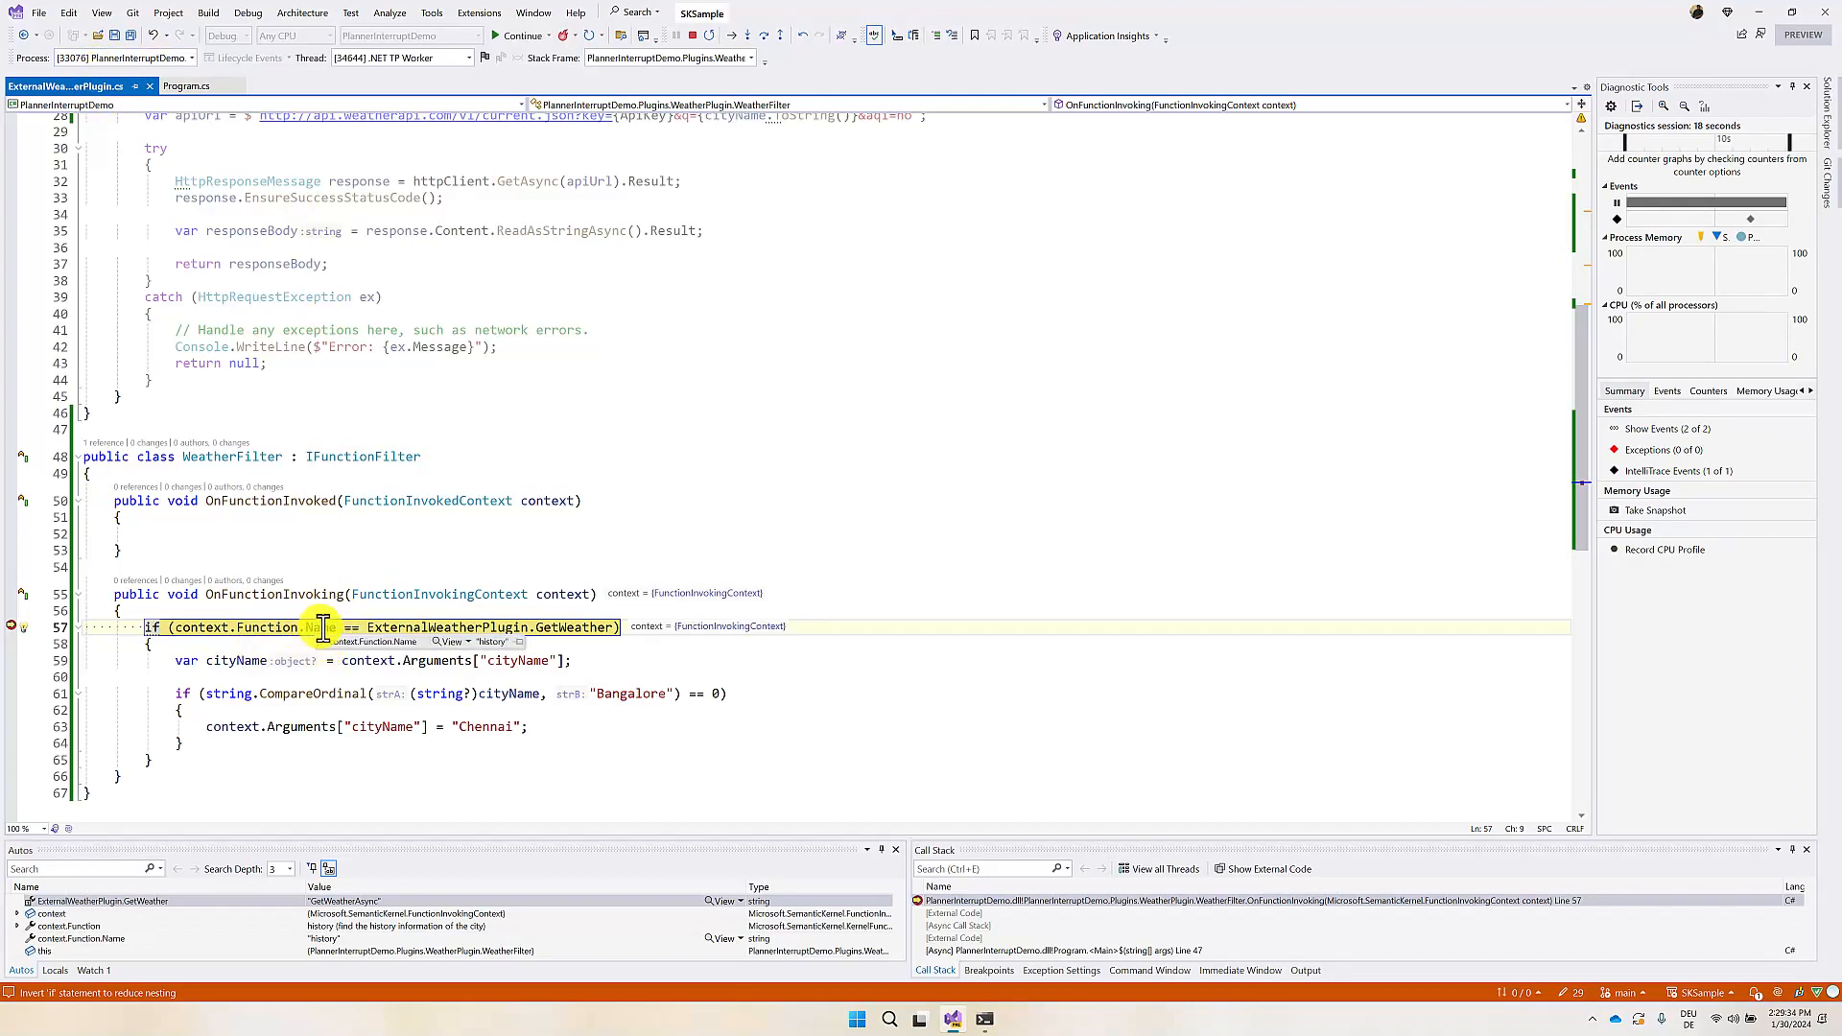
Step: Continue to the GetWeather check, then step through reading cityName and the Bangalore-to-Chennai assignment
click(514, 34)
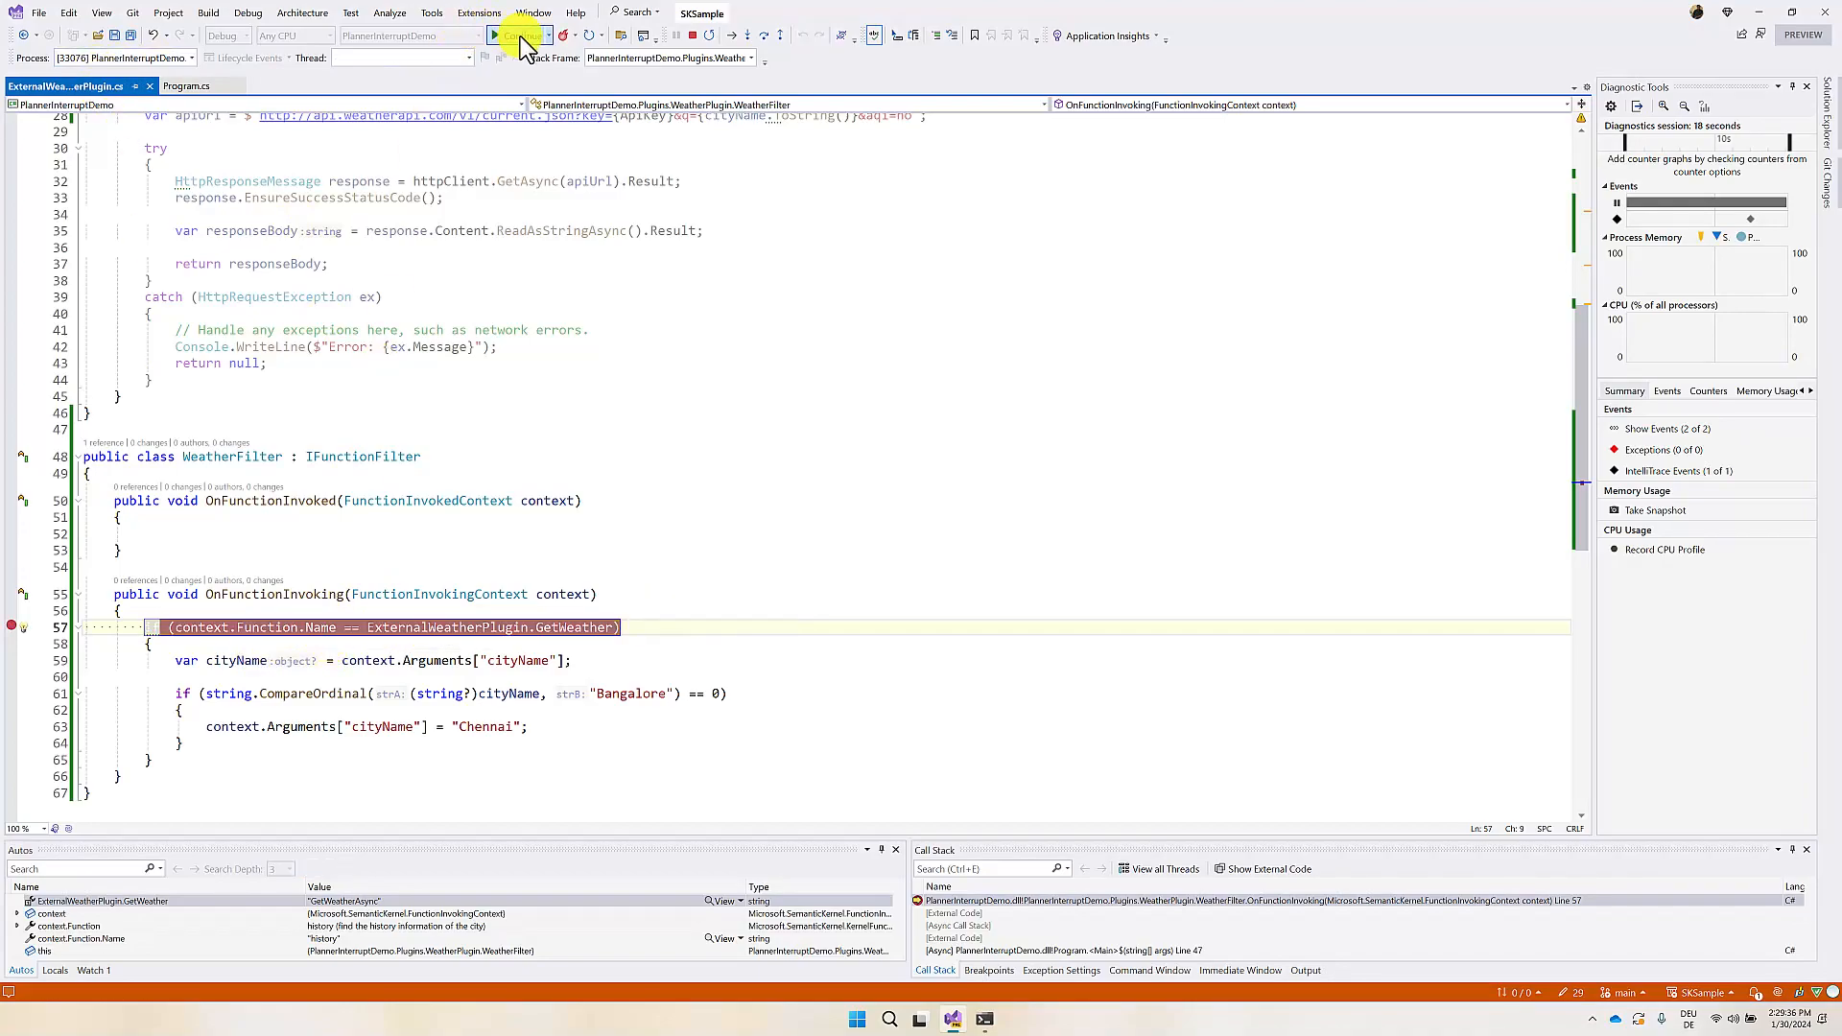
click(512, 35)
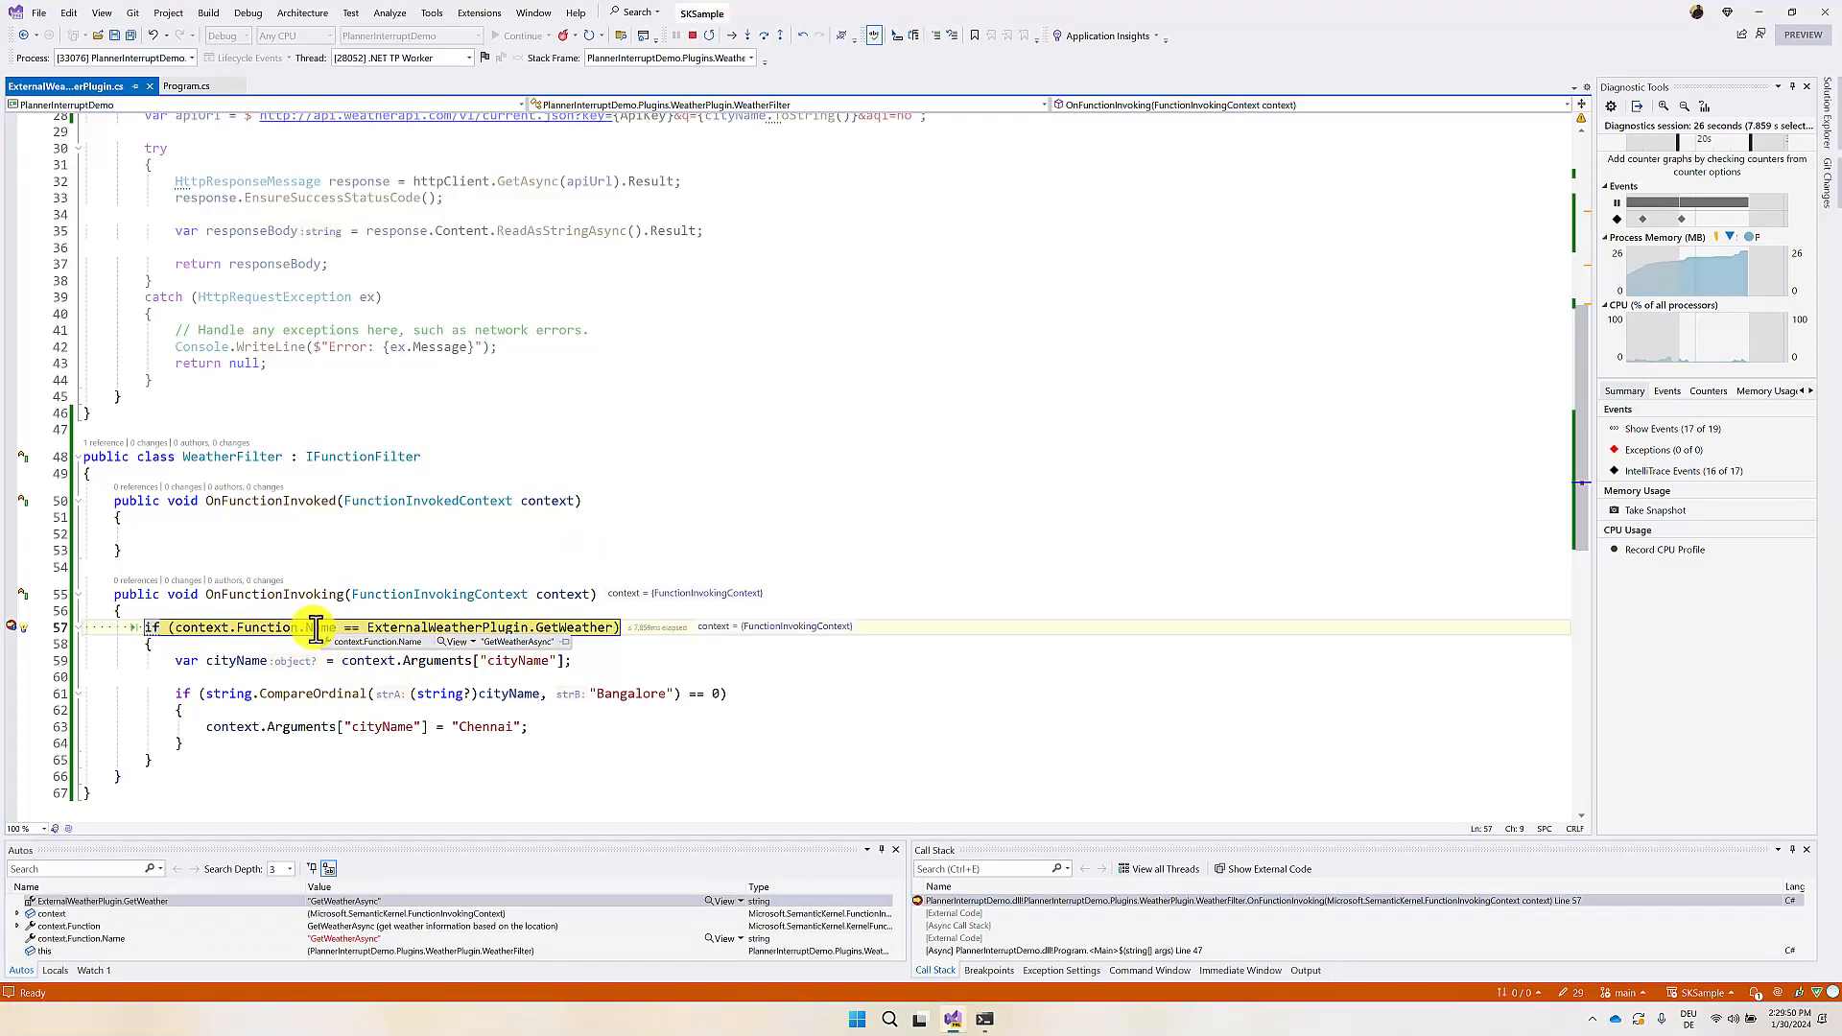
click(761, 35)
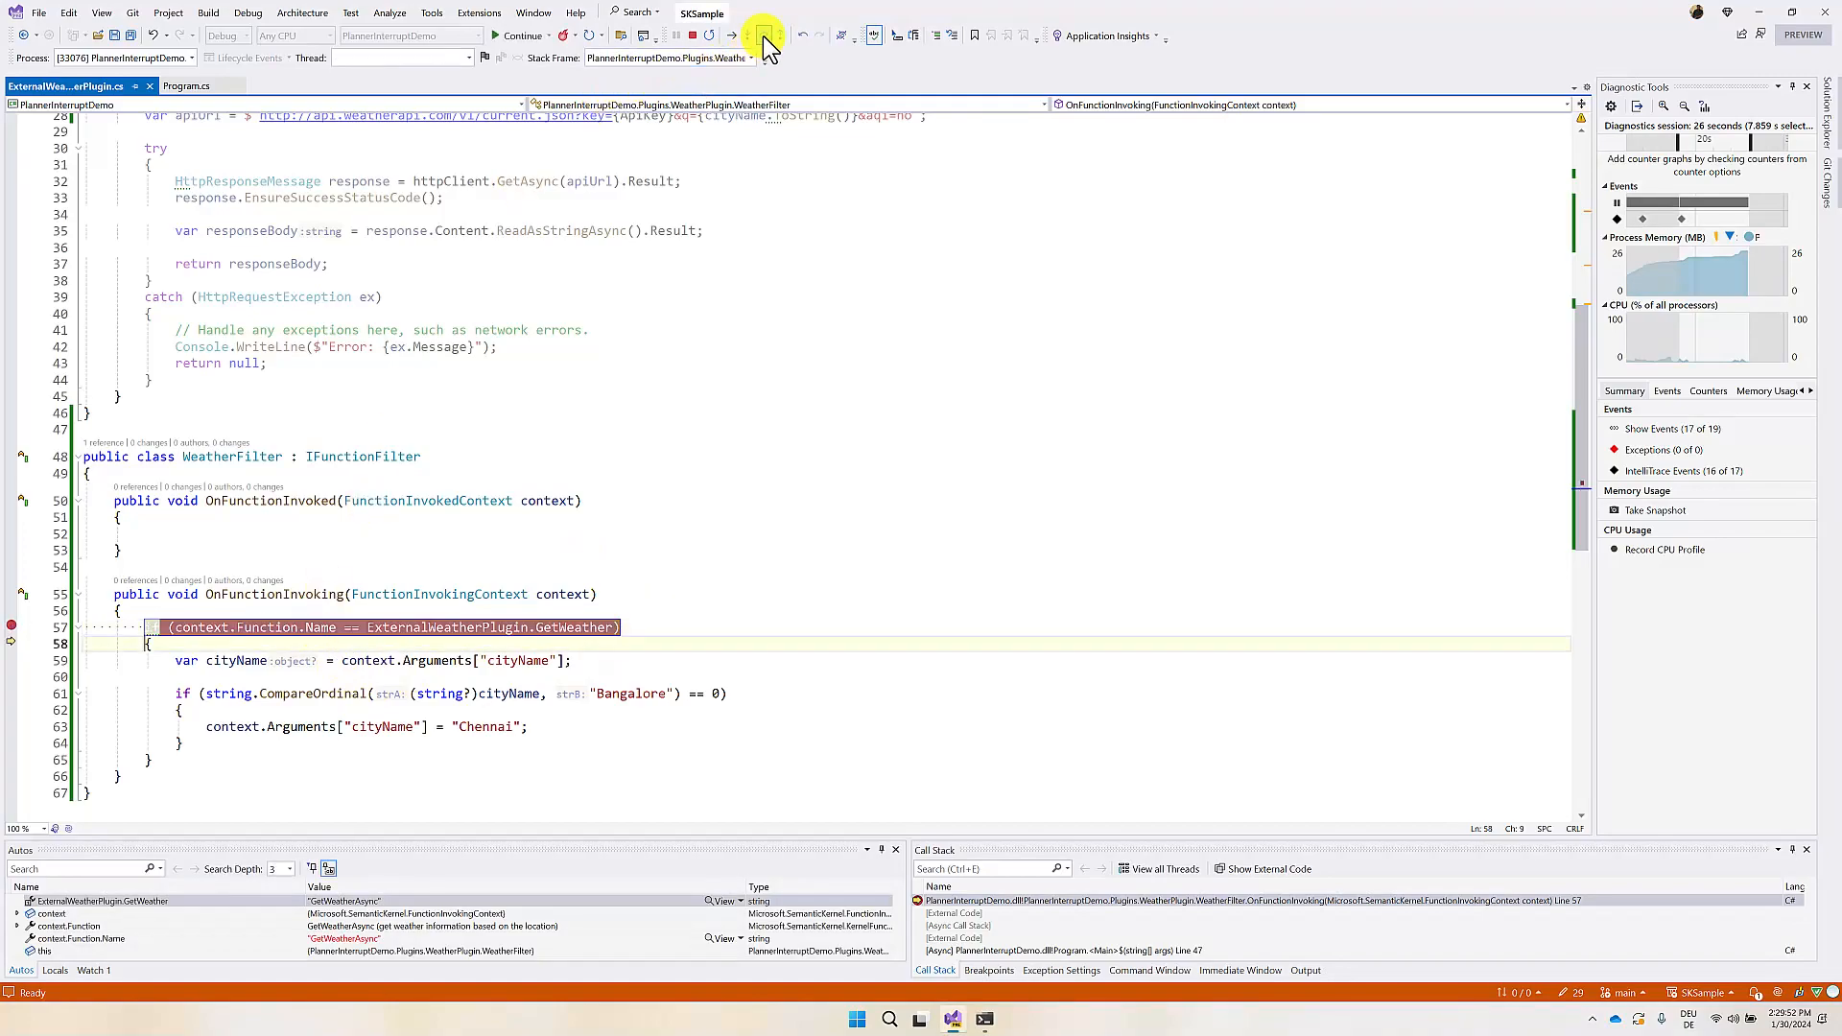
click(764, 34)
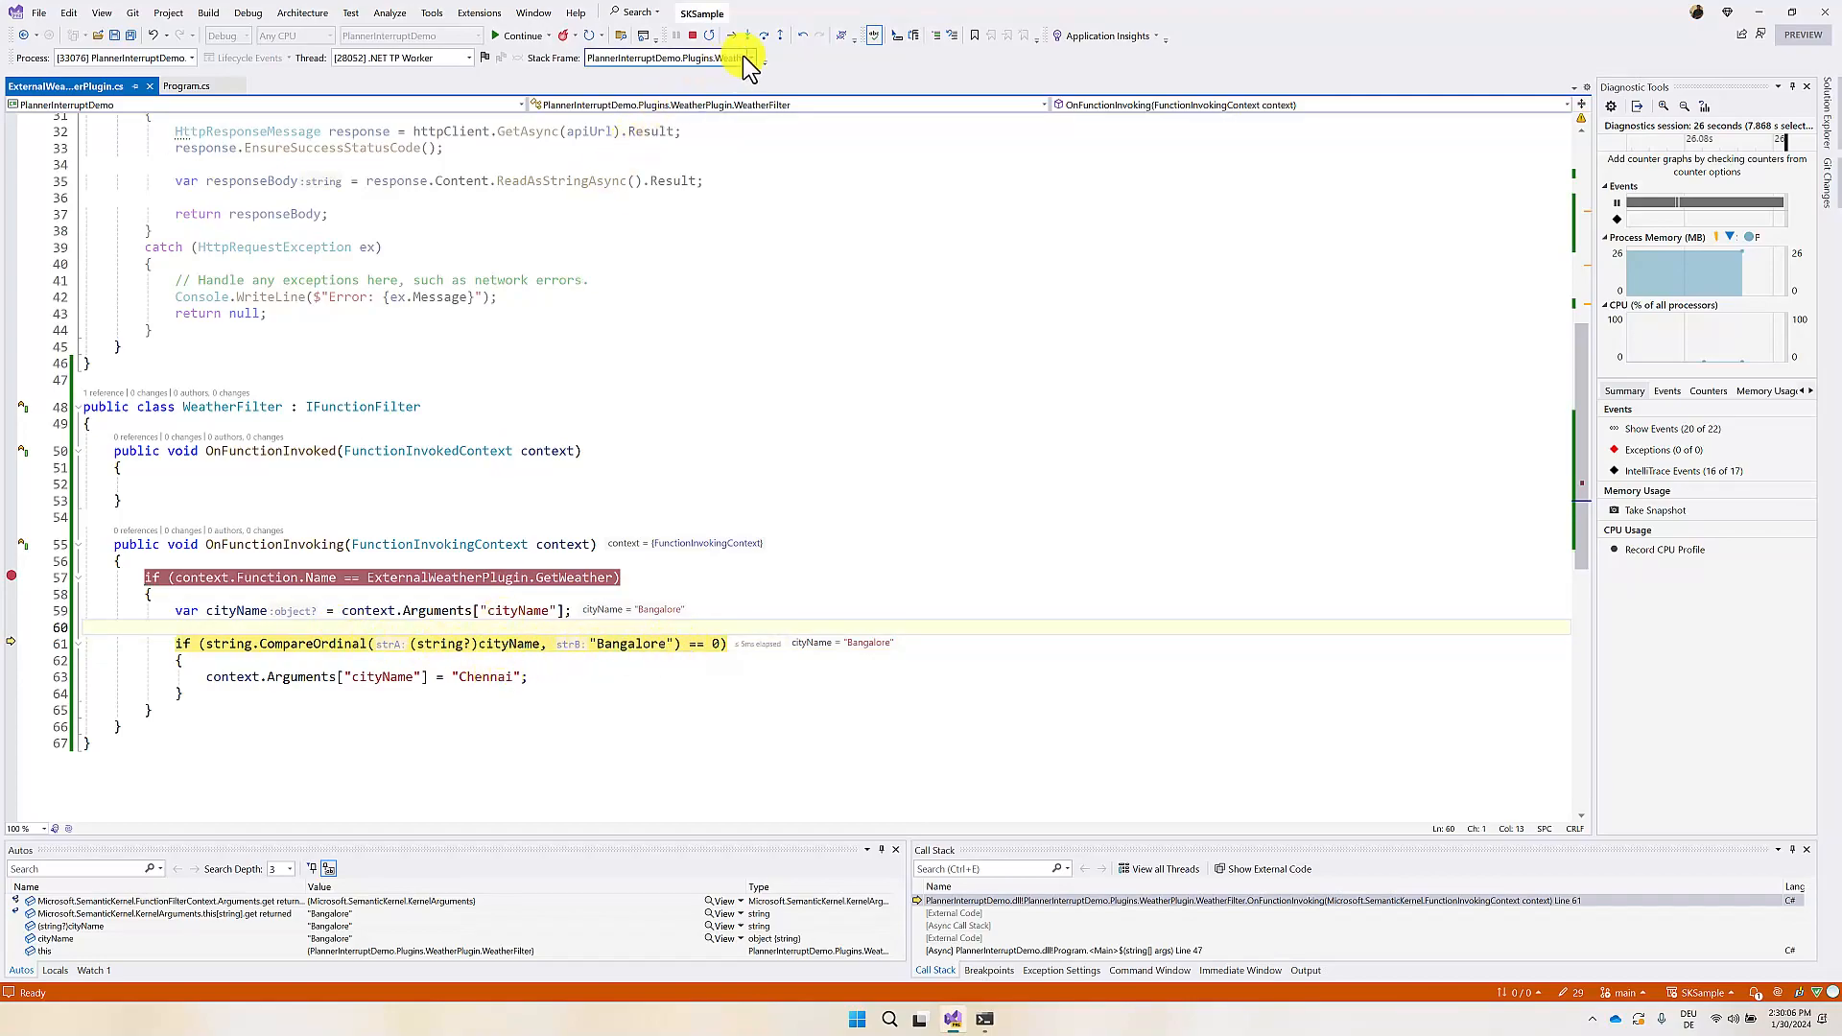
click(750, 35)
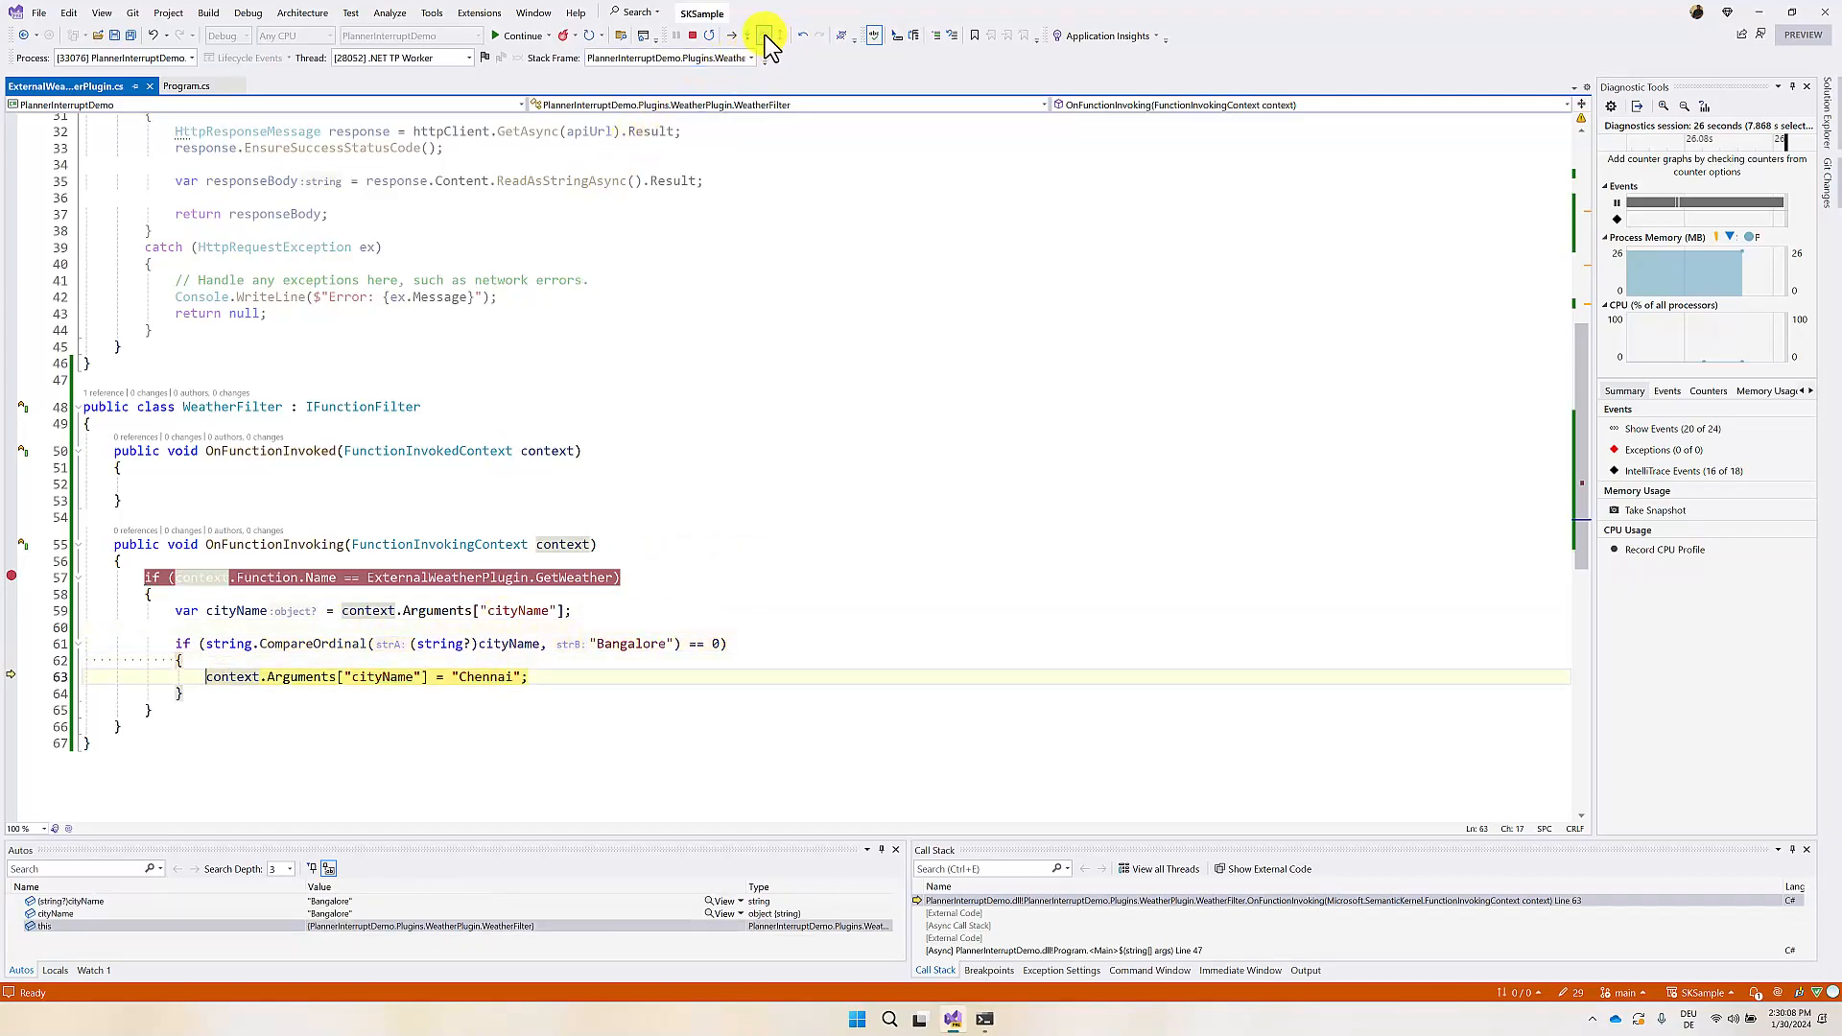
click(765, 35)
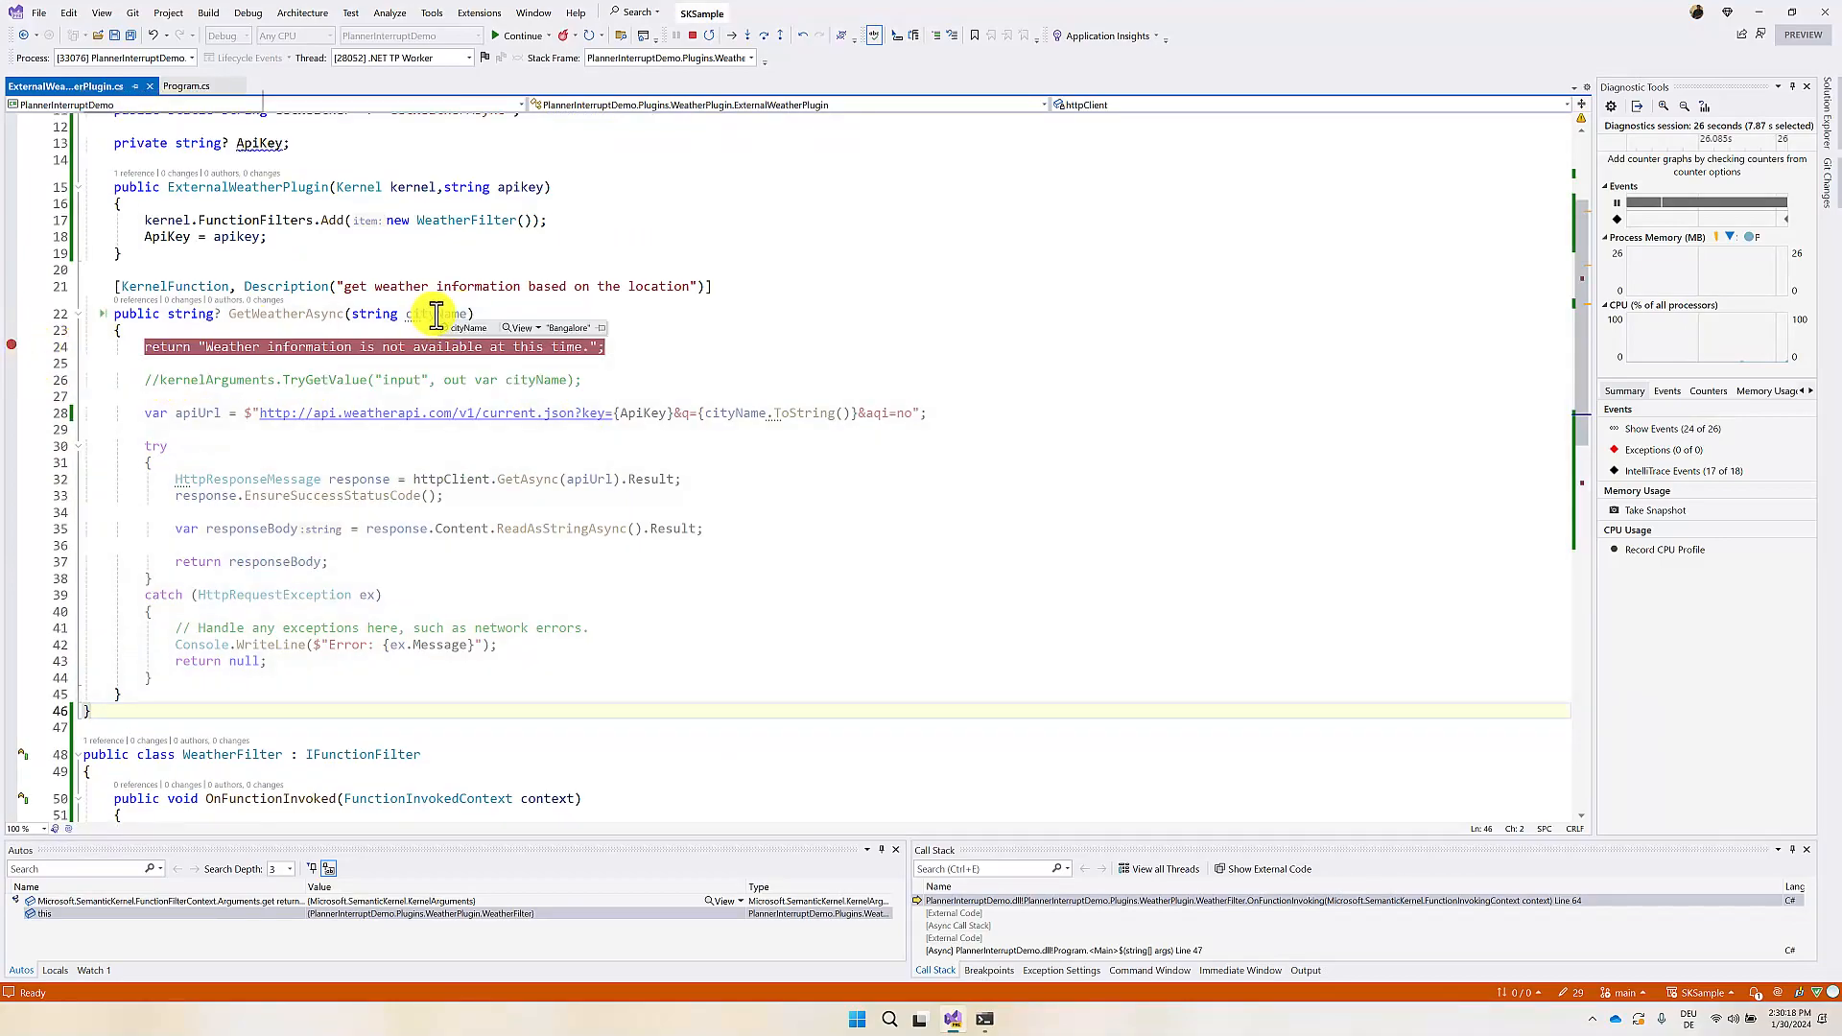
mouse_move(65, 84)
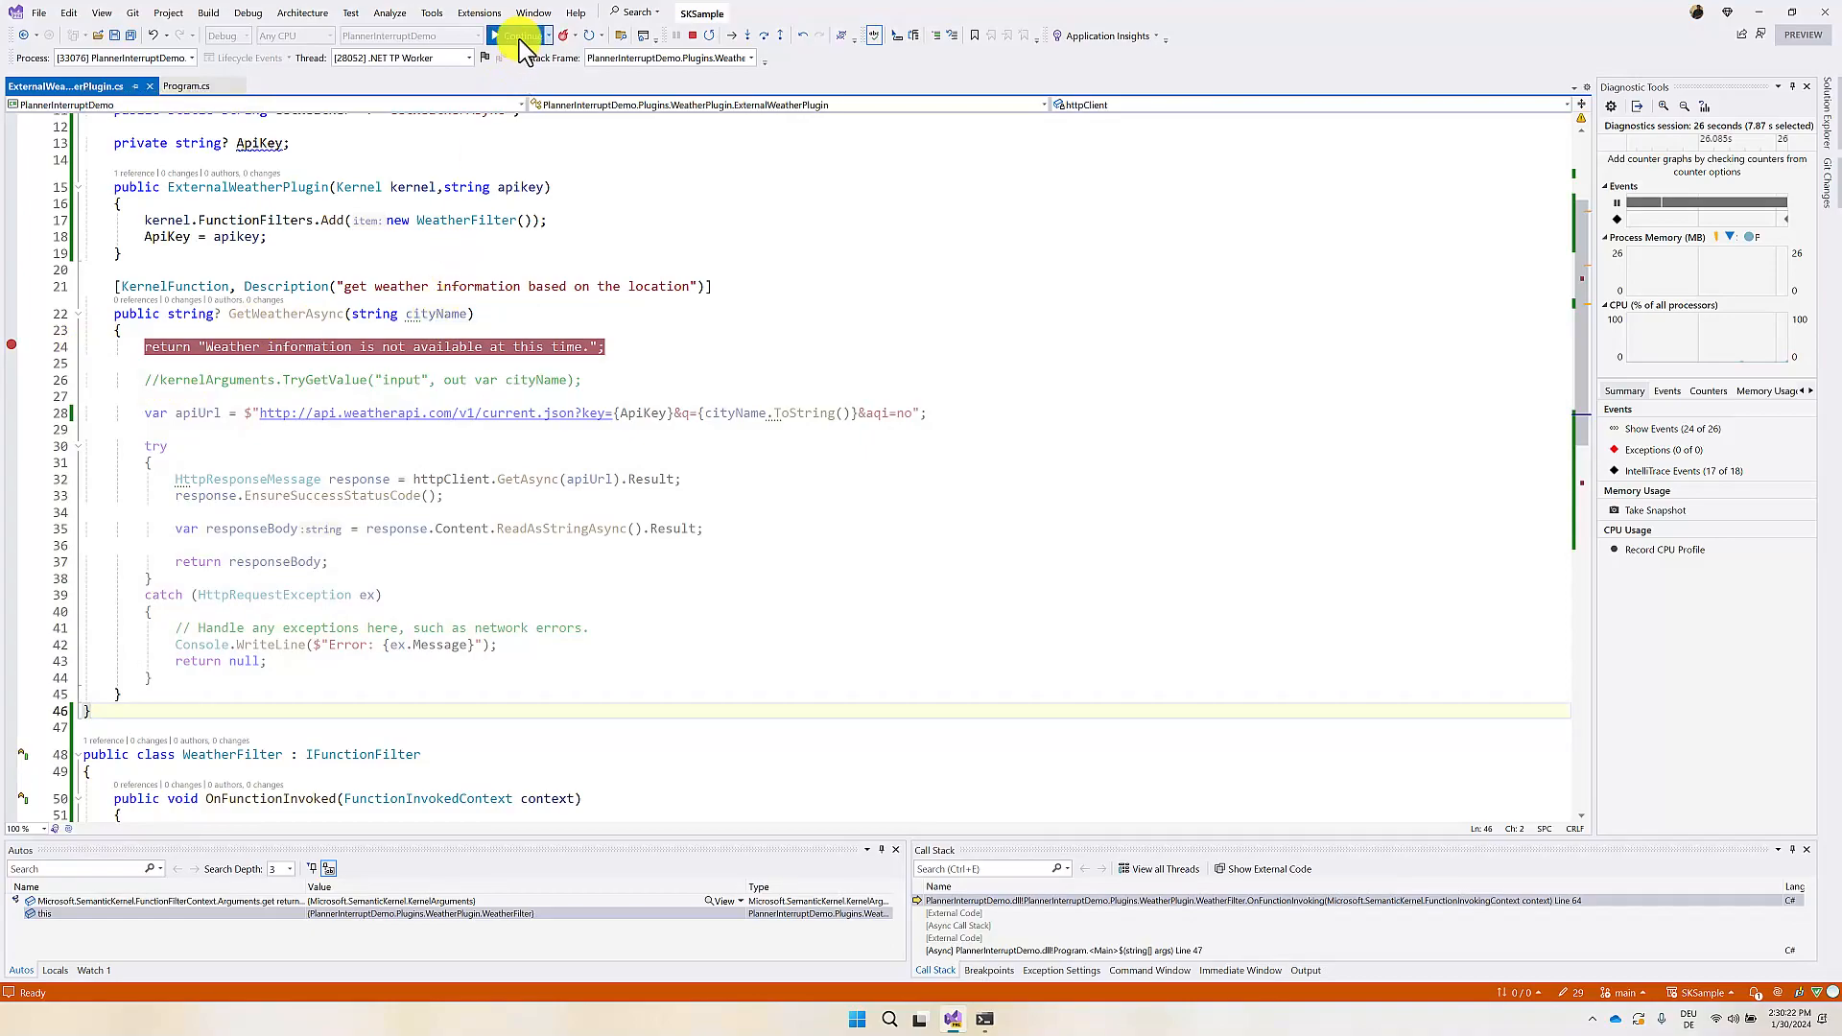
Step: Continue into GetWeatherAsync, confirm cityName is "Chennai", then resume the app
click(537, 35)
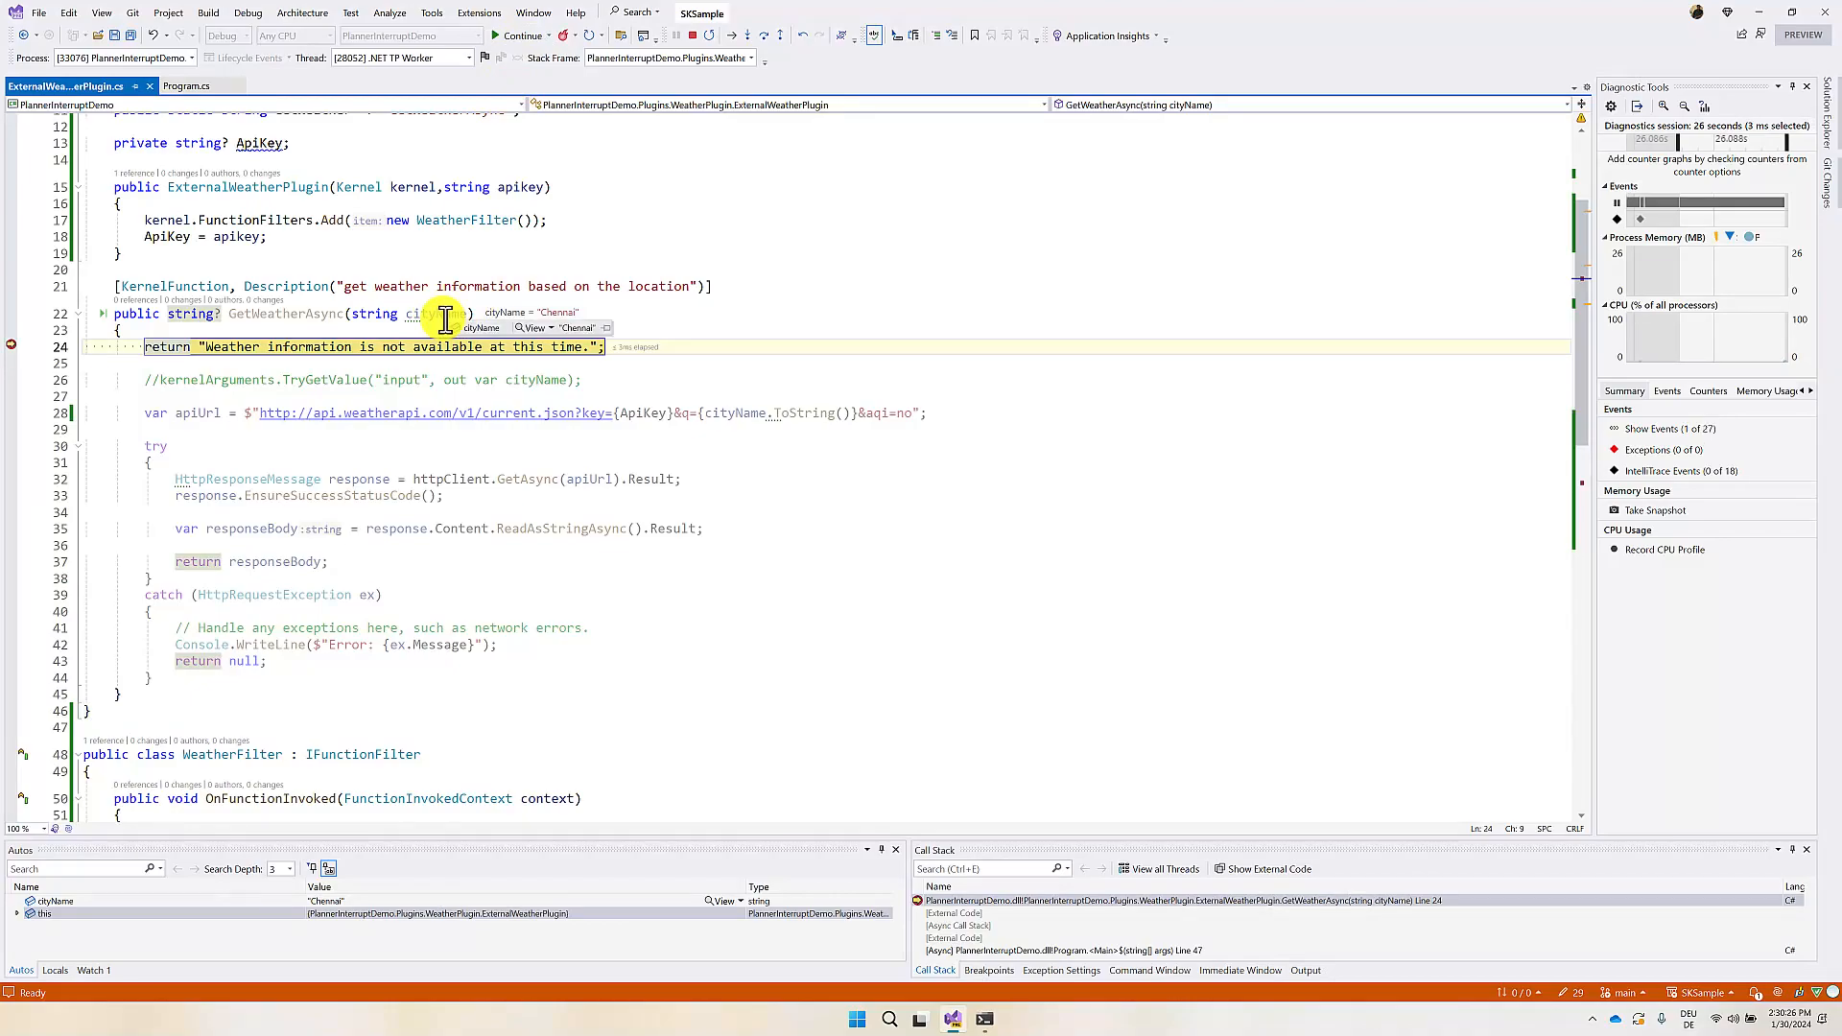
click(520, 35)
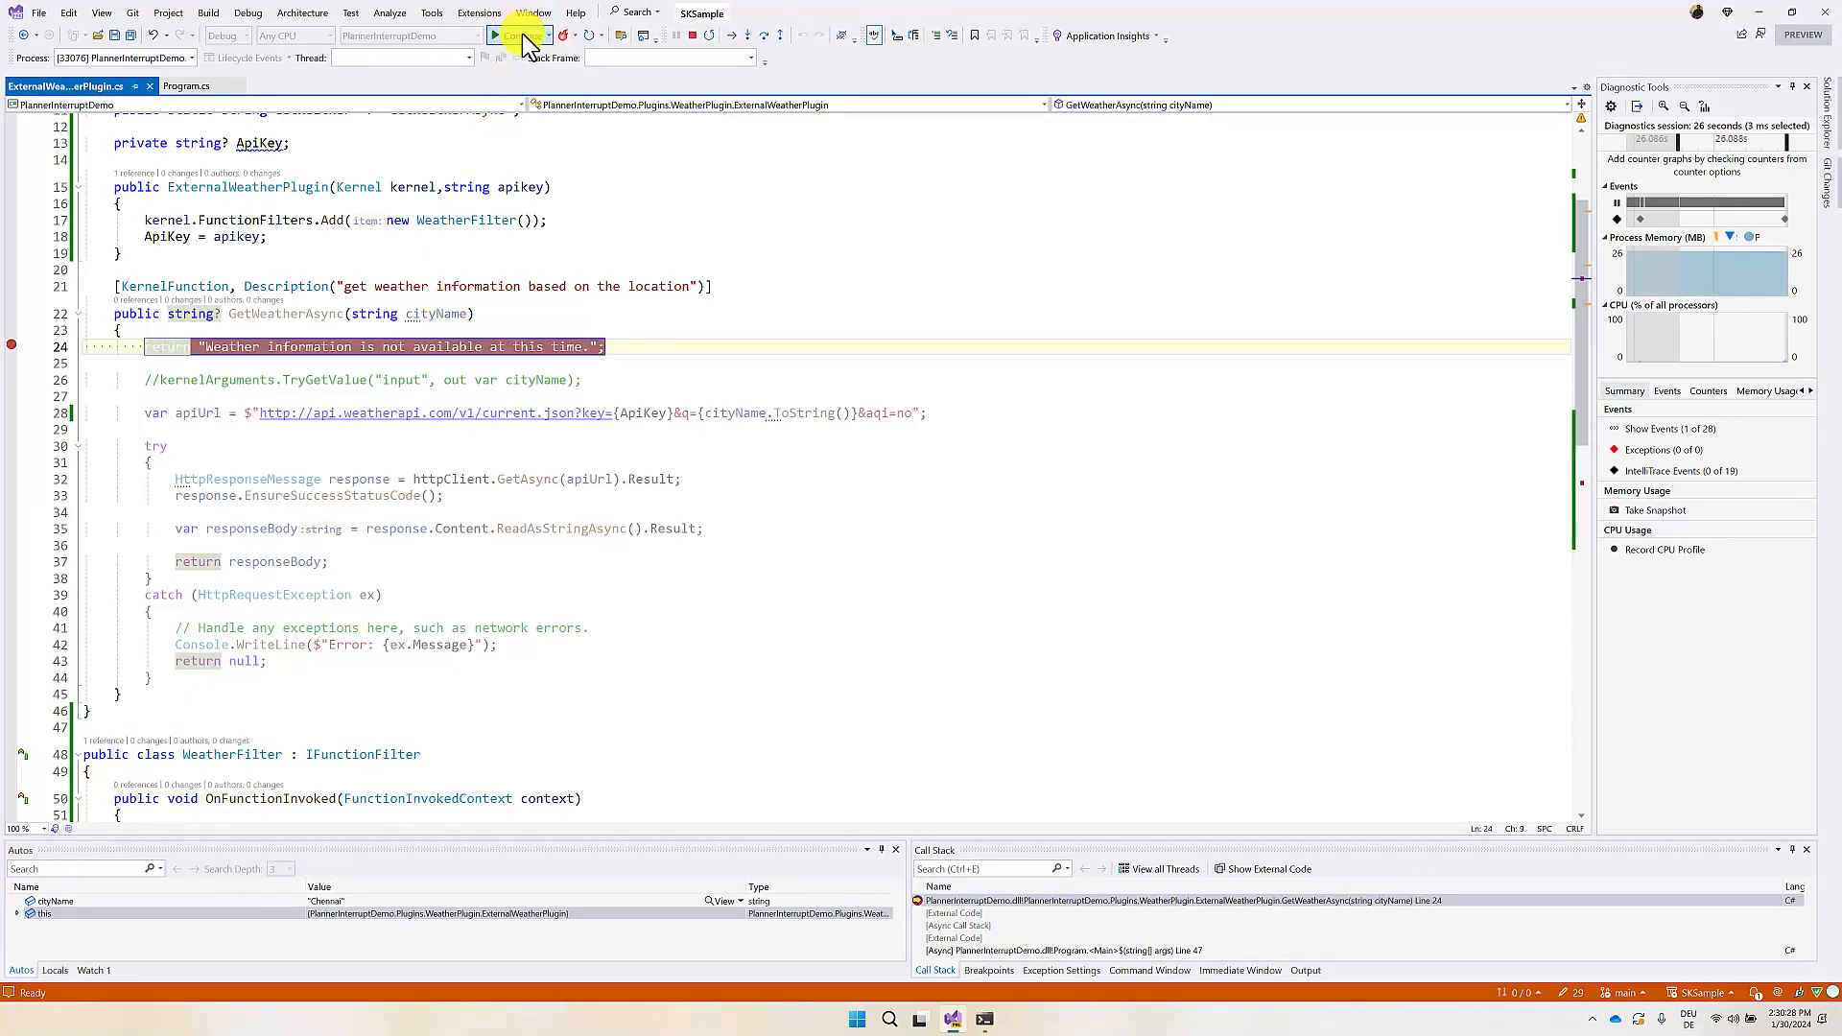
click(493, 35)
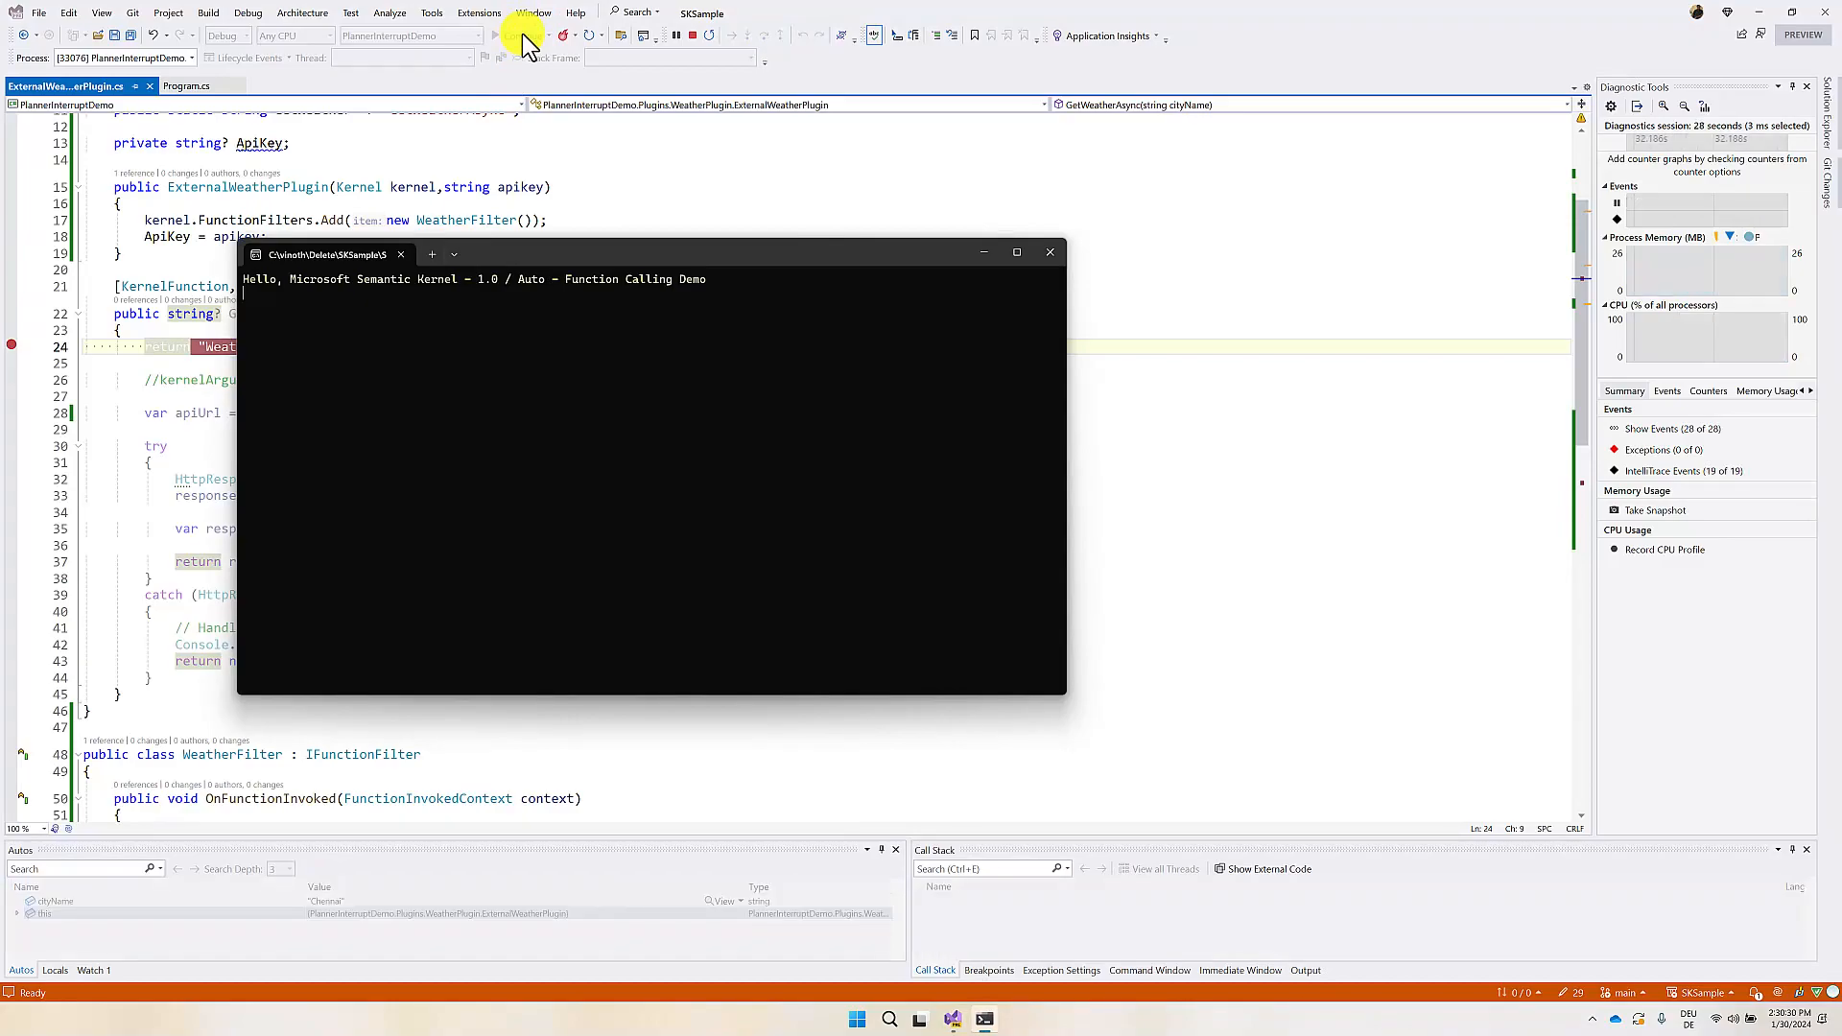